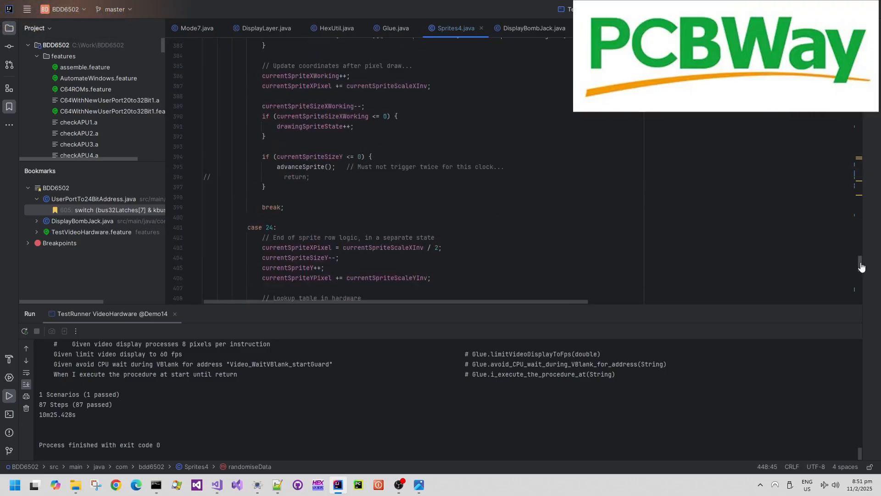
Scroll through the sprite register-writing code in Sprites4.java to review it
{"action": "scroll", "scroll_direction": "up", "scroll_amount": 3}
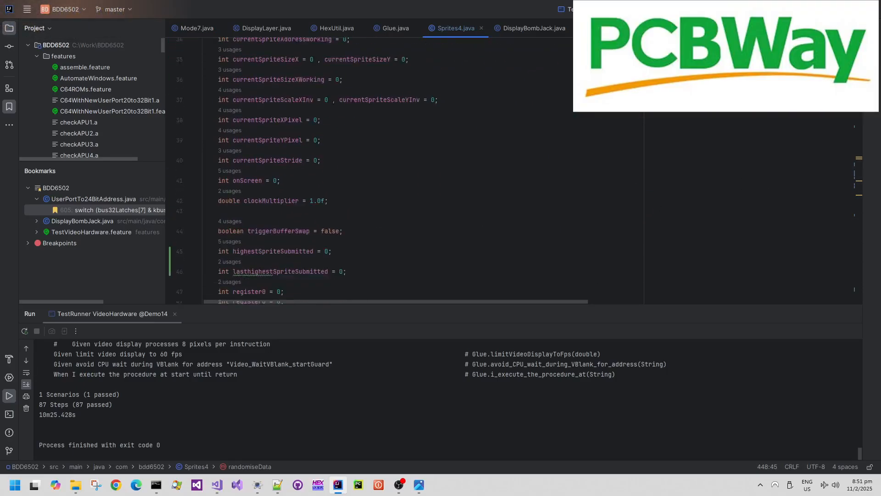
{"action": "scroll", "scroll_direction": "down", "scroll_amount": 3}
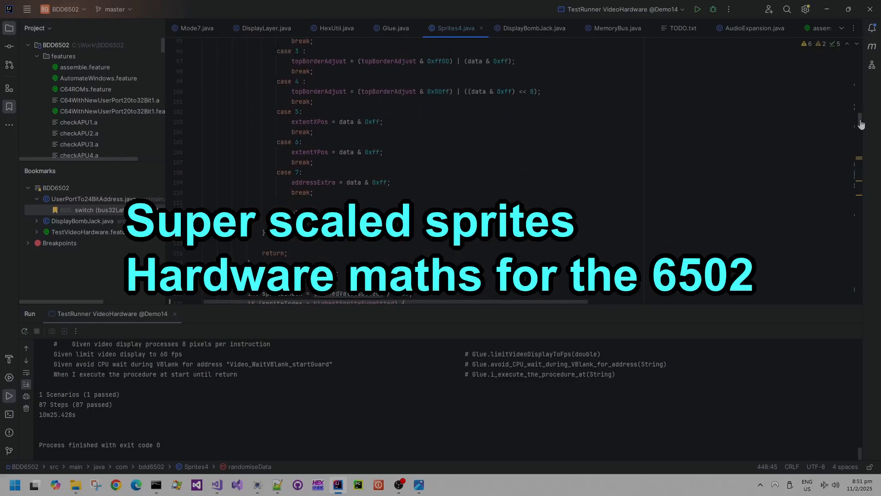
{"action": "scroll", "scroll_direction": "down", "scroll_amount": 3}
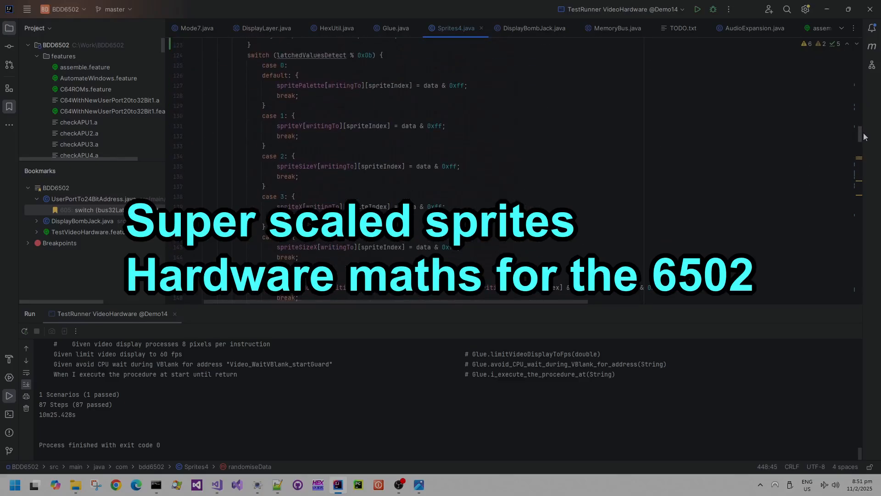
{"action": "scroll", "scroll_direction": "down", "scroll_amount": 3}
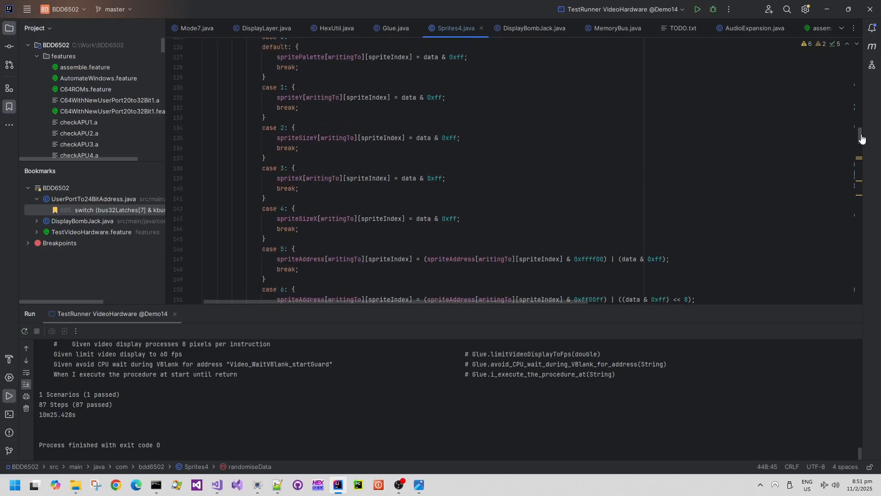
{"action": "scroll", "scroll_direction": "up", "scroll_amount": 3}
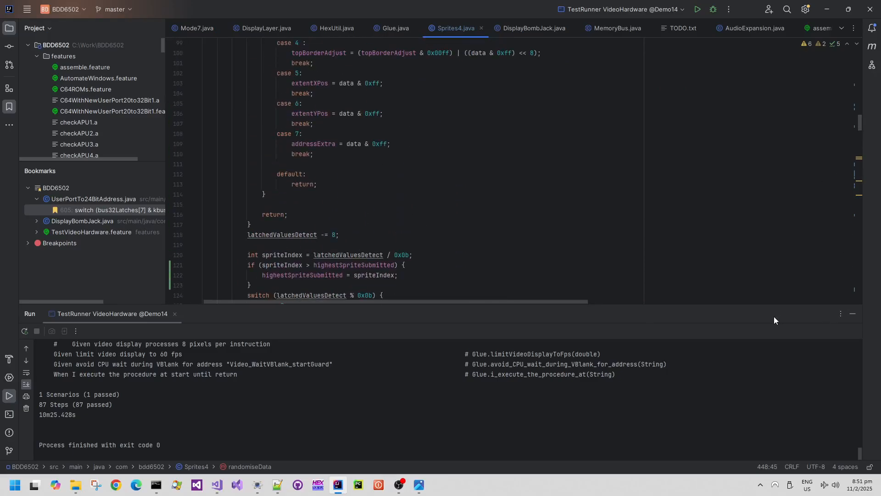
{"action": "mouse_move", "coordinate": [306, 307]}
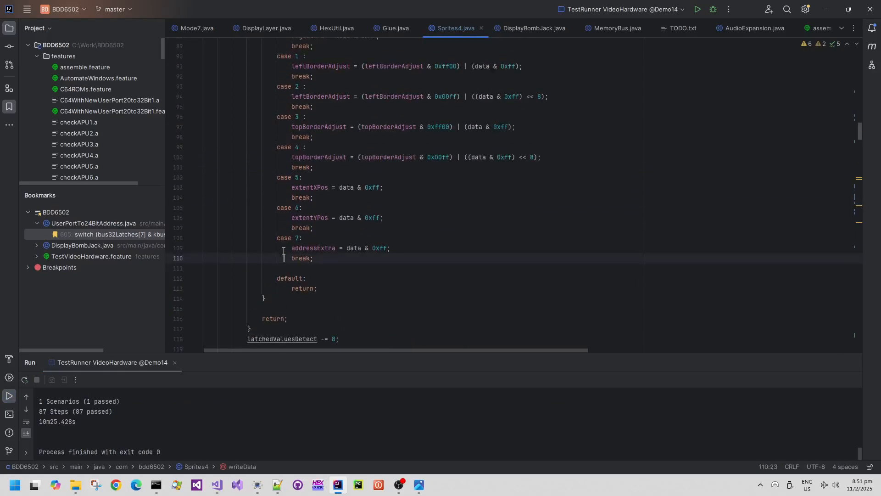
{"action": "scroll", "scroll_direction": "down", "scroll_amount": 3}
{"action": "type", "text": "sprites"}
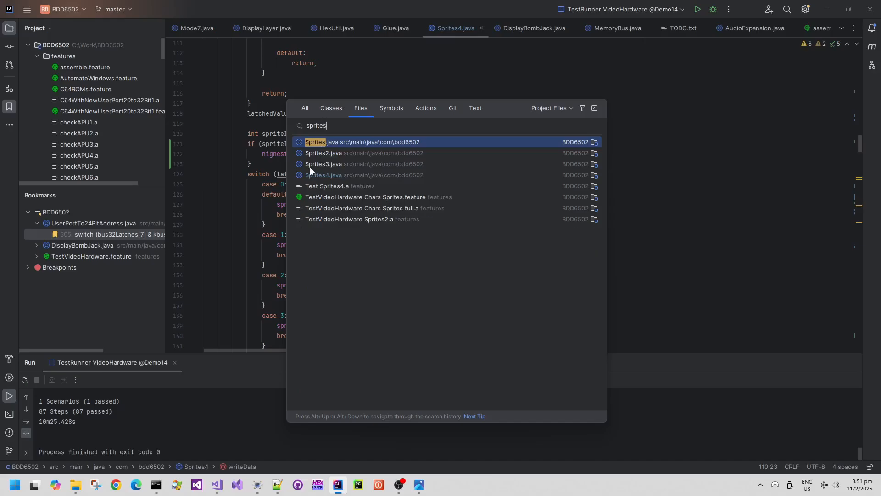
Review Sprites2.java and AudioExpansion.java from the search results, then return to Sprites4.java
{"action": "left_click", "coordinate": [324, 154]}
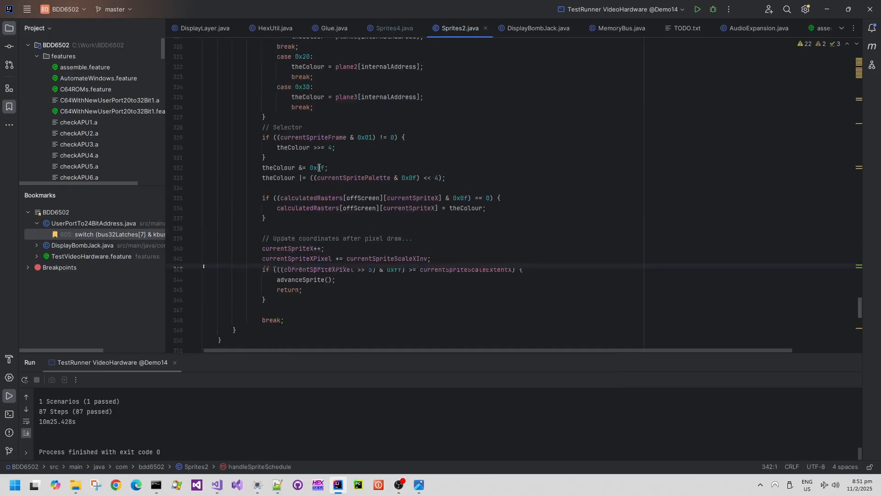
{"action": "scroll", "scroll_direction": "up", "scroll_amount": 3}
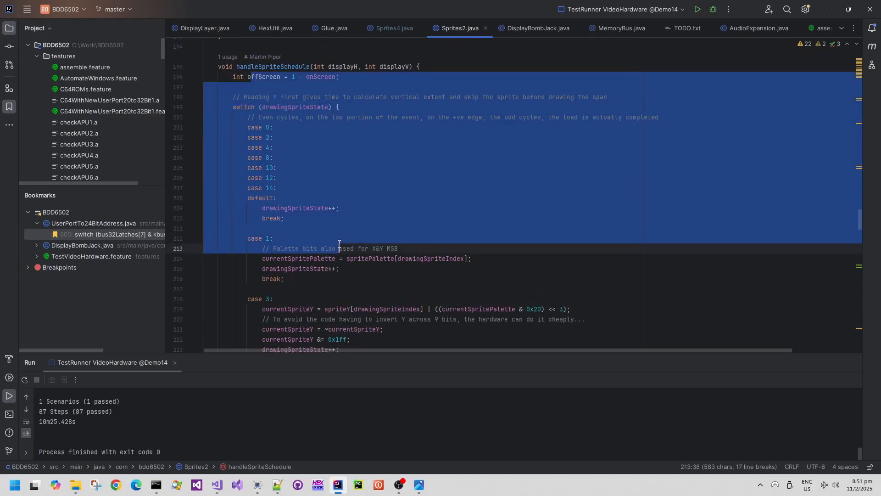
{"action": "scroll", "scroll_direction": "up", "scroll_amount": 3}
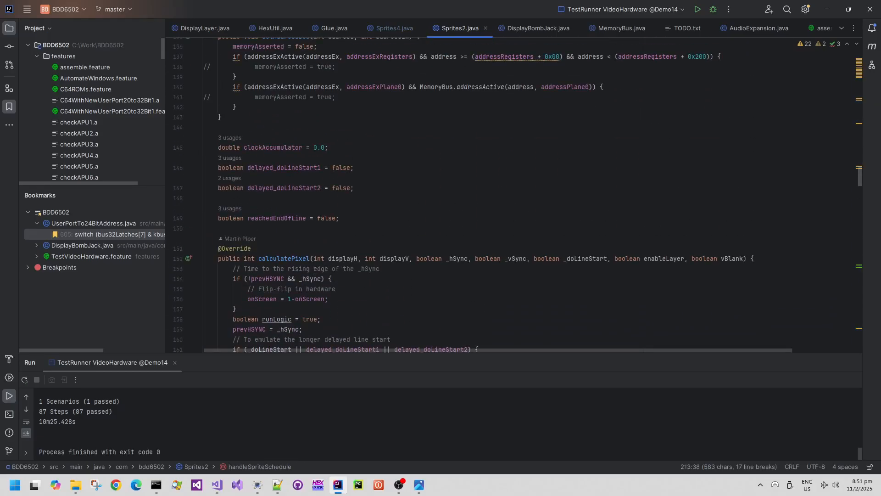
{"action": "scroll", "scroll_direction": "up", "scroll_amount": 3}
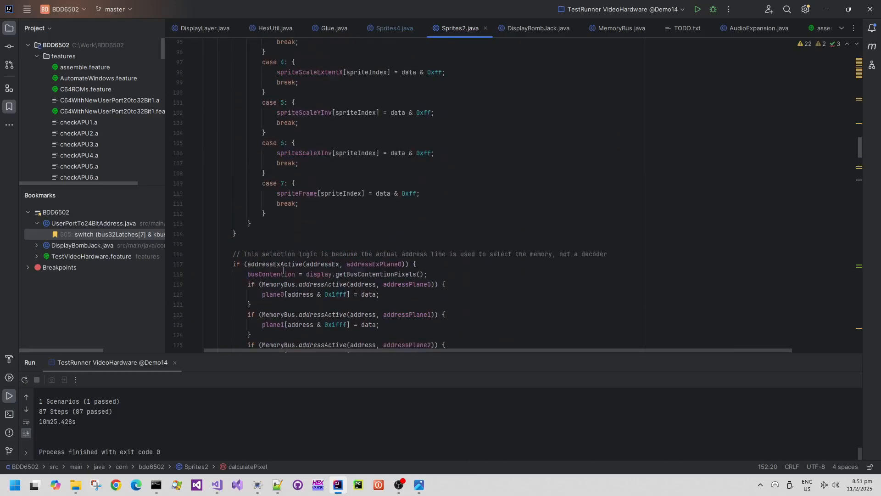
{"action": "scroll", "scroll_direction": "up", "scroll_amount": 3}
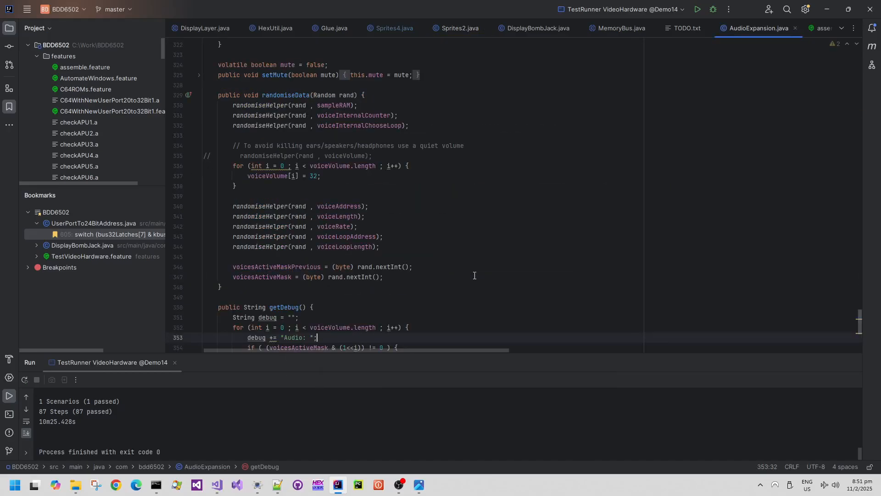
{"action": "scroll", "scroll_direction": "up", "scroll_amount": 3}
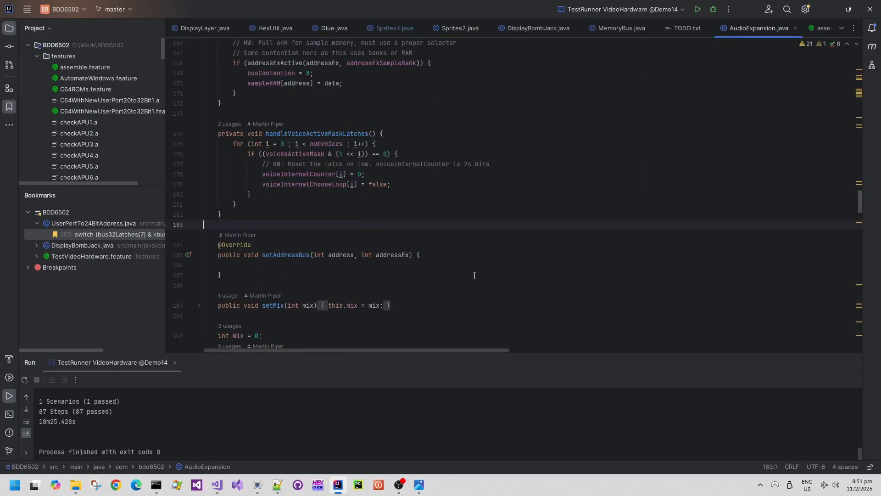
{"action": "scroll", "scroll_direction": "up", "scroll_amount": 3}
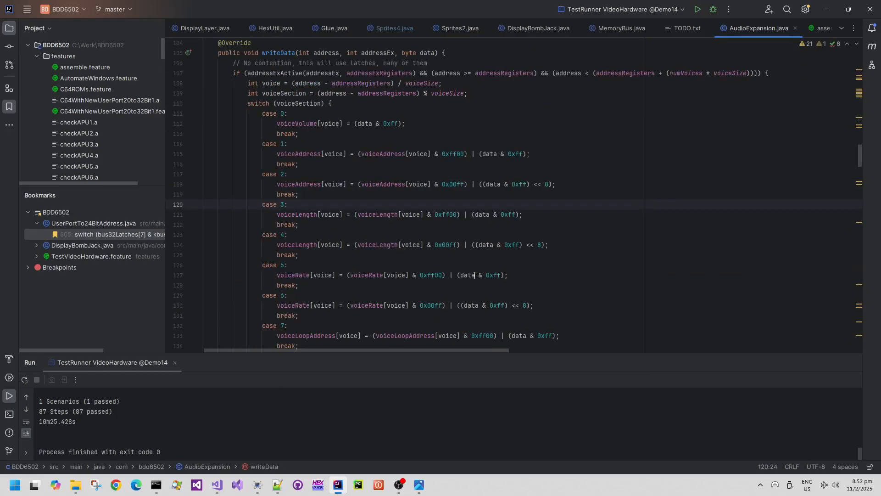
{"action": "mouse_move", "coordinate": [403, 28]}
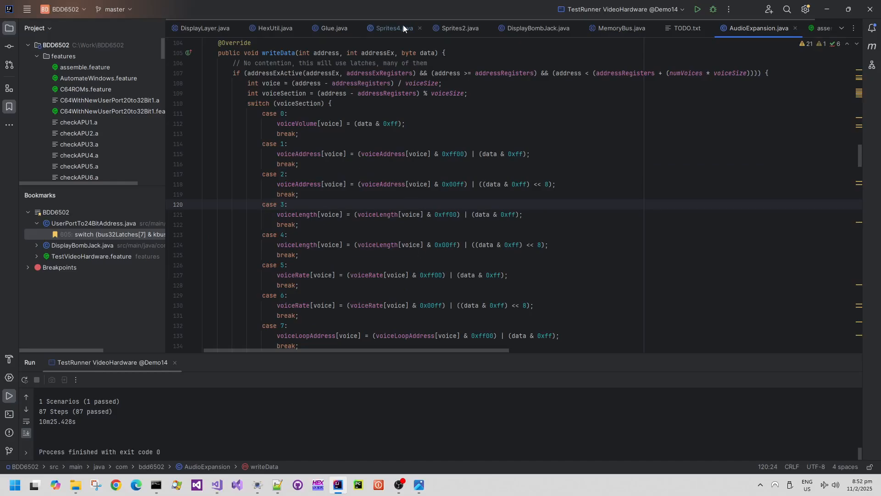
{"action": "left_click", "coordinate": [388, 29]}
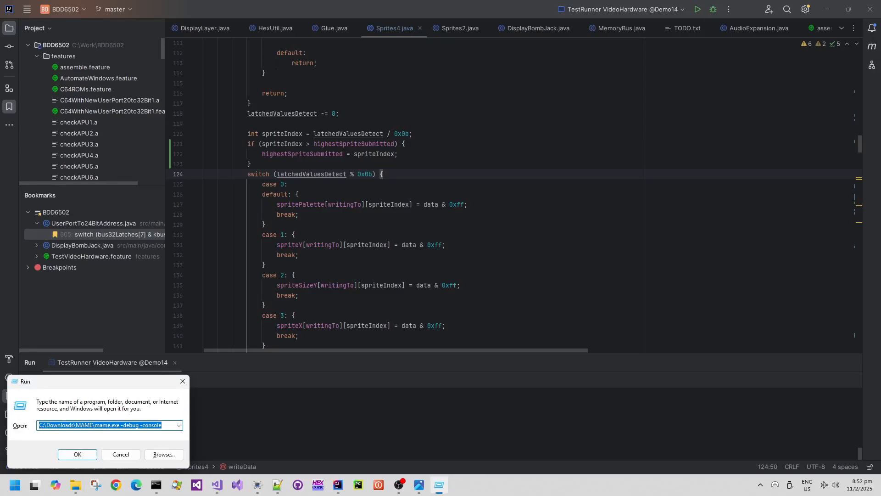
Launch MAME in debug mode, start After Burner II and close the debugger to watch the game
{"action": "left_click", "coordinate": [78, 454]}
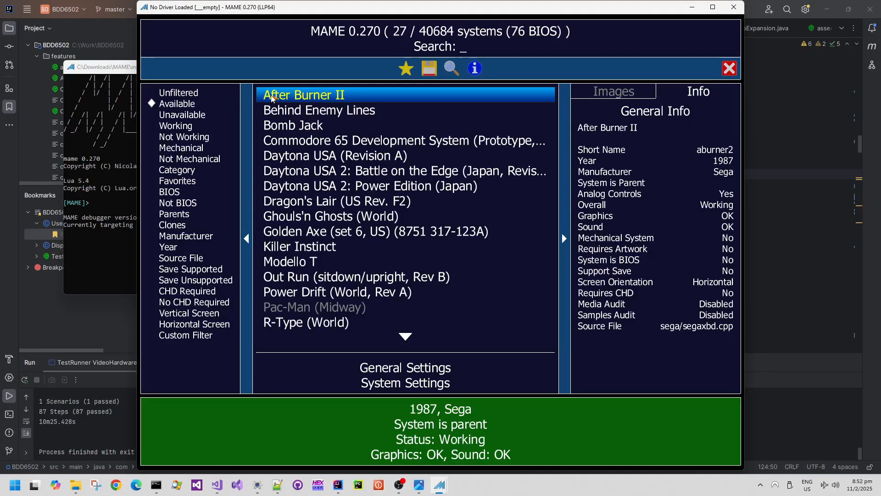
{"action": "double_click", "coordinate": [304, 95]}
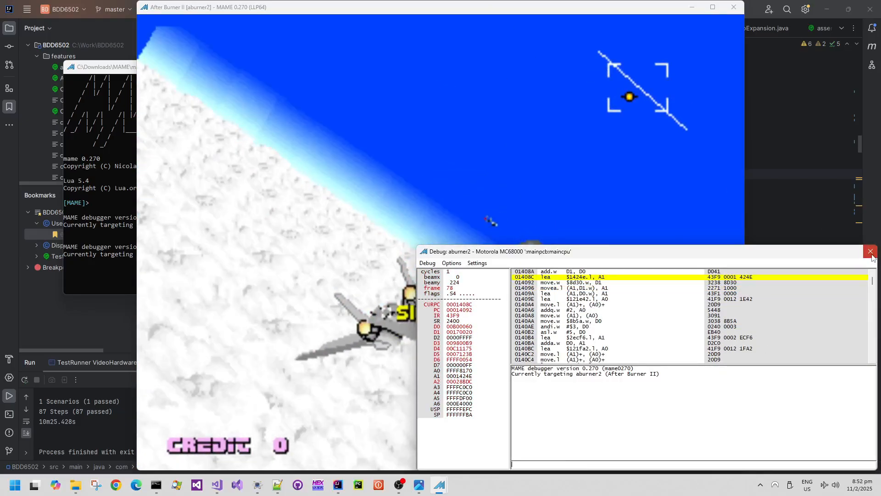
{"action": "left_click", "coordinate": [870, 252]}
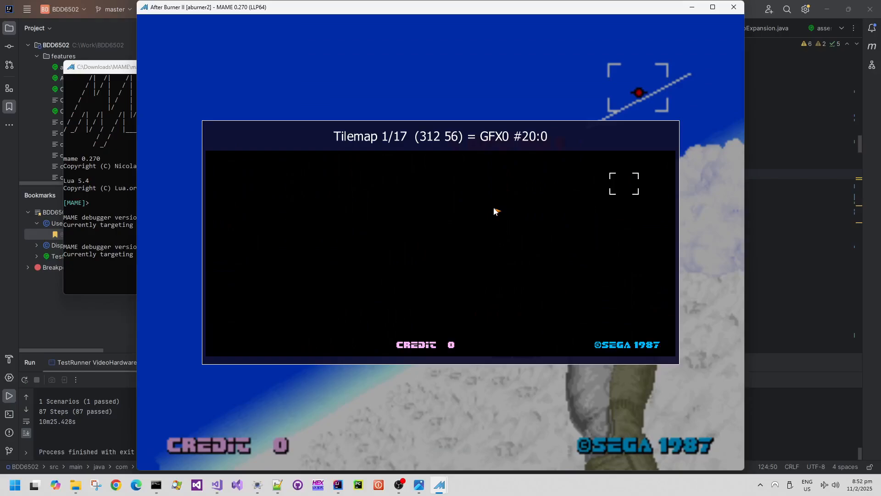
{"action": "mouse_move", "coordinate": [472, 245]}
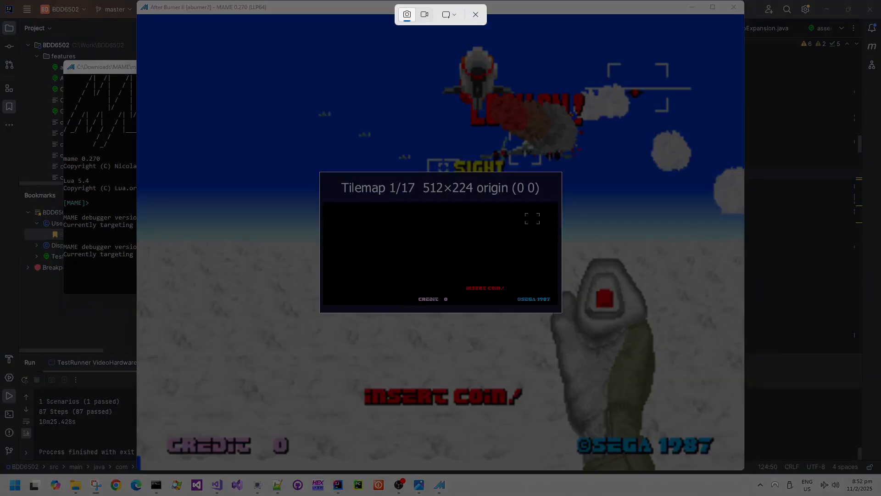
Capture the After Burner II tilemap view with Snipping Tool and close the capture
{"action": "left_click", "coordinate": [475, 14]}
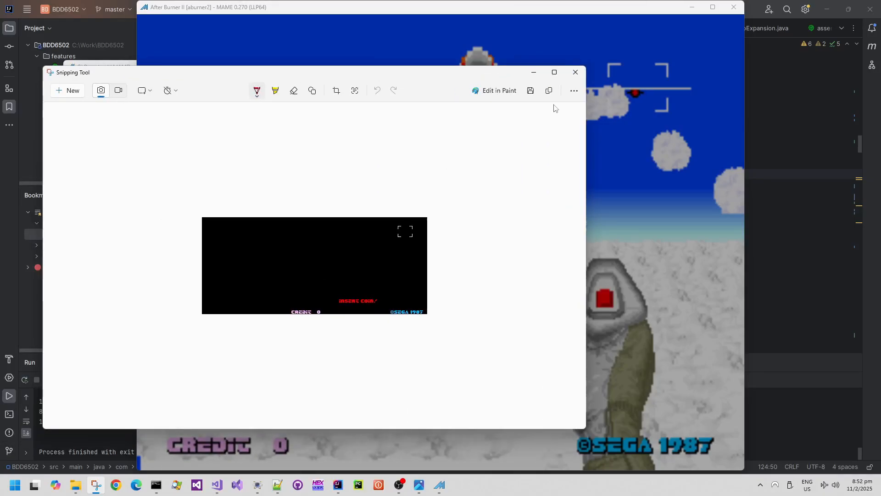
{"action": "left_click", "coordinate": [575, 72]}
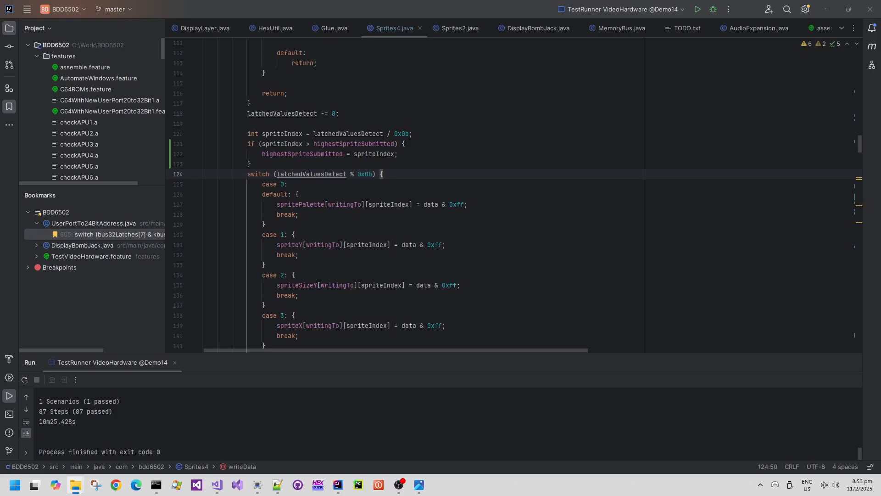
{"action": "left_click", "coordinate": [438, 489]}
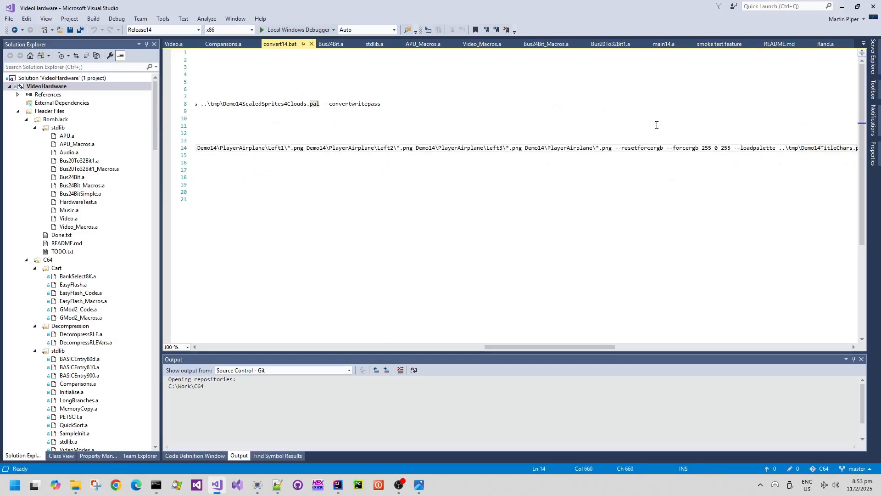
Check the convert14.bat asset commands, then review the chars data loads in smoke test.feature
{"action": "scroll", "scroll_direction": "right", "scroll_amount": 3}
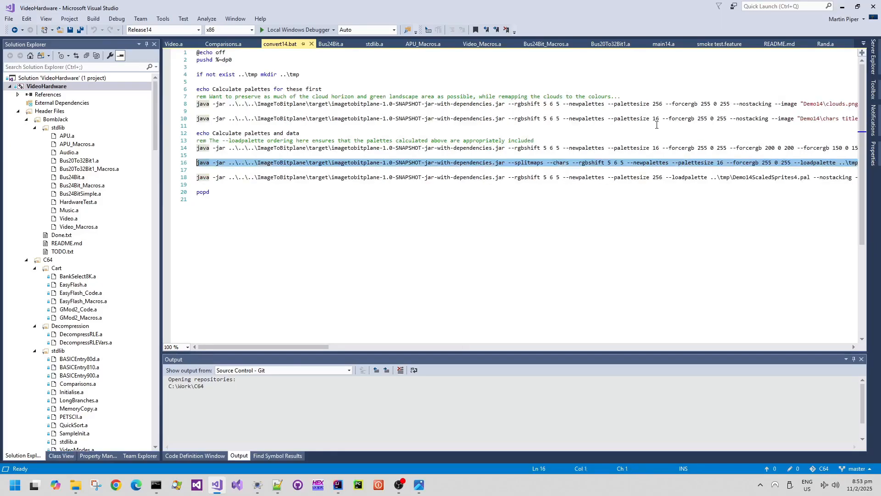
{"action": "scroll", "scroll_direction": "right", "scroll_amount": 3}
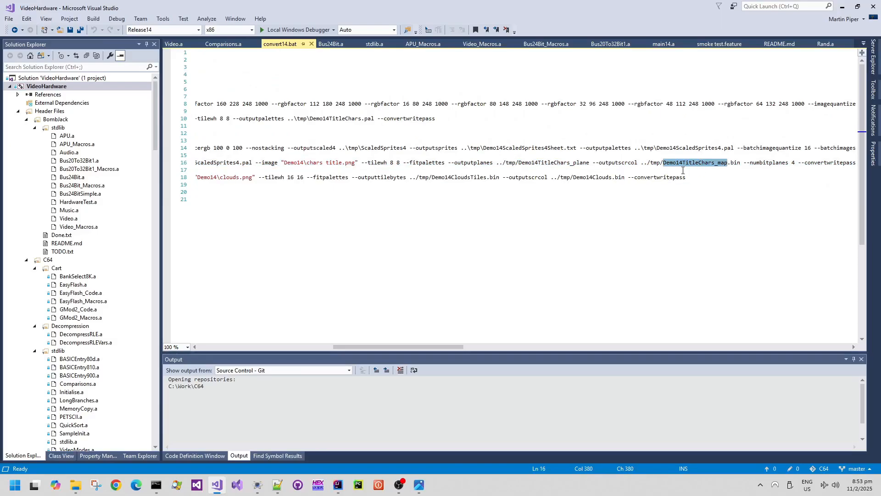
{"action": "left_click", "coordinate": [720, 44]}
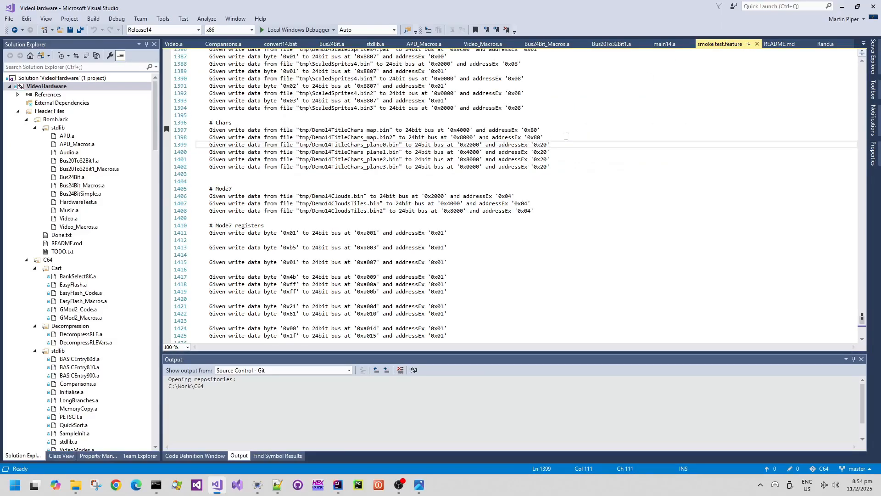
{"action": "scroll", "scroll_direction": "up", "scroll_amount": 3}
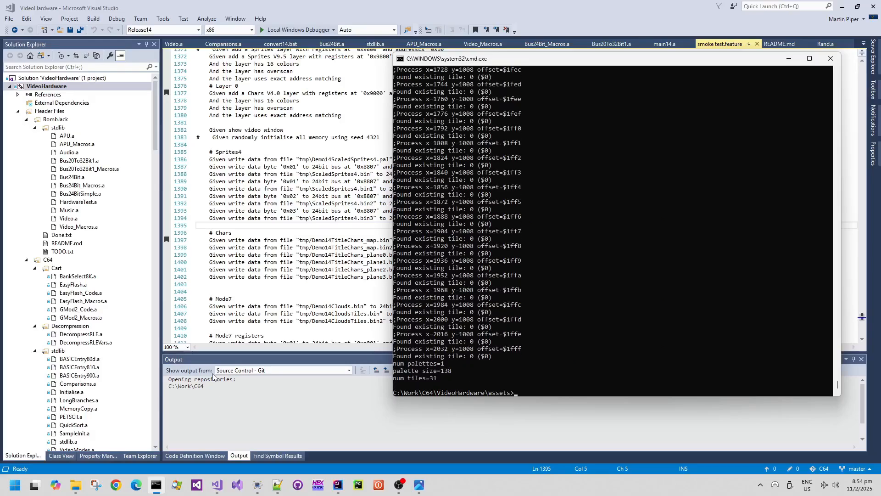
{"action": "mouse_move", "coordinate": [410, 385]}
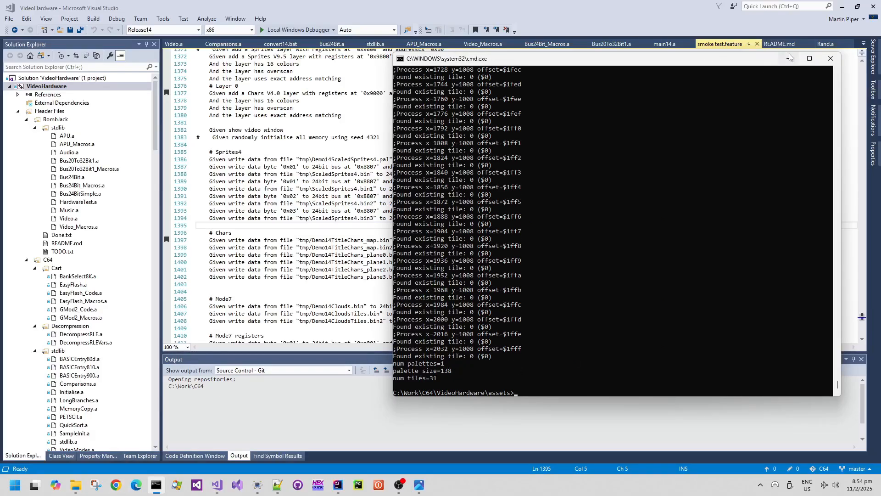
Hide the finished conversion console, leaving smoke test.feature in view
{"action": "left_click", "coordinate": [830, 58]}
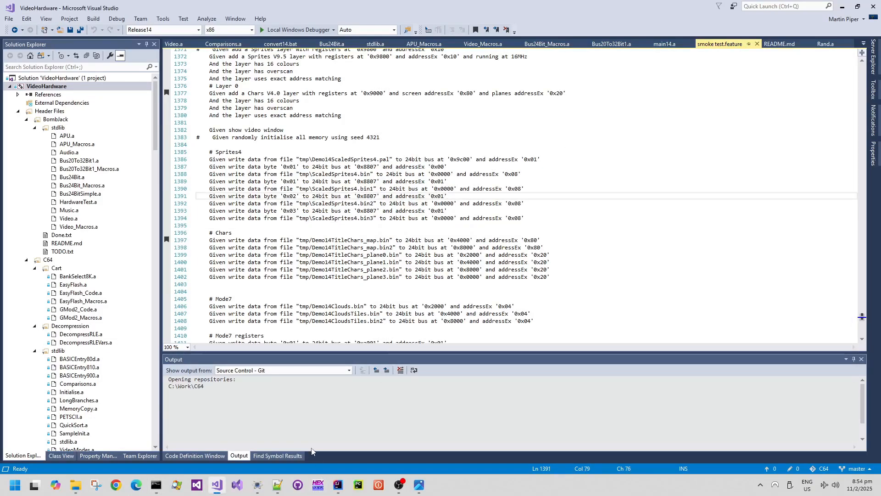
{"action": "mouse_move", "coordinate": [337, 484]}
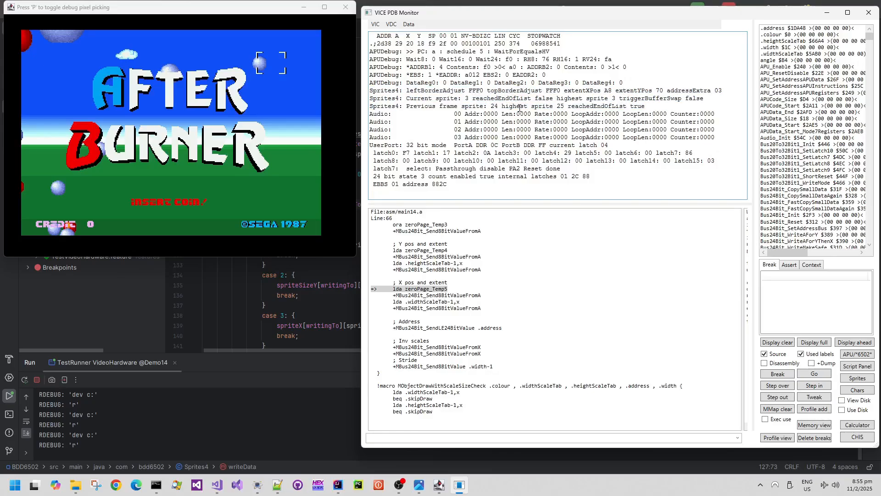
{"action": "mouse_move", "coordinate": [174, 189]}
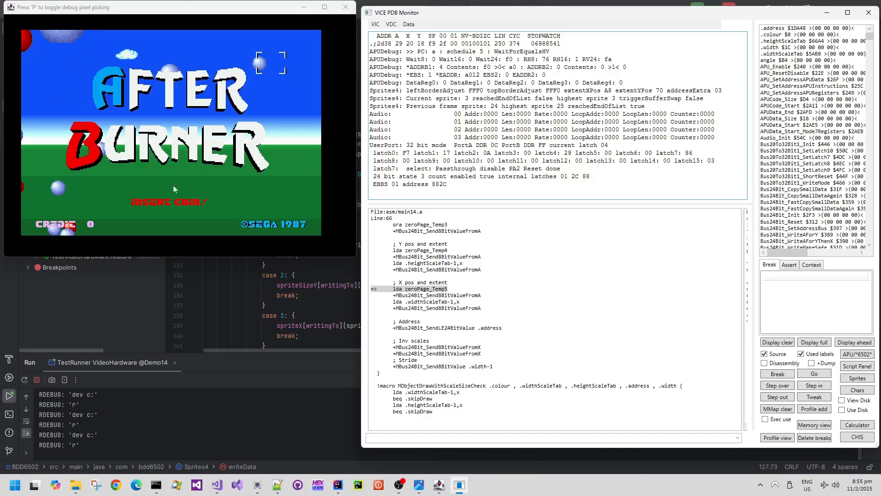
{"action": "mouse_move", "coordinate": [508, 94]}
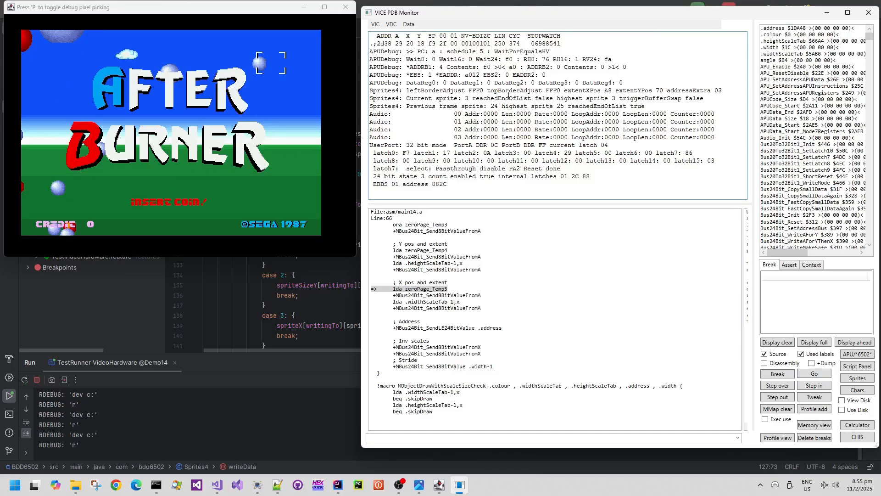
{"action": "mouse_move", "coordinate": [410, 99]}
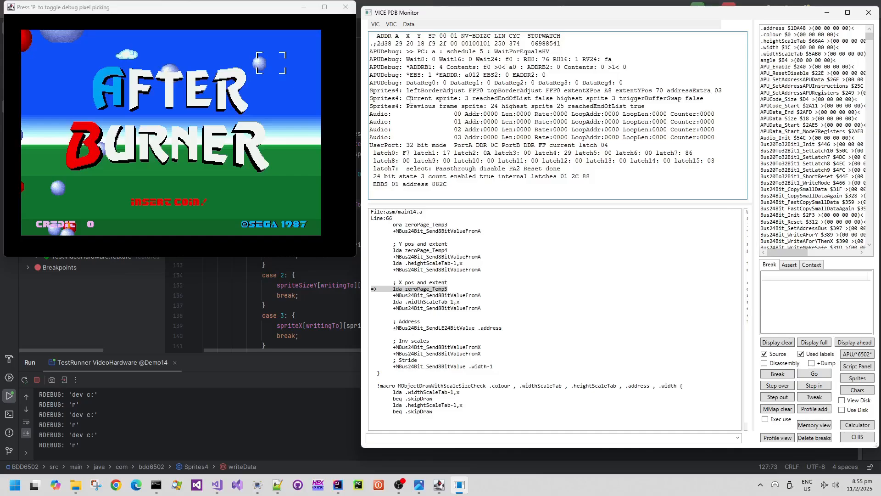
{"action": "mouse_move", "coordinate": [587, 130]}
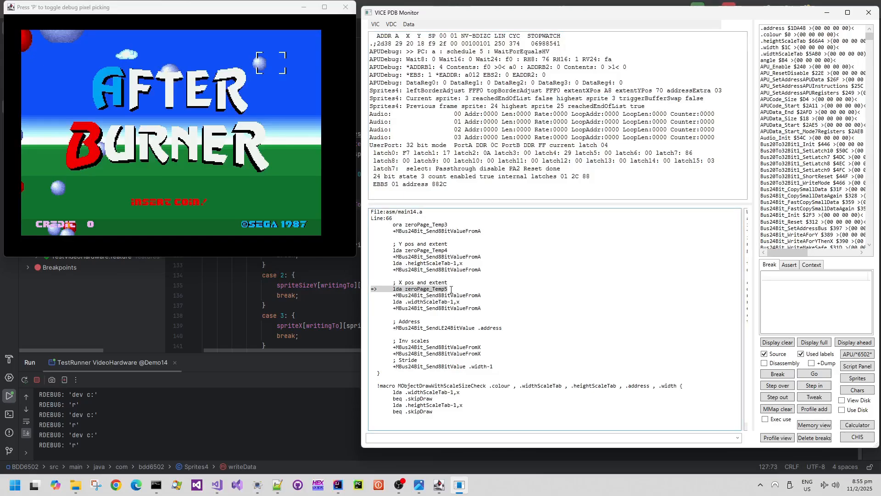
Step through the sprite draw routine and address-sending macro back out to the logo drawing macro
{"action": "left_click", "coordinate": [777, 386]}
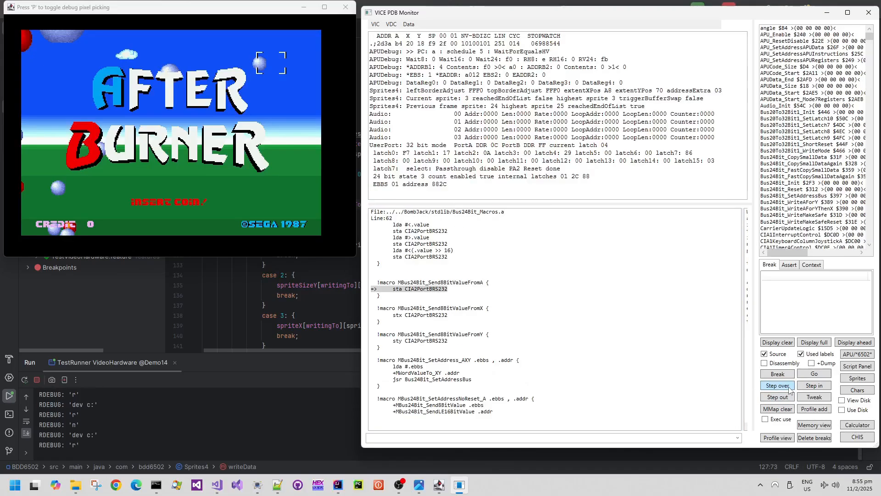
{"action": "left_click", "coordinate": [776, 384]}
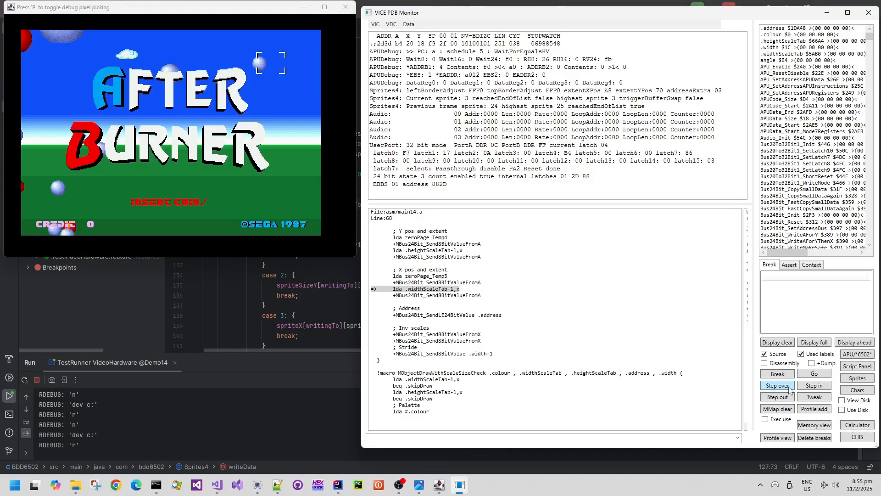
{"action": "left_click", "coordinate": [777, 386]}
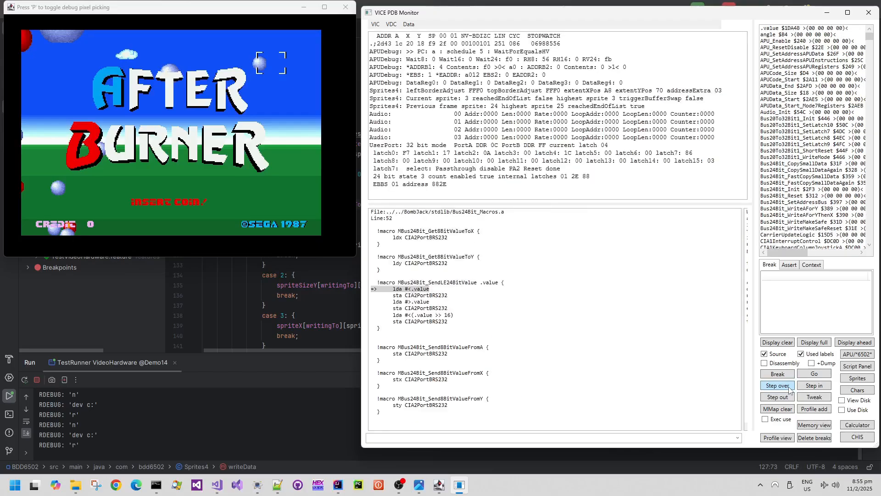
{"action": "left_click", "coordinate": [777, 385]}
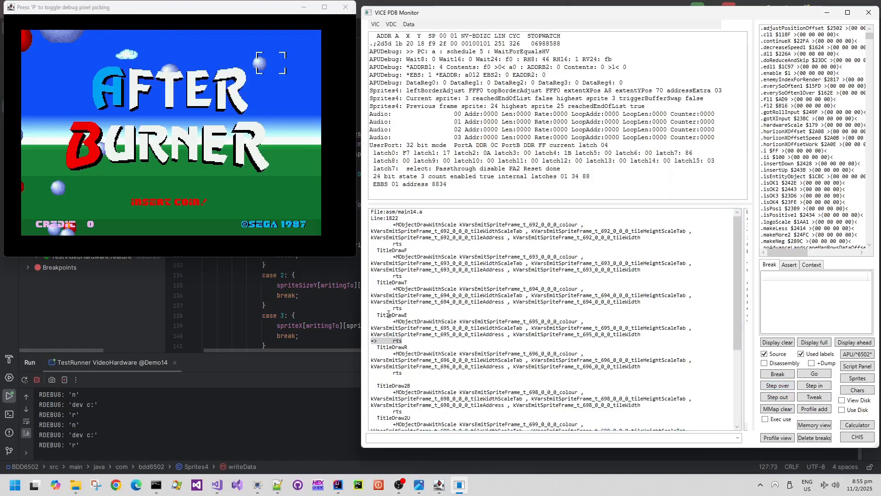
{"action": "double_click", "coordinate": [391, 314]}
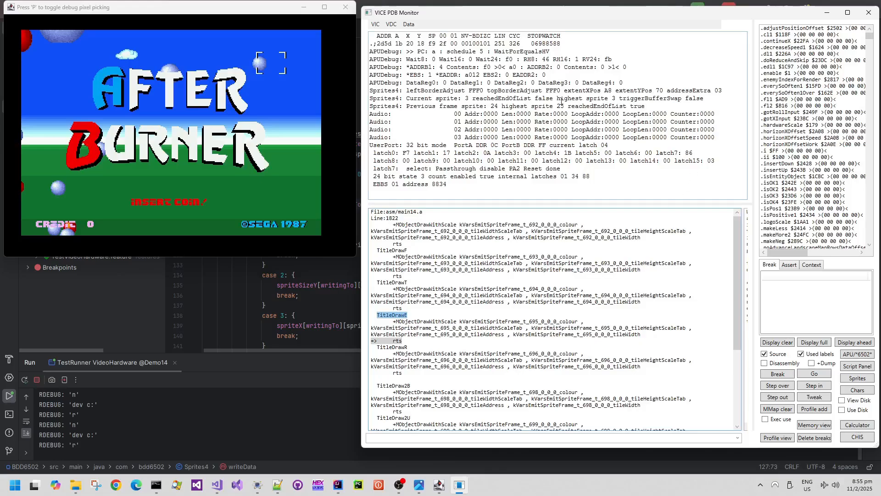
{"action": "left_click", "coordinate": [778, 384]}
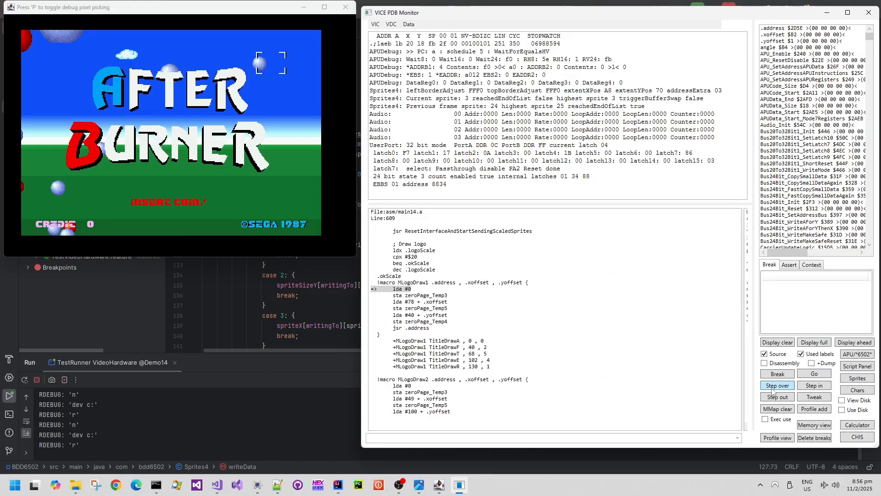
{"action": "left_click", "coordinate": [777, 385]}
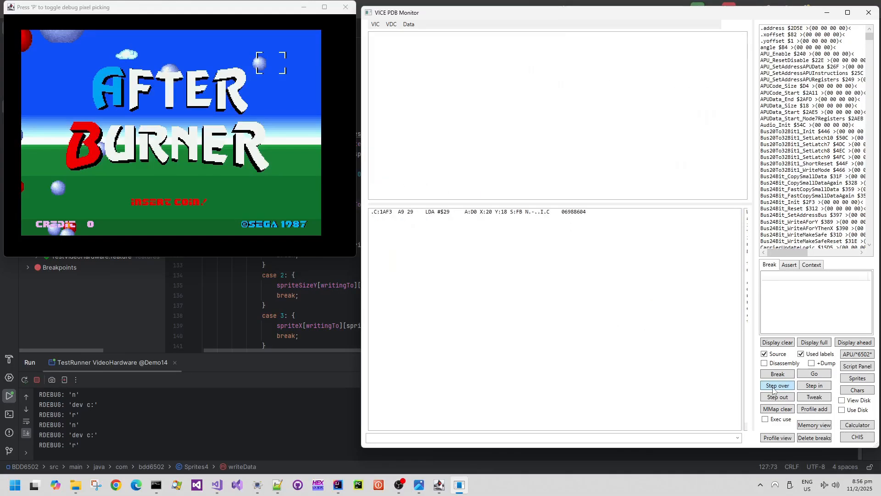
Step through the logo macros into the object draw-with-scale macro and return to the logo code
{"action": "left_click", "coordinate": [777, 384]}
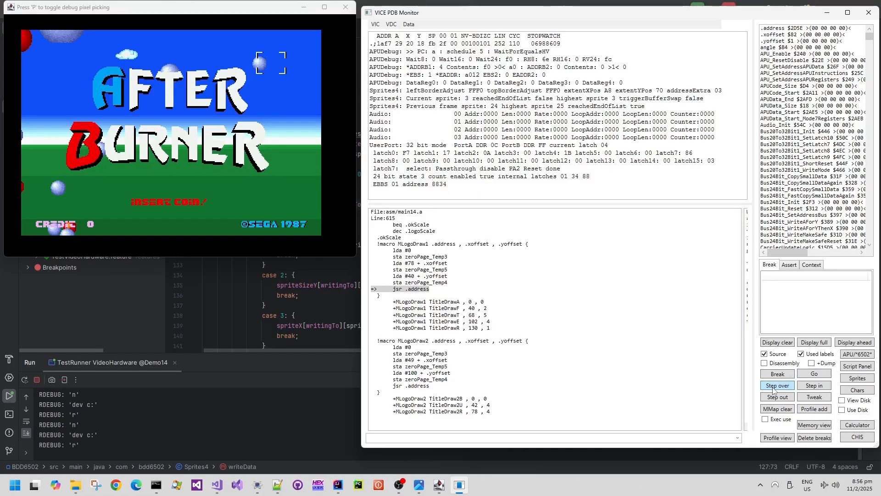
{"action": "left_click", "coordinate": [776, 384]}
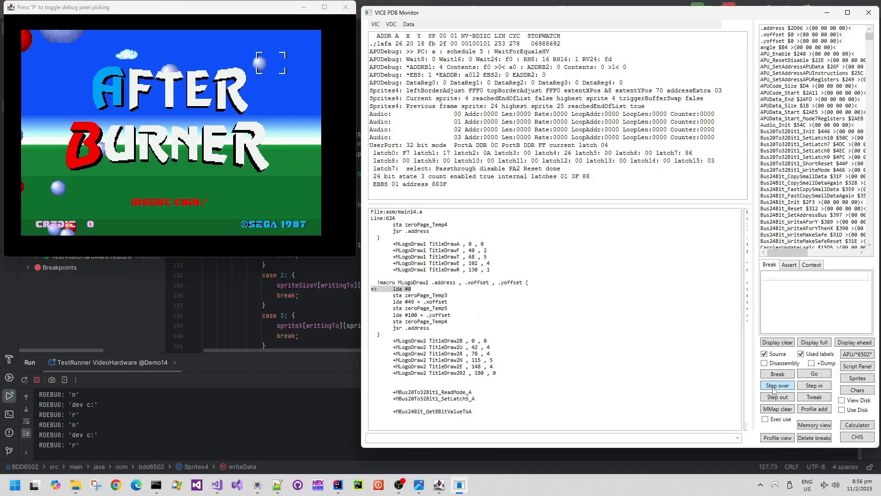
{"action": "left_click", "coordinate": [777, 385]}
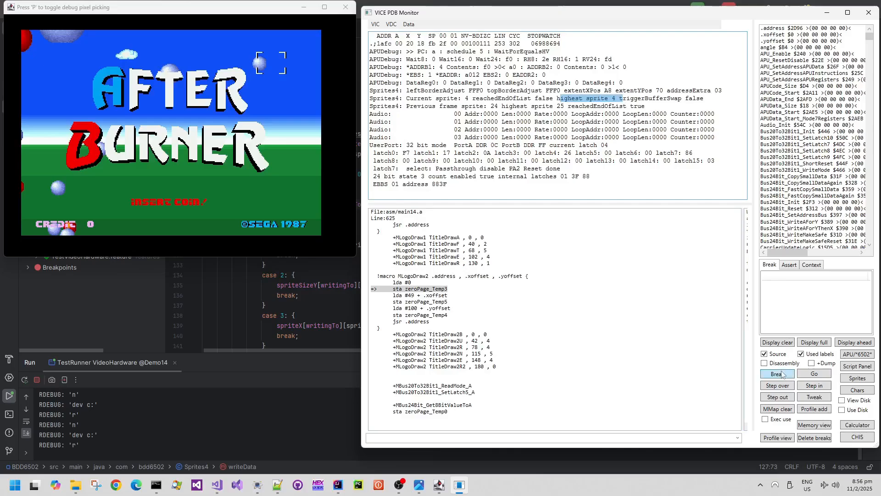
{"action": "left_click", "coordinate": [778, 384]}
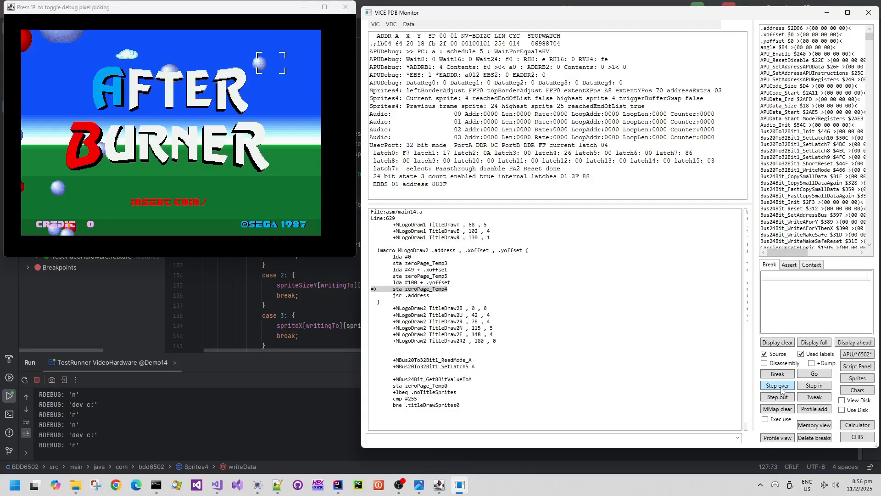
{"action": "left_click", "coordinate": [777, 385]}
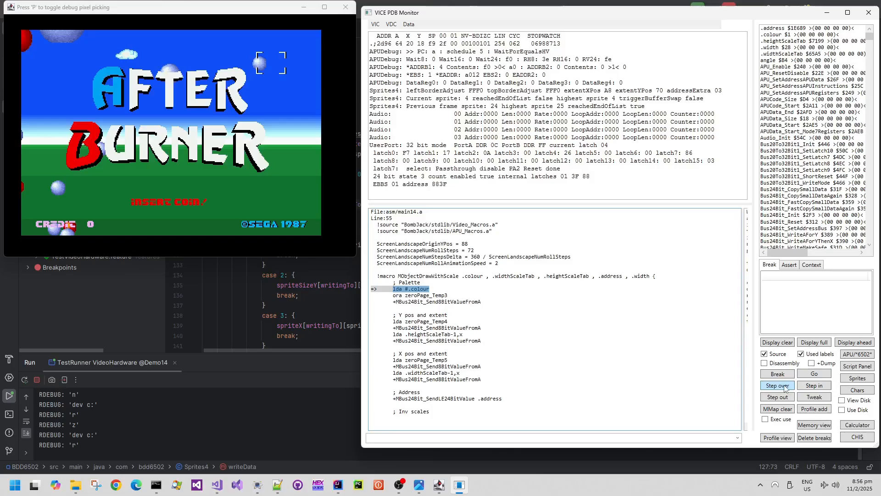
{"action": "mouse_move", "coordinate": [777, 397]}
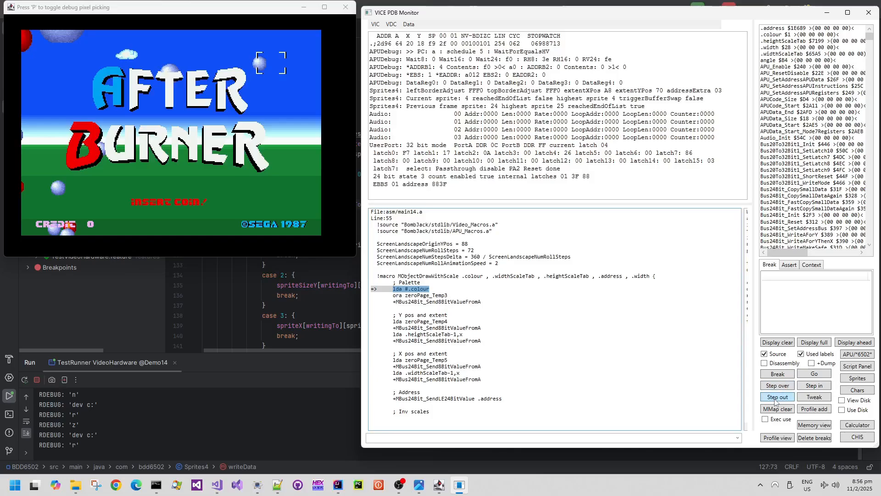
{"action": "left_click", "coordinate": [777, 396]}
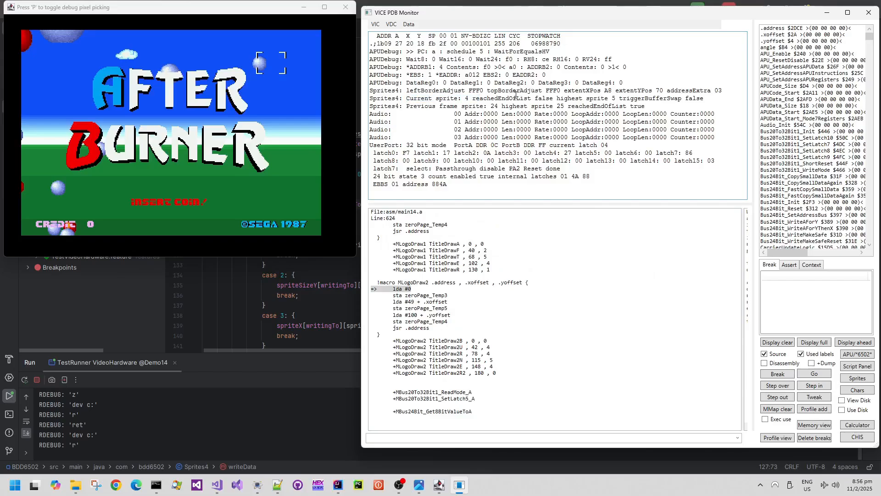
{"action": "mouse_move", "coordinate": [632, 231]}
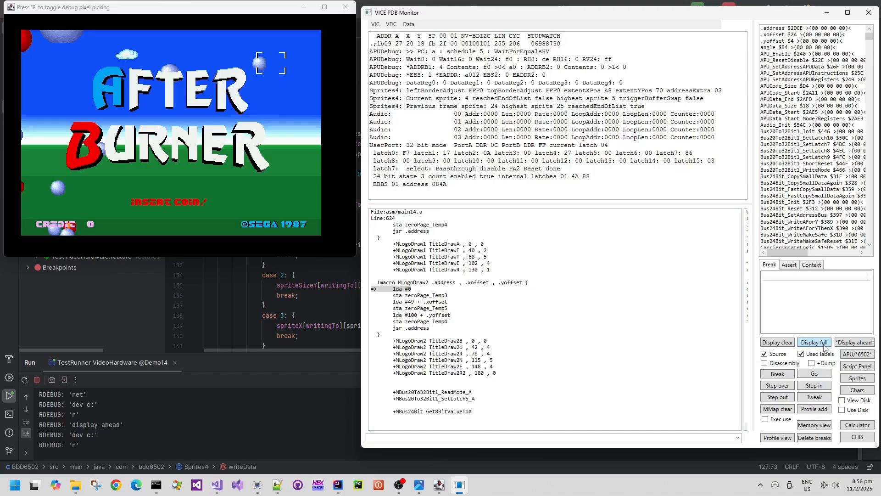
Enable Display full and Display ahead, run out of the logo macro and step from the fire wait into mainLoop3
{"action": "left_click", "coordinate": [813, 341]}
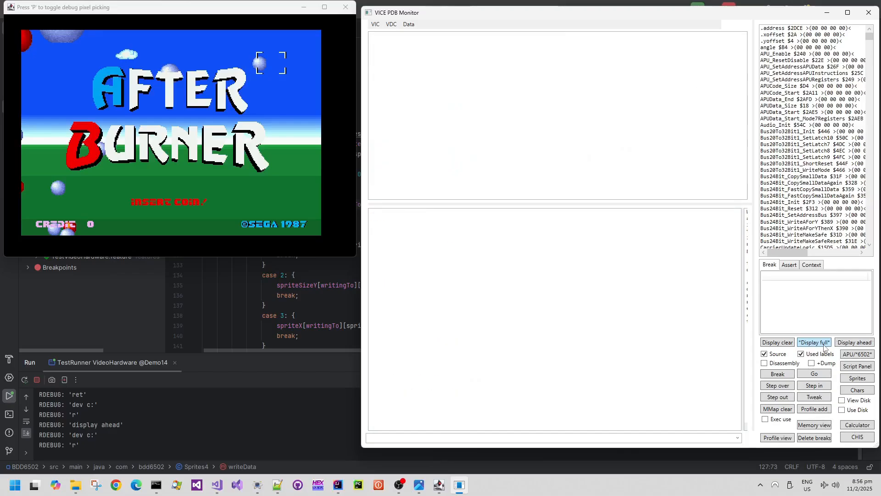
{"action": "left_click", "coordinate": [854, 341]}
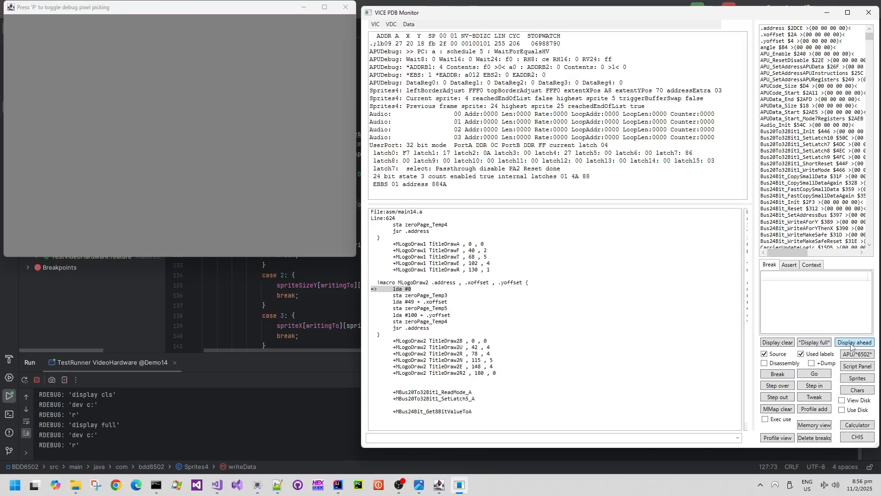
{"action": "left_click", "coordinate": [854, 342]}
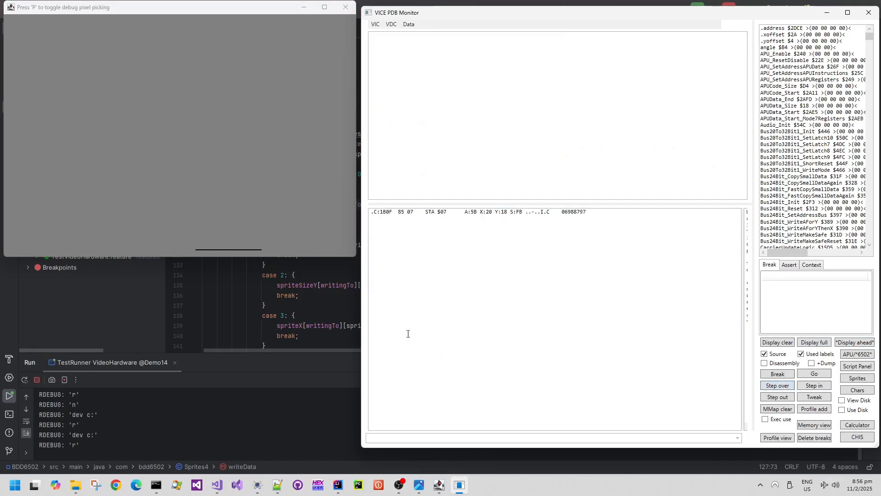
{"action": "left_click", "coordinate": [776, 396]}
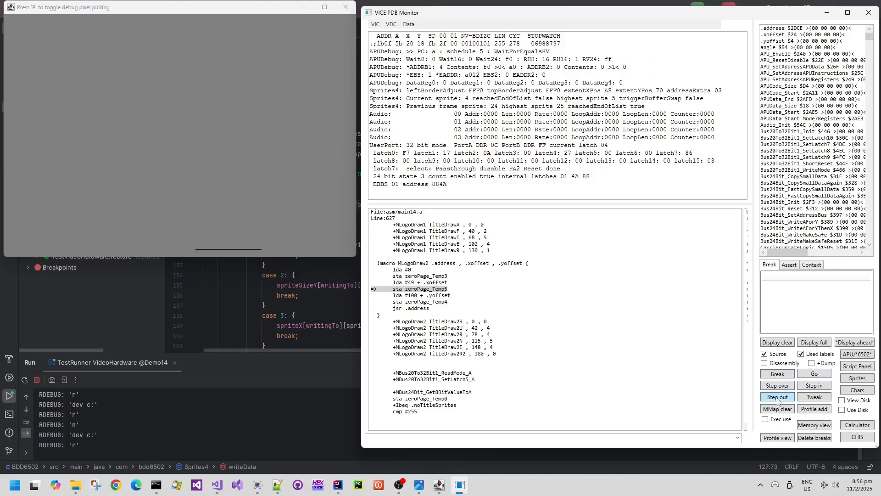
{"action": "left_click", "coordinate": [777, 397]}
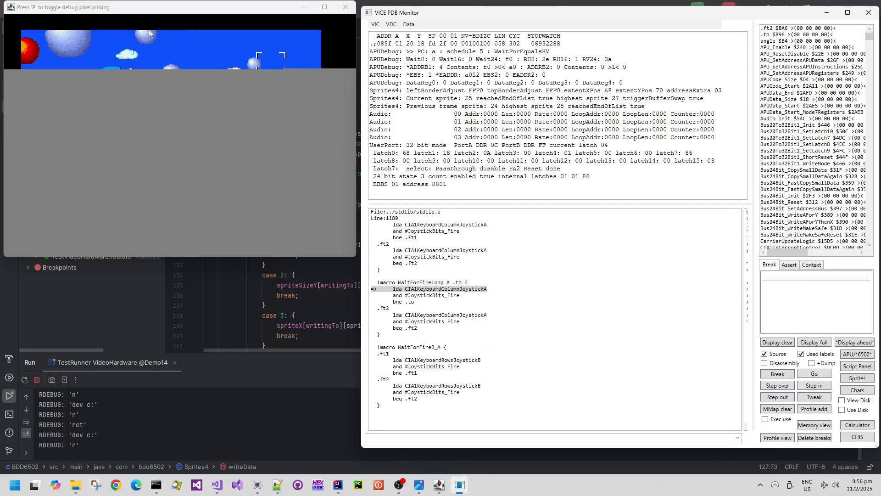
{"action": "mouse_move", "coordinate": [778, 385]}
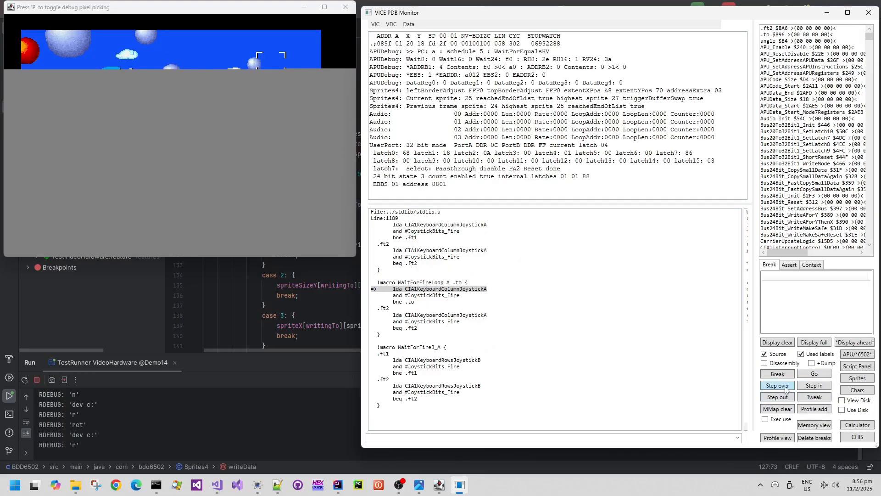
{"action": "left_click", "coordinate": [776, 385]}
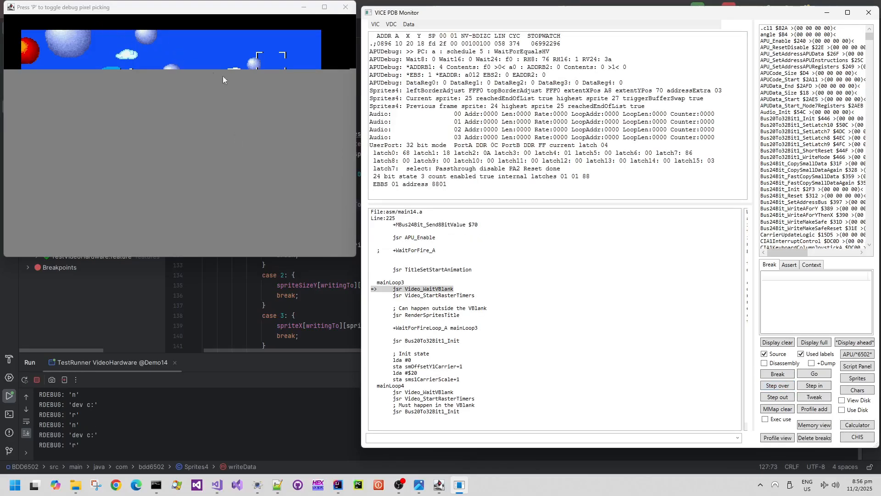
{"action": "mouse_move", "coordinate": [119, 61]}
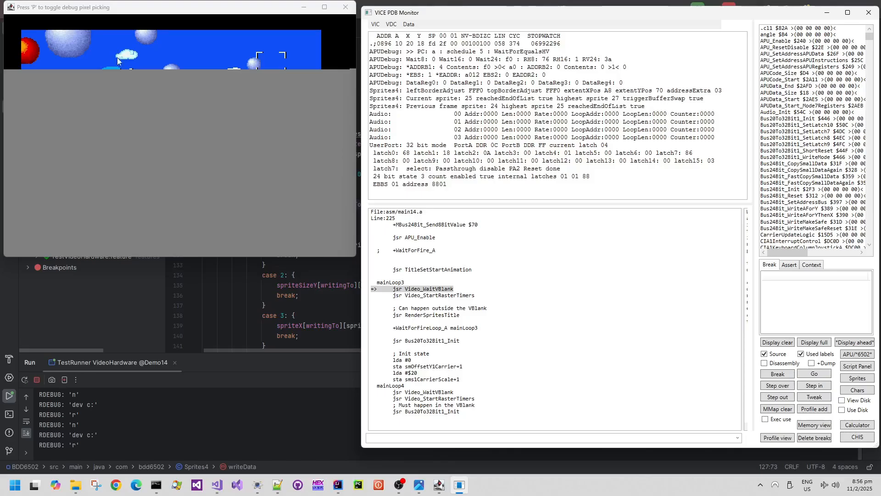
{"action": "mouse_move", "coordinate": [249, 132]}
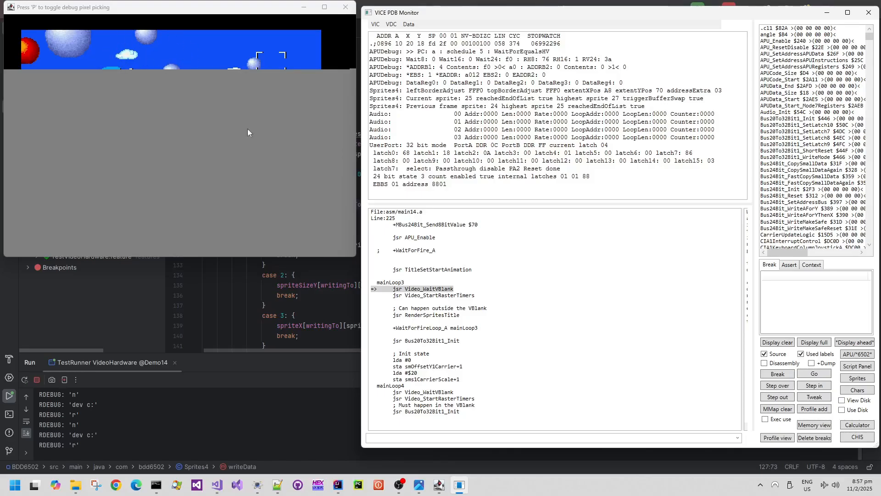
{"action": "mouse_move", "coordinate": [381, 329]}
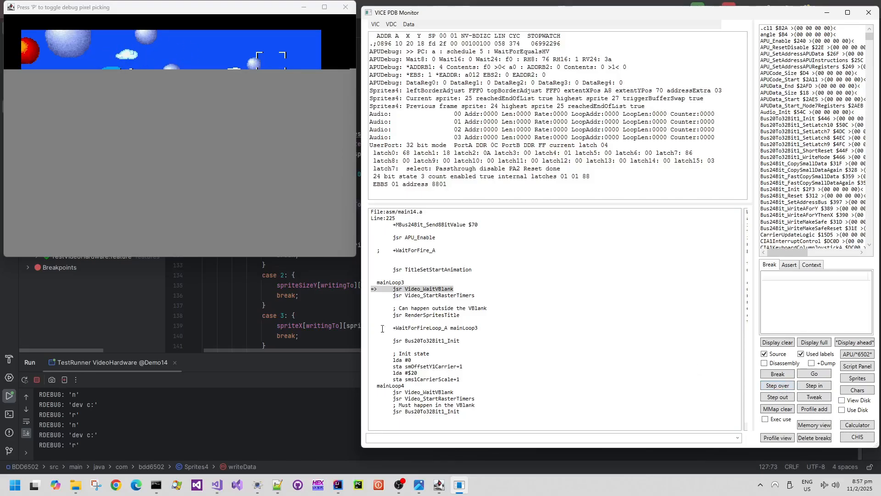
Step past Video_WaitVBlank and StartRasterTimers to the RenderSpritesTitle call, then run into the Bus20To32Bit1 macros
{"action": "left_click", "coordinate": [776, 385]}
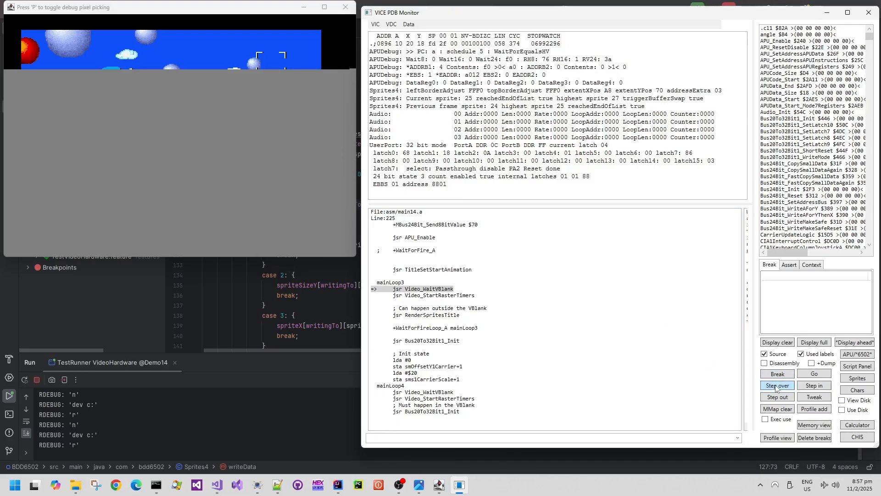
{"action": "left_click", "coordinate": [777, 384]}
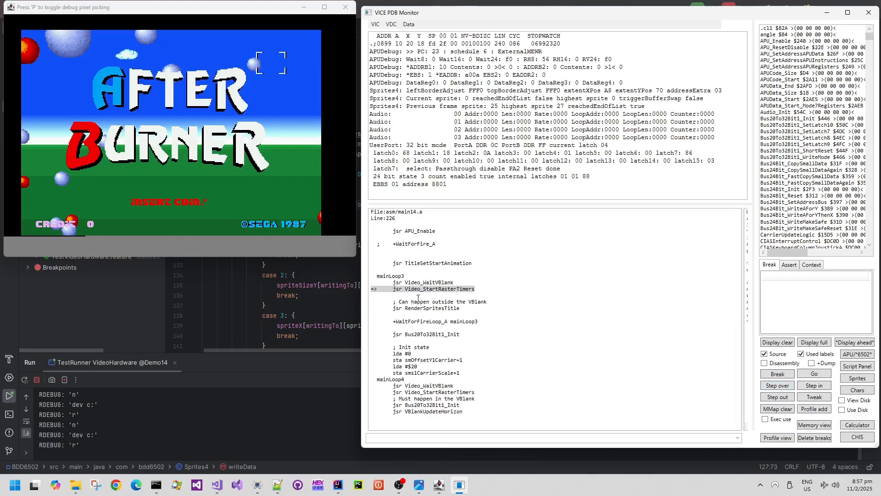
{"action": "left_click", "coordinate": [776, 386]}
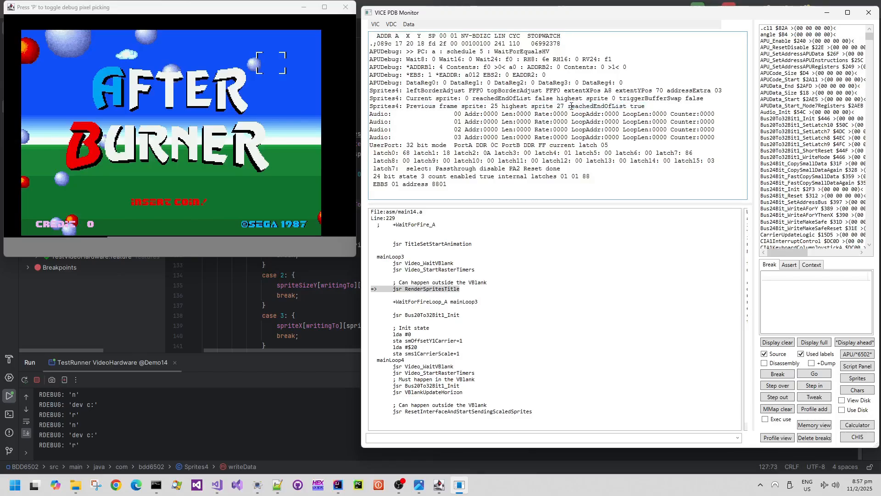
{"action": "double_click", "coordinate": [606, 106]}
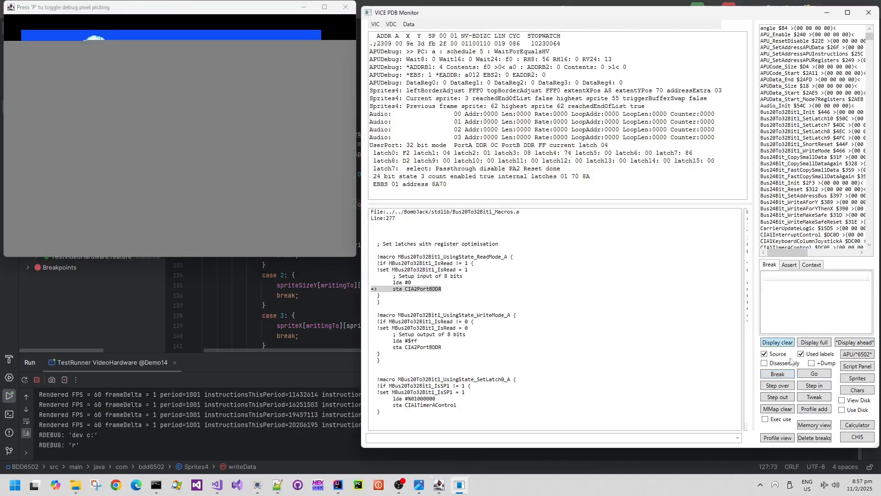
Step out to the main loop, set breakpoint 'bk mainLoop4' and run until it halts at $8BA
{"action": "left_click", "coordinate": [813, 341]}
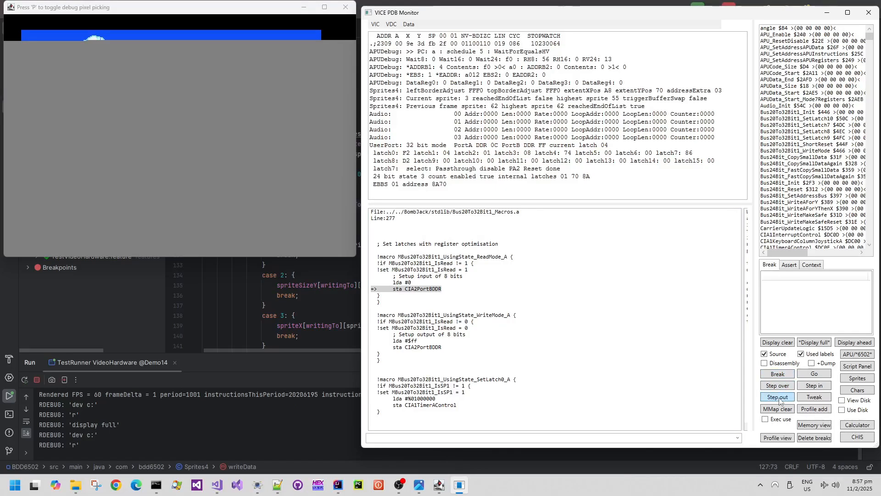
{"action": "left_click", "coordinate": [776, 396]}
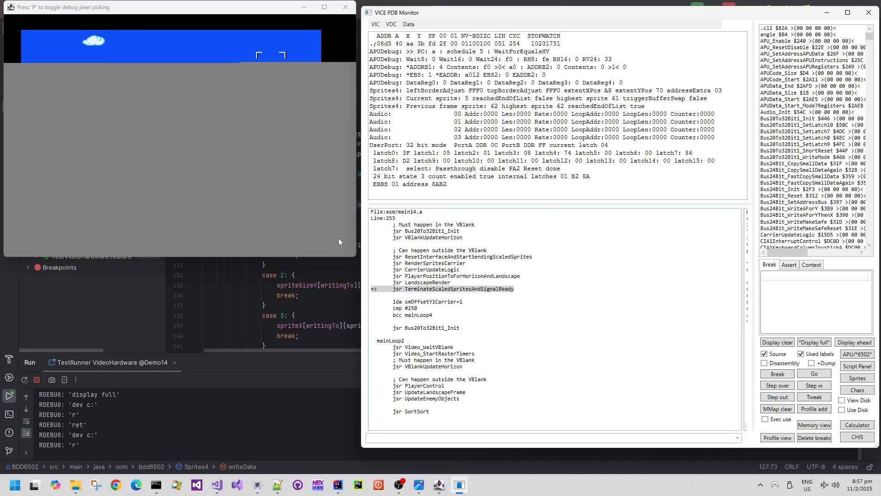
{"action": "mouse_move", "coordinate": [429, 318]}
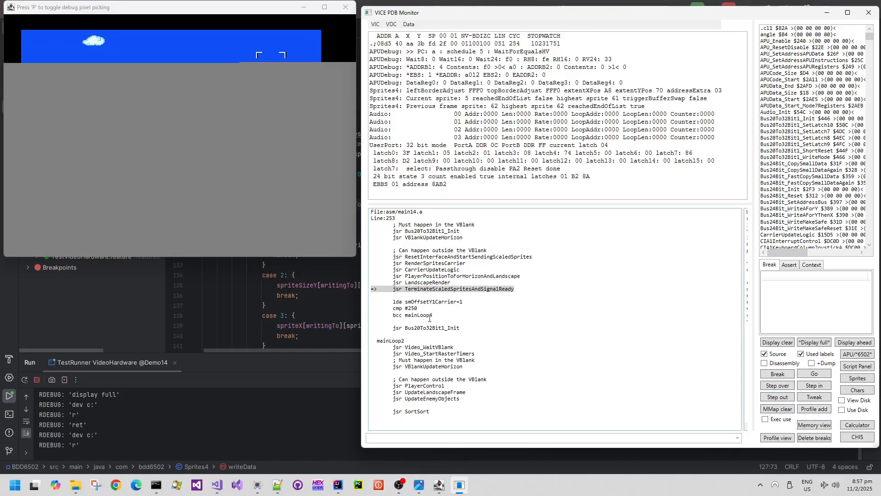
{"action": "double_click", "coordinate": [410, 314]}
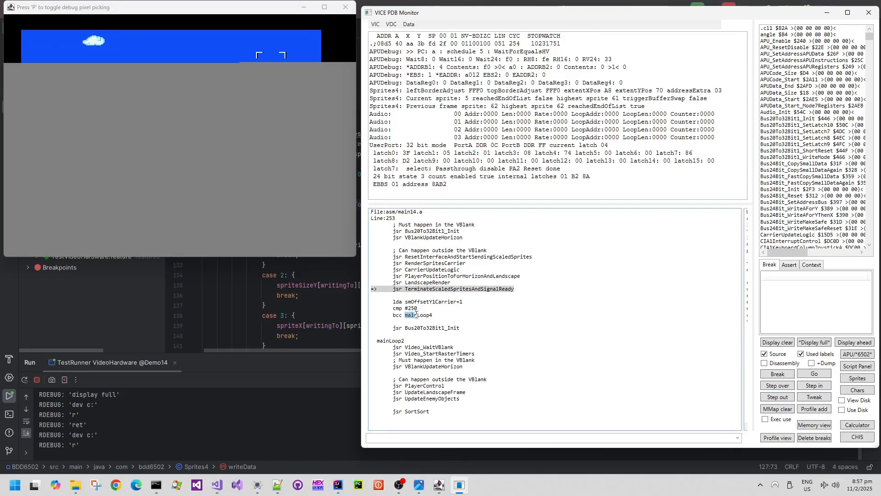
{"action": "type", "text": "bk mainLoop4"}
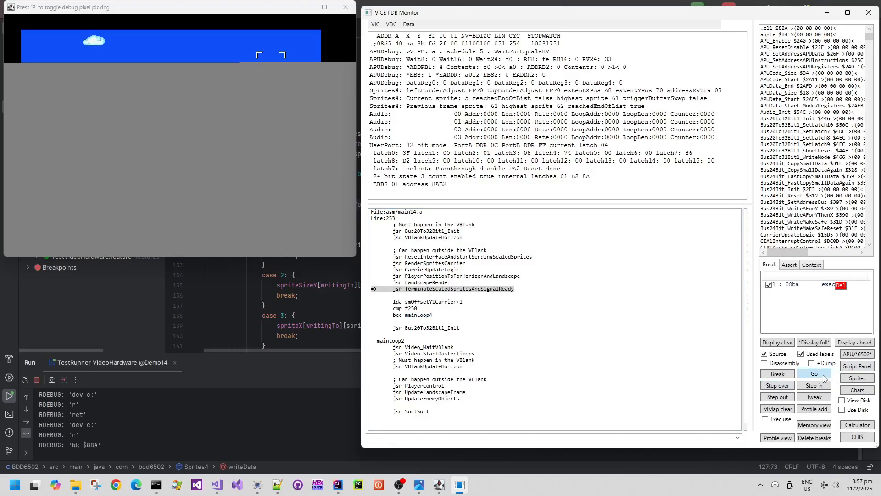
{"action": "left_click", "coordinate": [814, 373]}
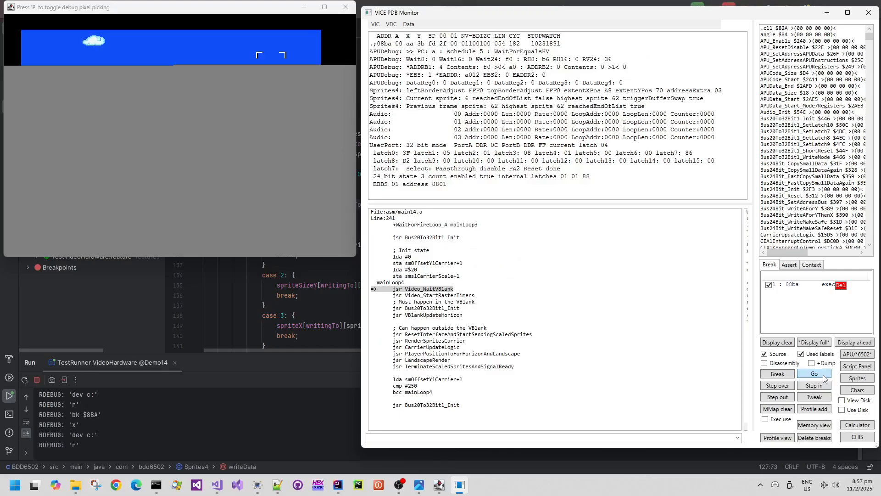
Run Go repeatedly to advance the game frame by frame at the $8BA breakpoint, then delete that breakpoint
{"action": "left_click", "coordinate": [814, 374]}
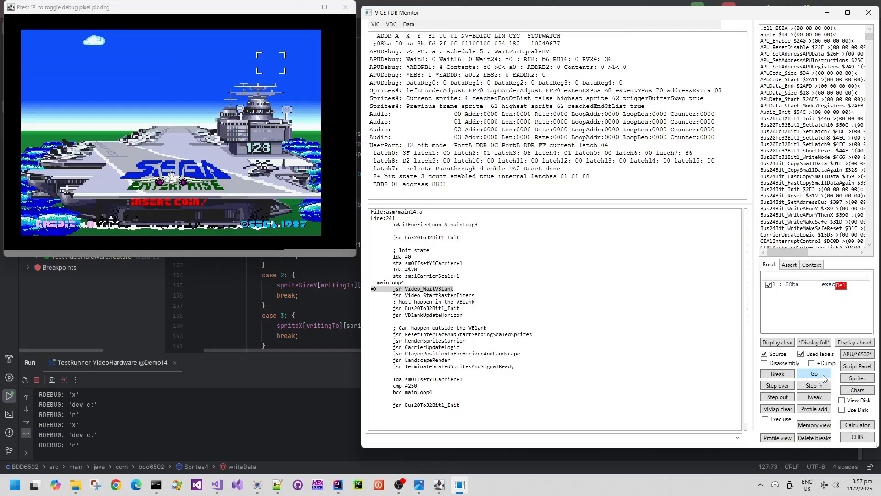
{"action": "left_click", "coordinate": [813, 373]}
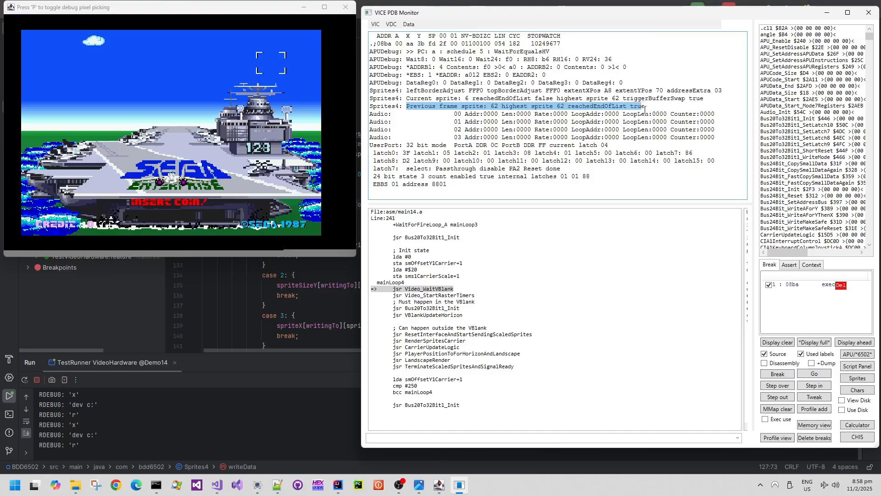
{"action": "left_click", "coordinate": [814, 373]}
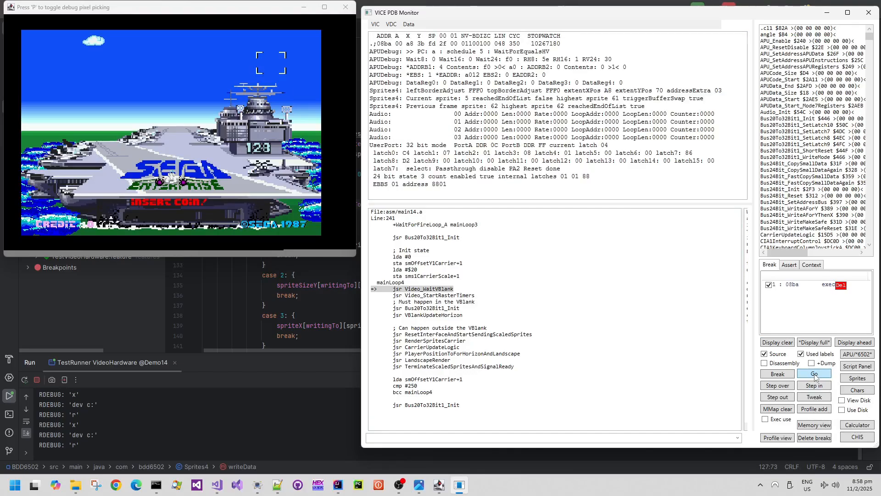
{"action": "left_click", "coordinate": [813, 374]}
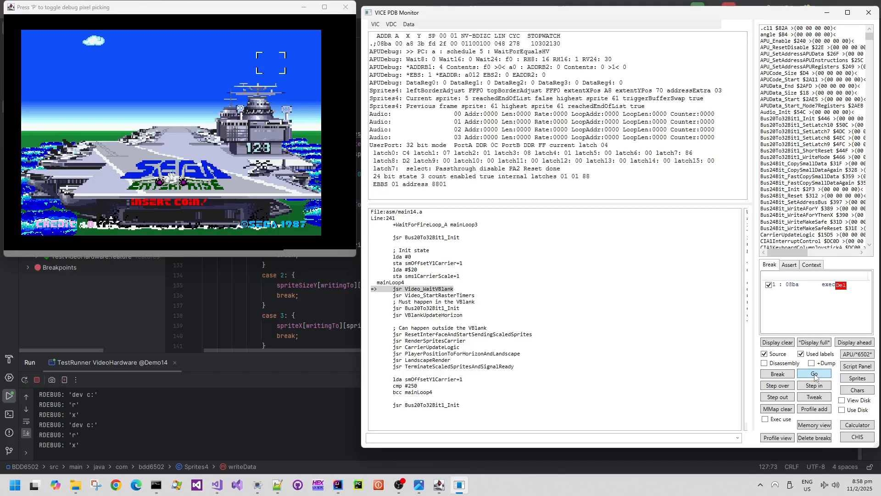
{"action": "left_click", "coordinate": [814, 374]}
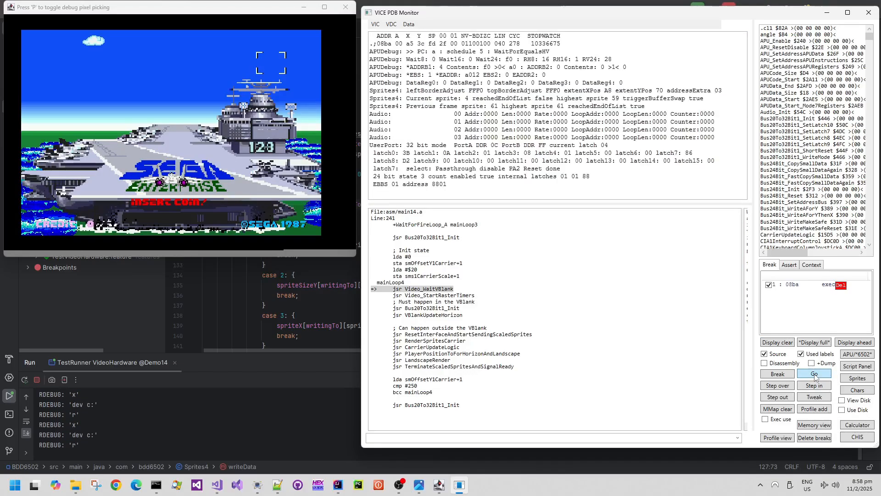
{"action": "left_click", "coordinate": [813, 374]}
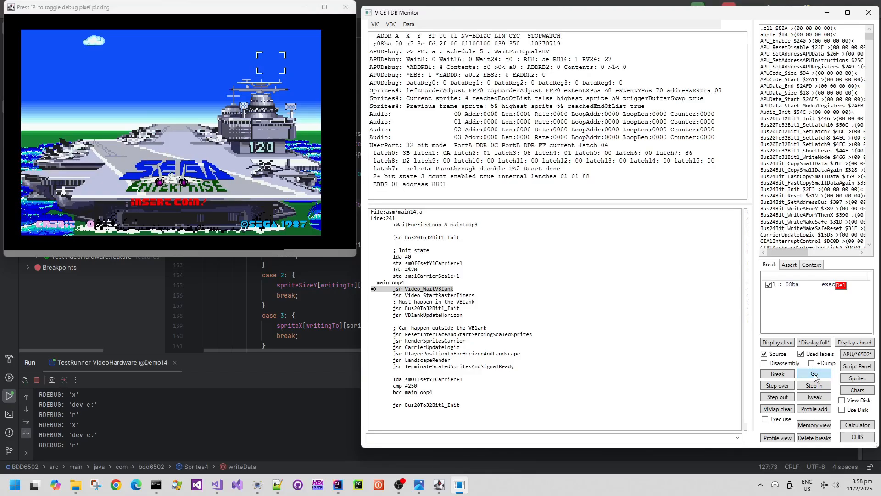
{"action": "left_click", "coordinate": [813, 373]}
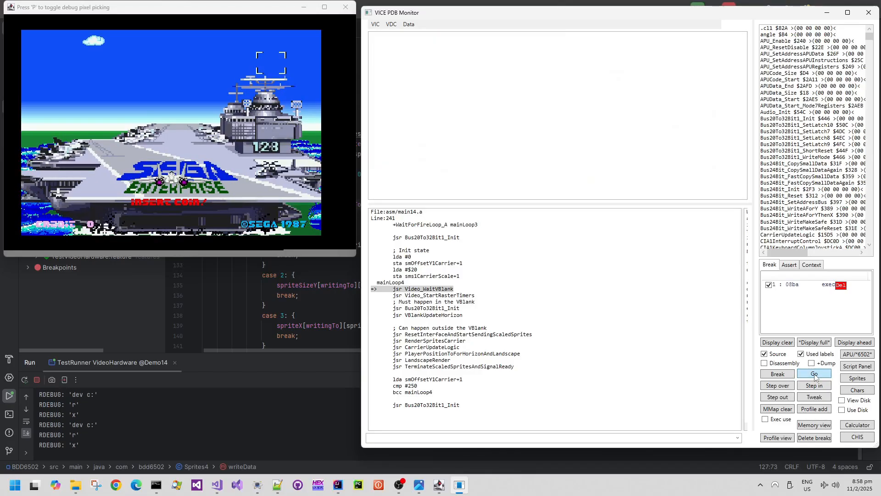
{"action": "left_click", "coordinate": [813, 375]}
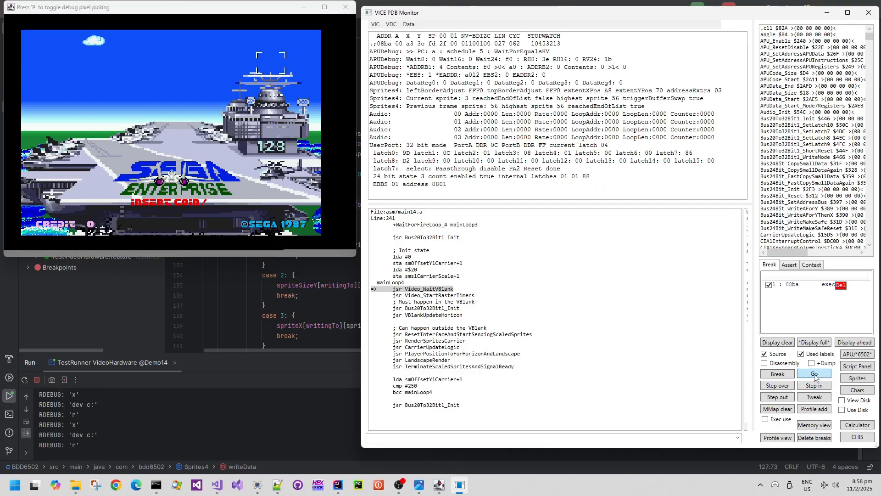
{"action": "left_click", "coordinate": [814, 373]}
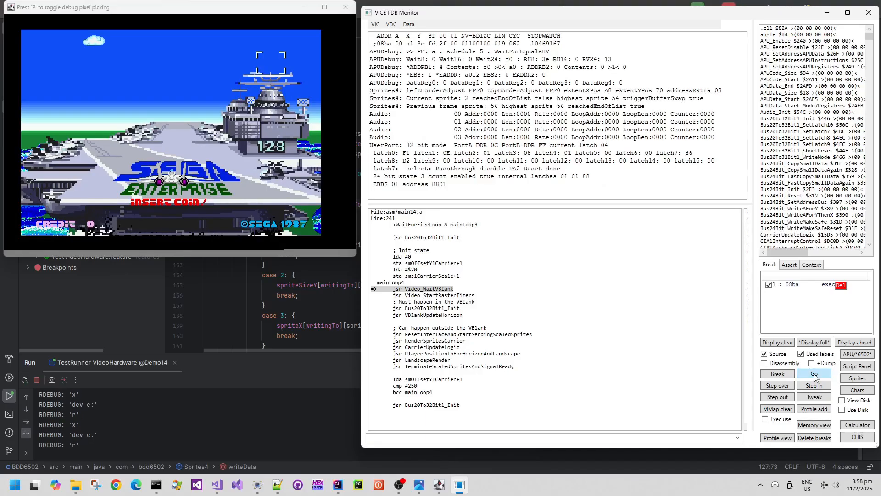
{"action": "left_click", "coordinate": [812, 374]}
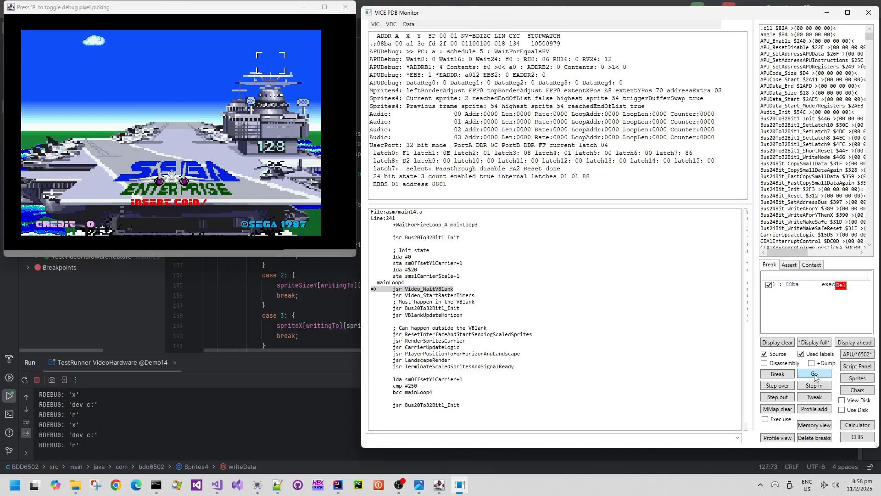
{"action": "left_click", "coordinate": [813, 374]}
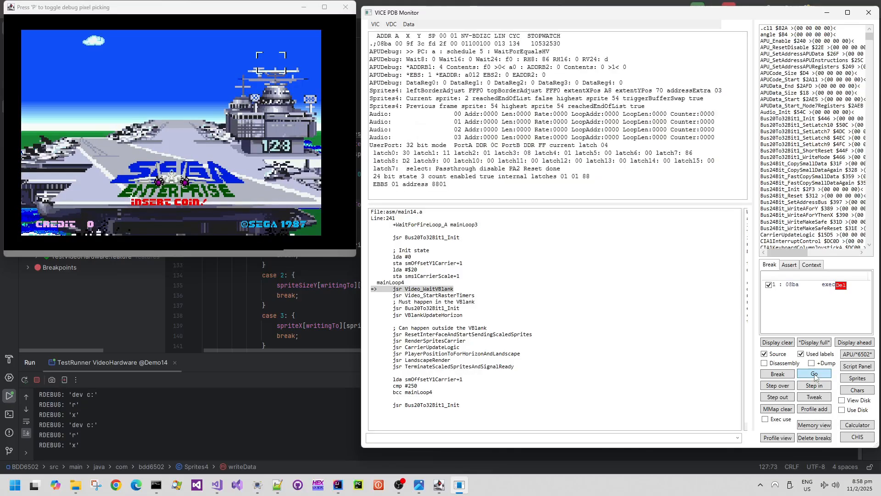
{"action": "left_click", "coordinate": [813, 374]}
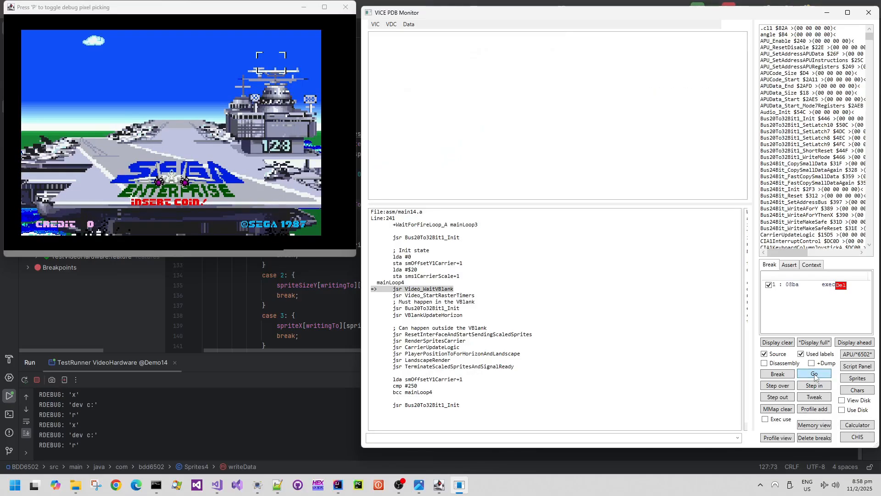
{"action": "left_click", "coordinate": [813, 374]}
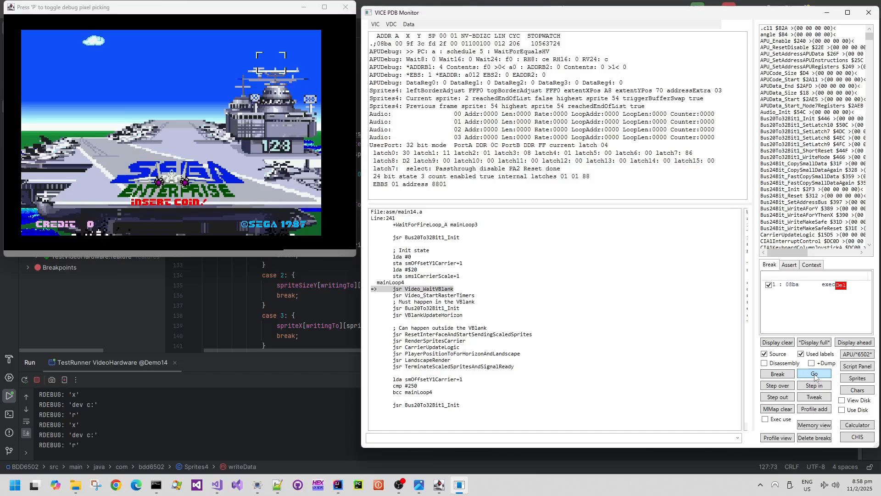
{"action": "left_click", "coordinate": [813, 373]}
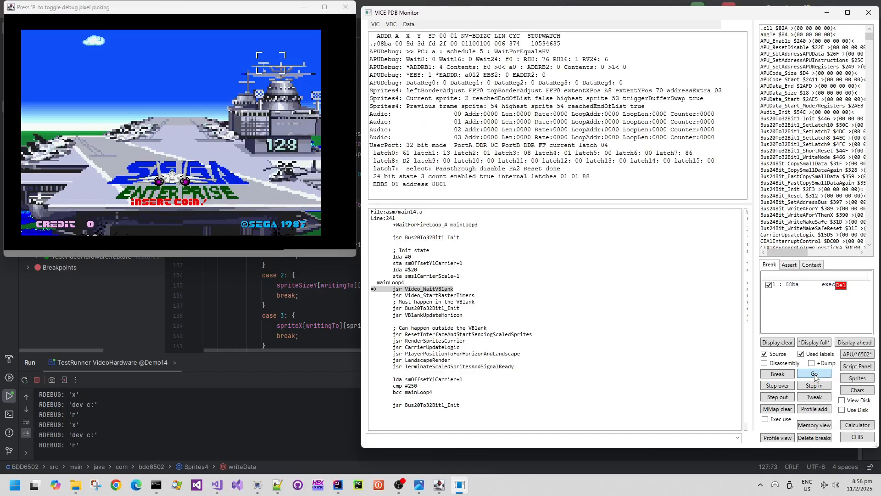
{"action": "left_click", "coordinate": [813, 374]}
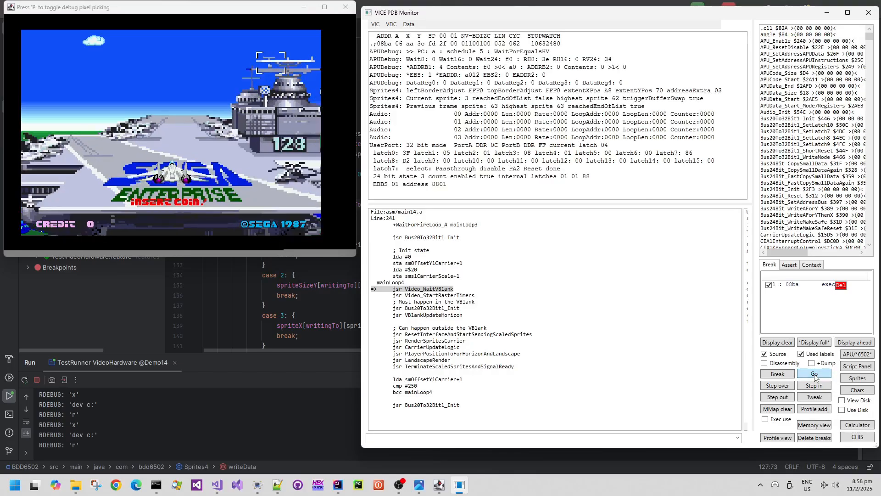
{"action": "left_click", "coordinate": [813, 374]}
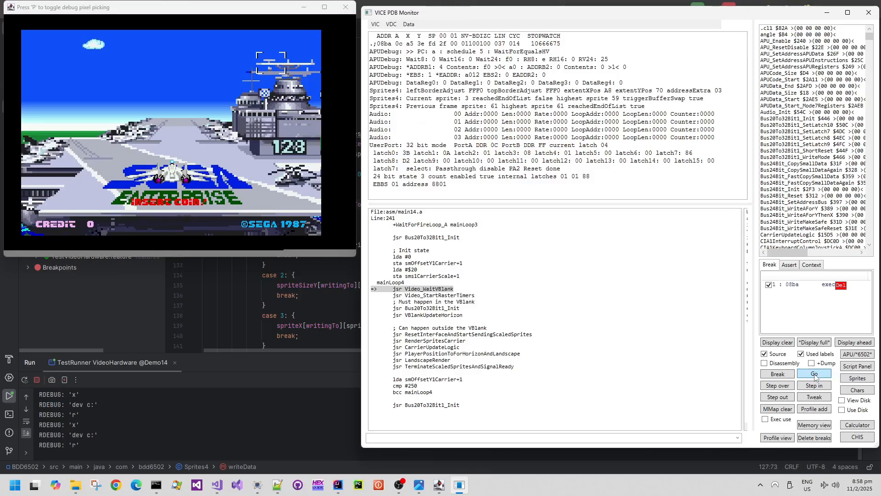
{"action": "left_click", "coordinate": [813, 373]}
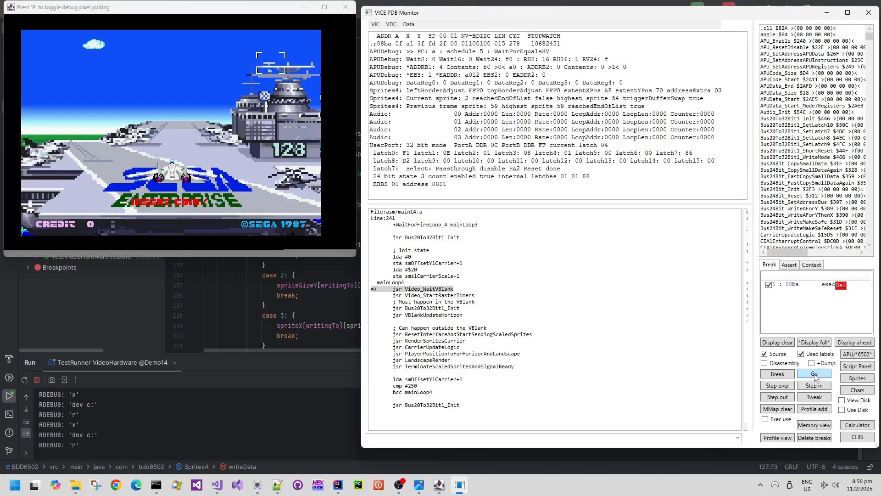
{"action": "left_click", "coordinate": [814, 374]}
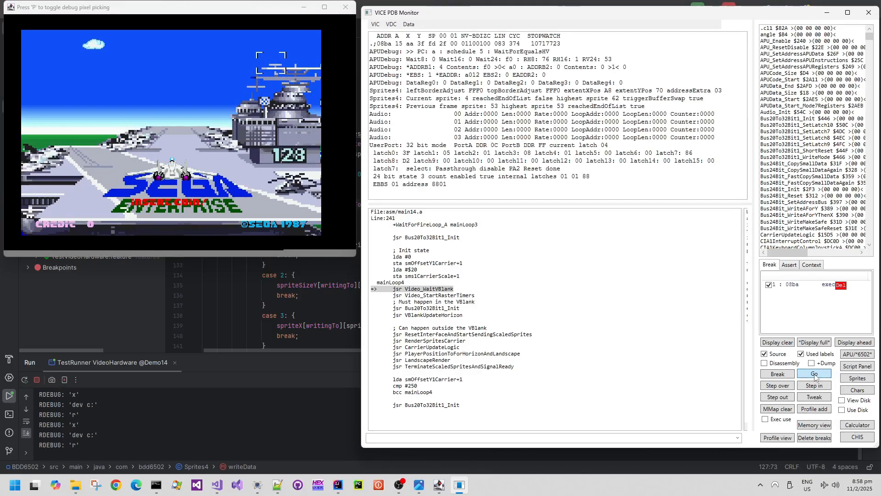
{"action": "left_click", "coordinate": [813, 374]}
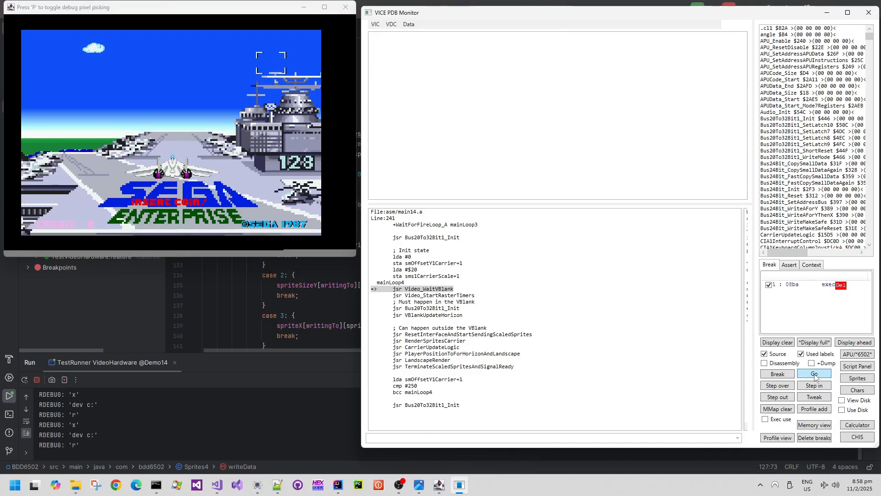
{"action": "left_click", "coordinate": [814, 373]}
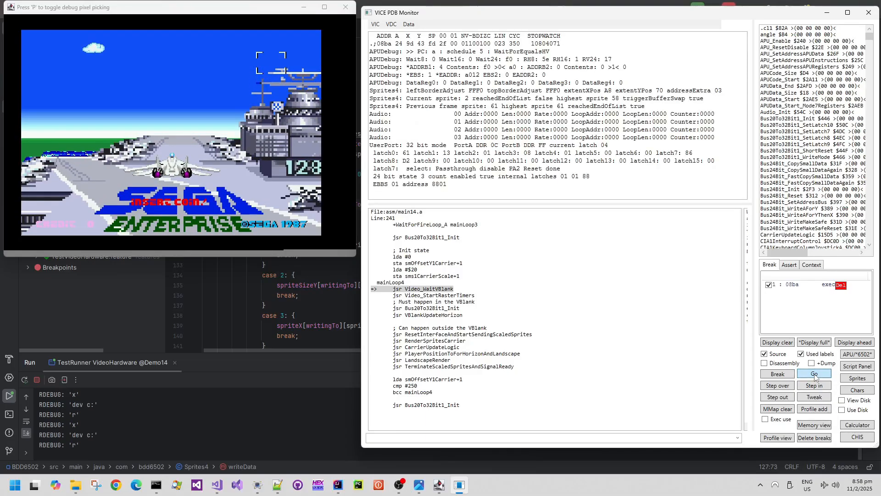
{"action": "left_click", "coordinate": [813, 375]}
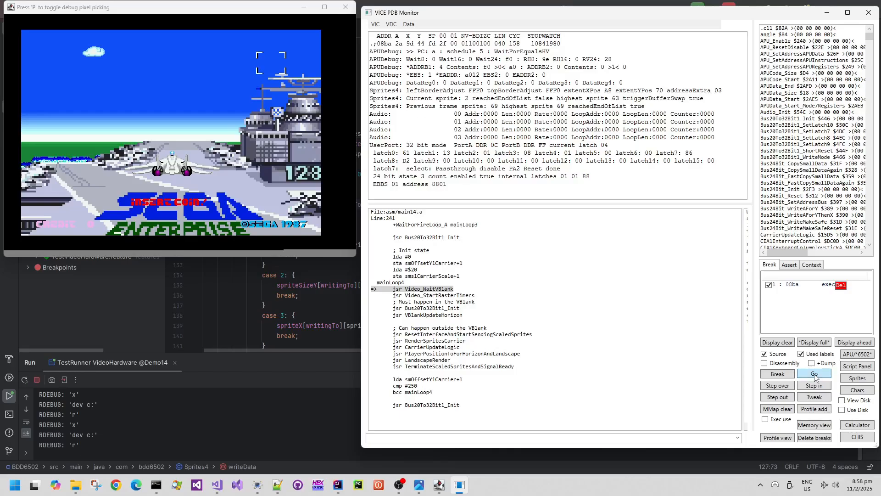
{"action": "left_click", "coordinate": [812, 373]}
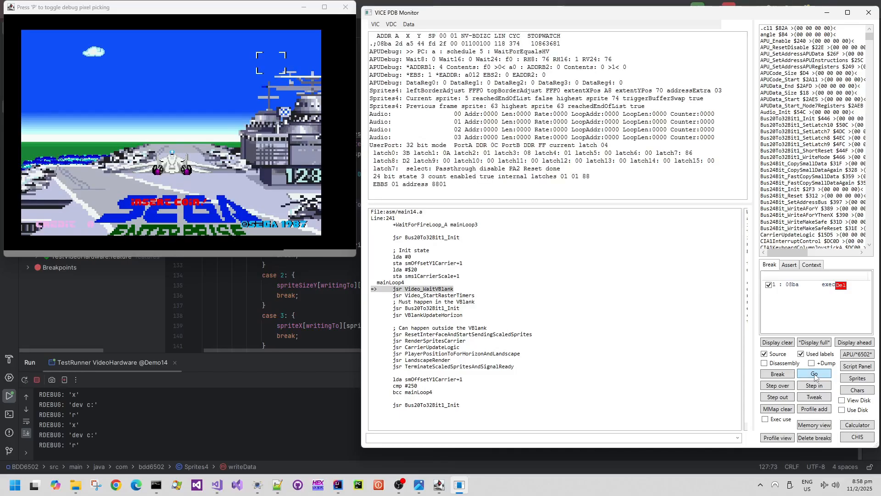
{"action": "left_click", "coordinate": [814, 375]}
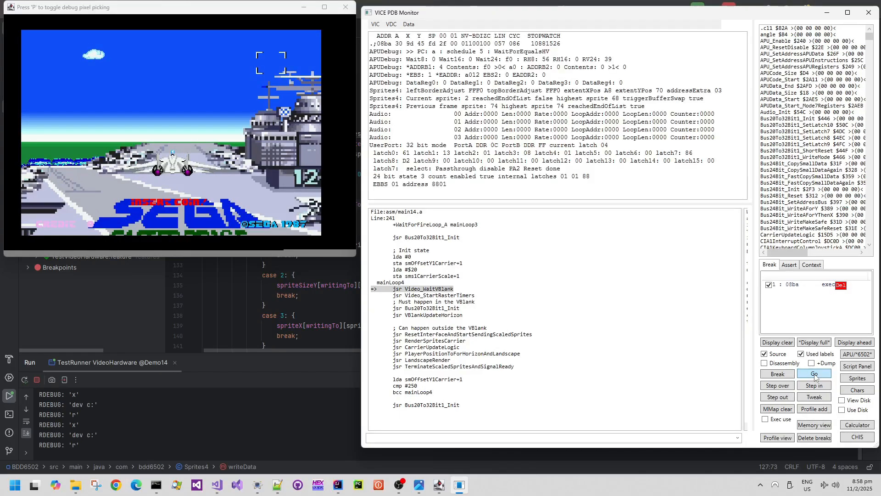
{"action": "left_click", "coordinate": [814, 374]}
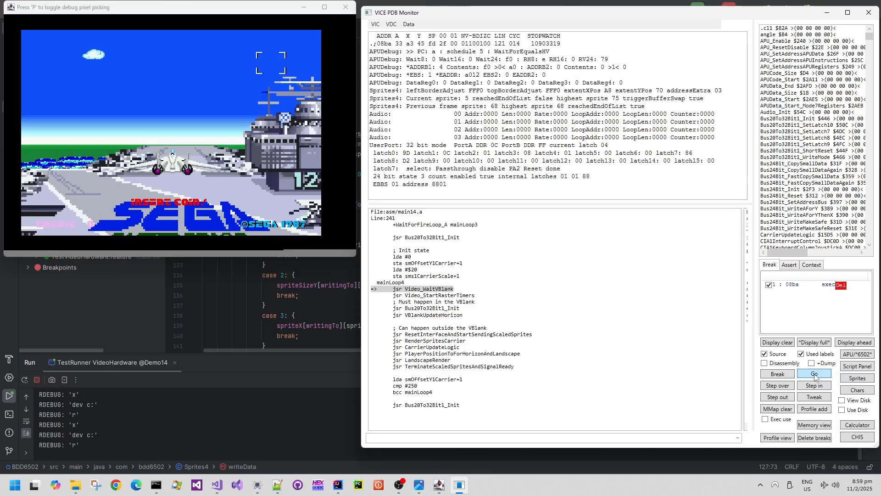
{"action": "left_click", "coordinate": [813, 373]}
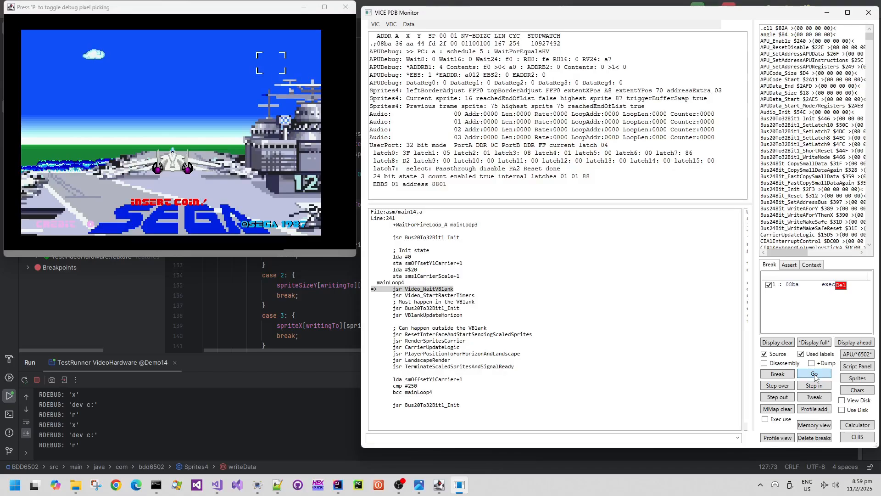
{"action": "left_click", "coordinate": [813, 373]}
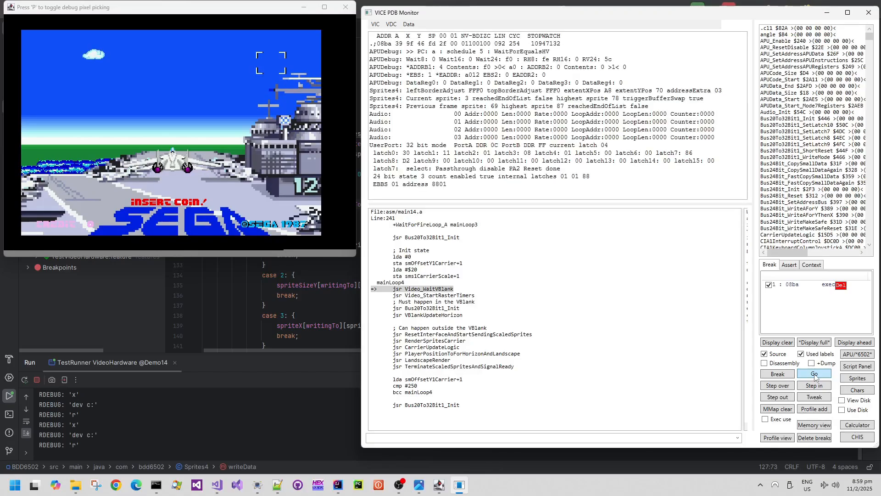
{"action": "left_click", "coordinate": [814, 374]}
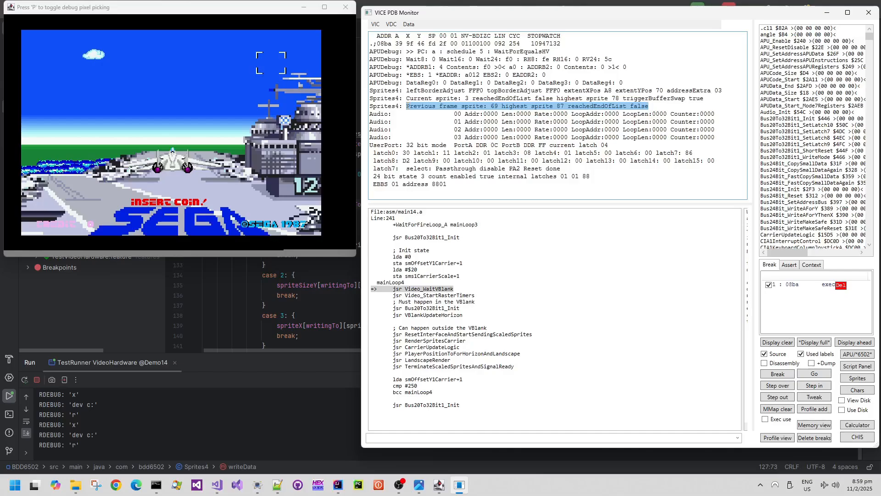
{"action": "mouse_move", "coordinate": [548, 107]}
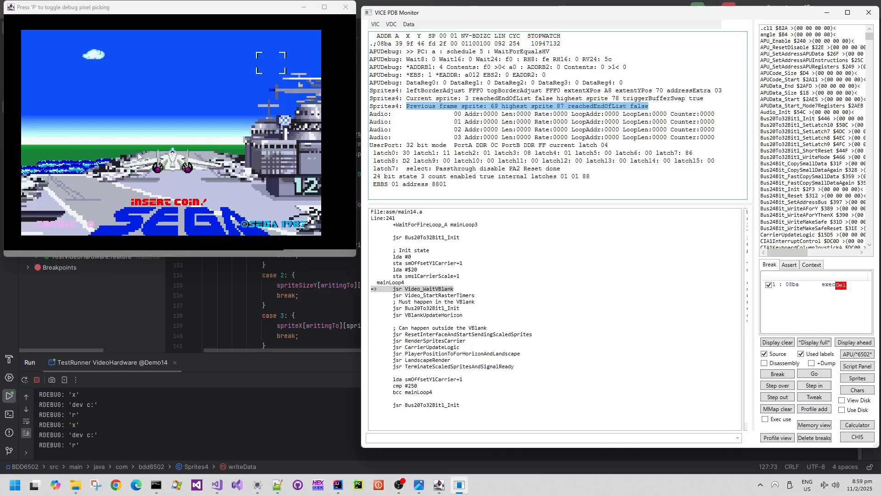
{"action": "mouse_move", "coordinate": [172, 267]}
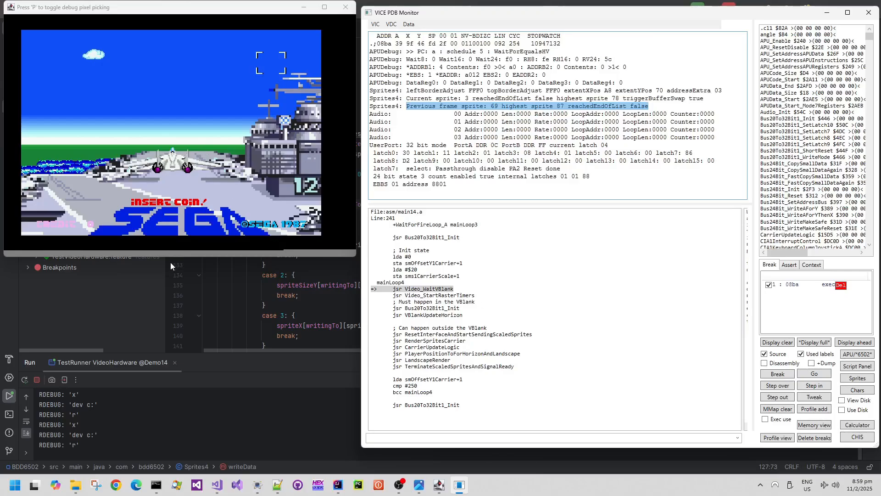
{"action": "left_click", "coordinate": [814, 374]}
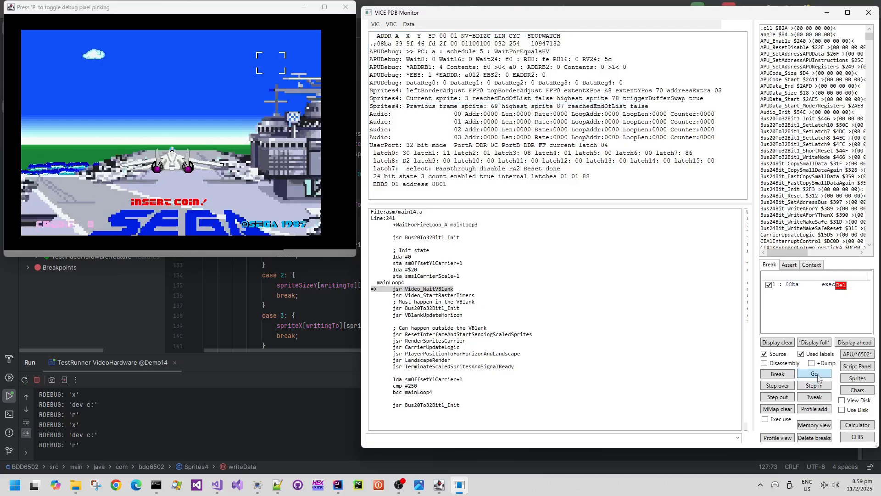
{"action": "left_click", "coordinate": [812, 374]}
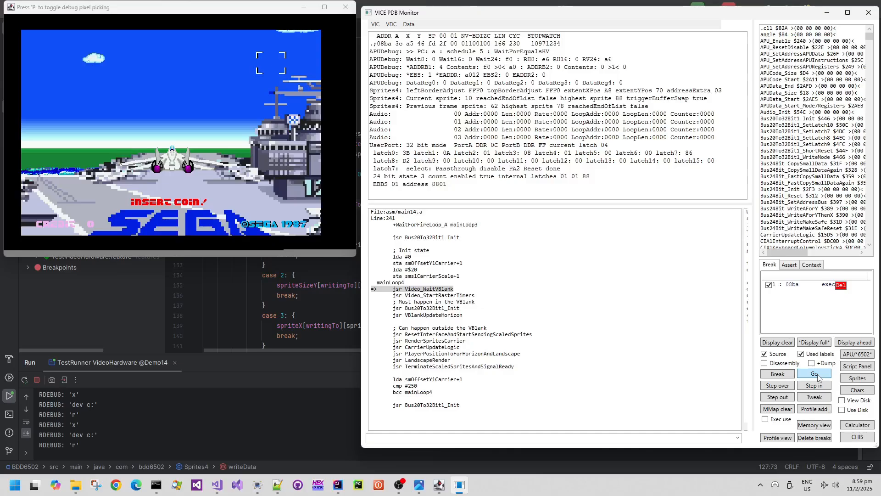
{"action": "left_click", "coordinate": [814, 375]}
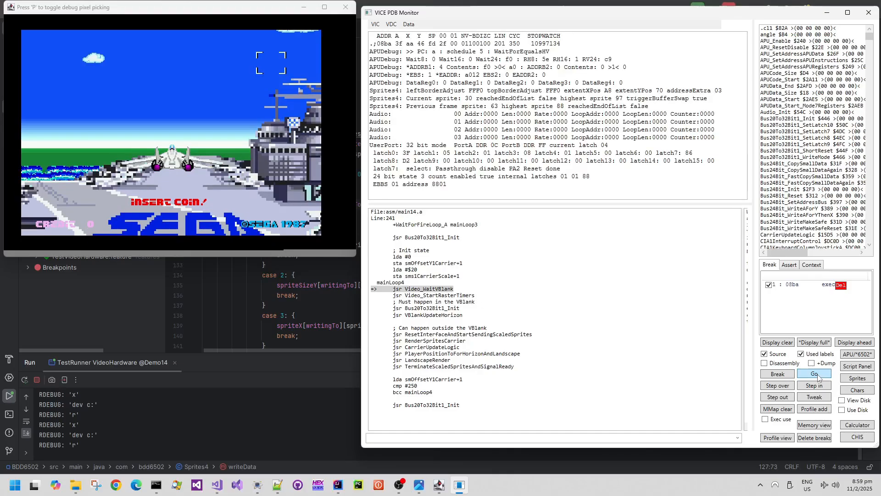
{"action": "left_click", "coordinate": [813, 374]}
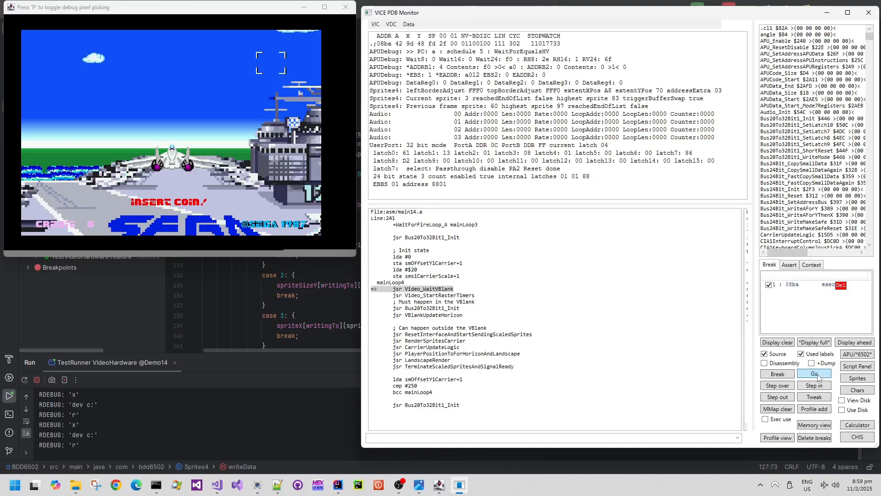
{"action": "left_click", "coordinate": [813, 374]}
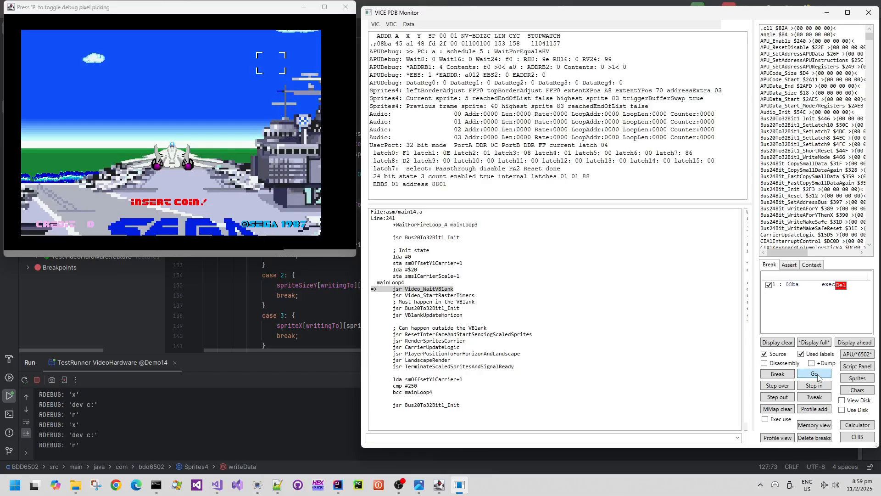
{"action": "left_click", "coordinate": [812, 373]}
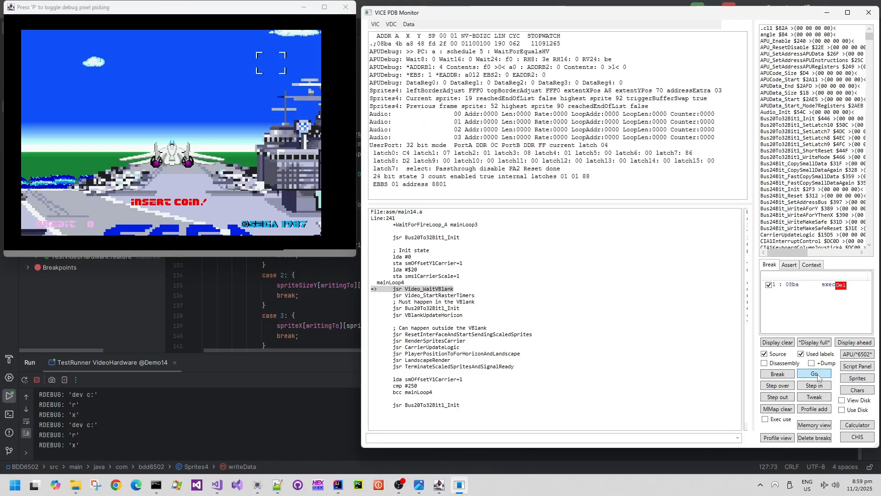
{"action": "left_click", "coordinate": [814, 373]}
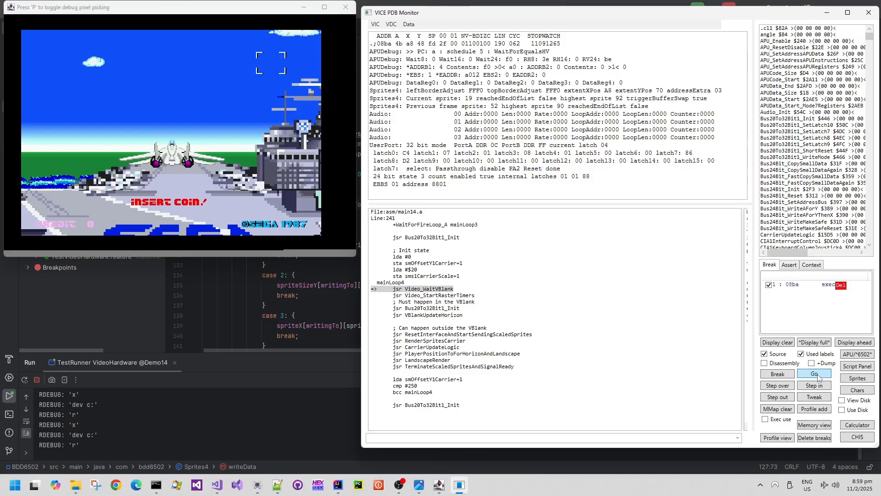
{"action": "left_click", "coordinate": [814, 373]}
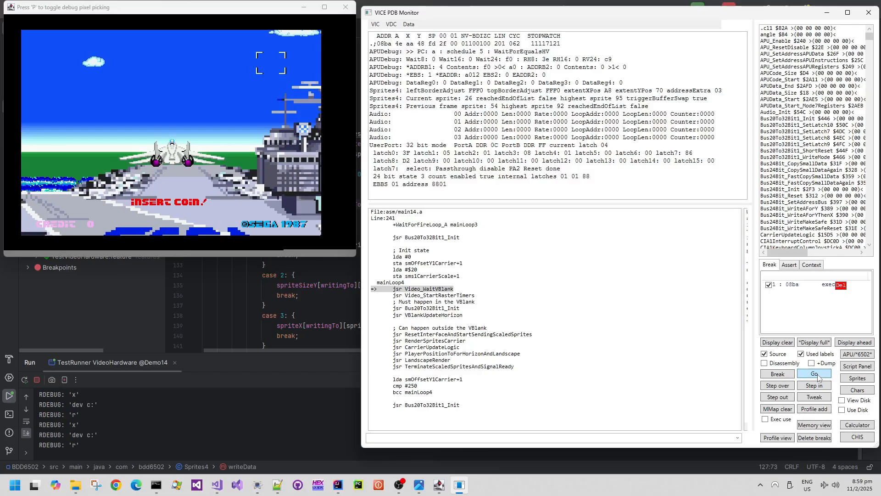
{"action": "left_click", "coordinate": [812, 374]}
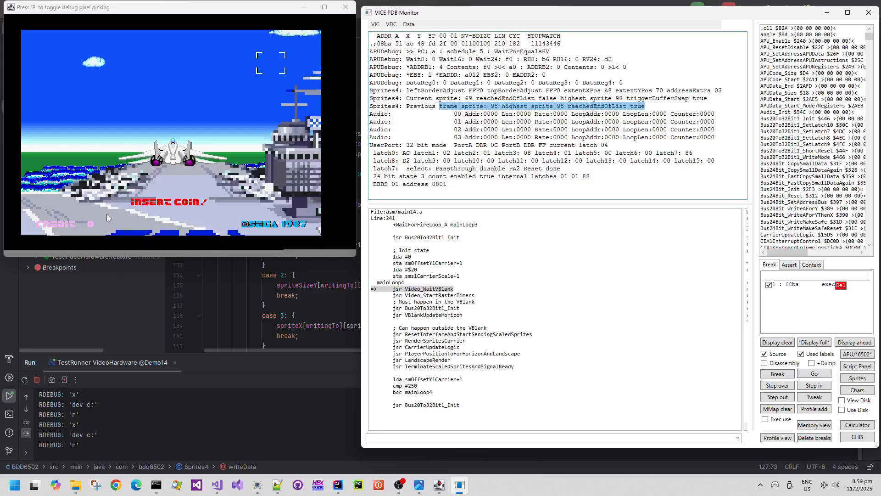
{"action": "mouse_move", "coordinate": [332, 99]}
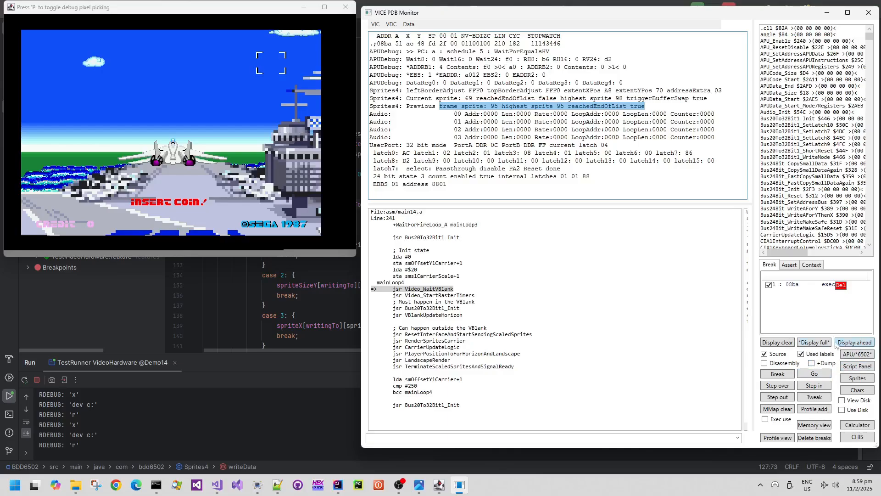
{"action": "left_click", "coordinate": [813, 343]}
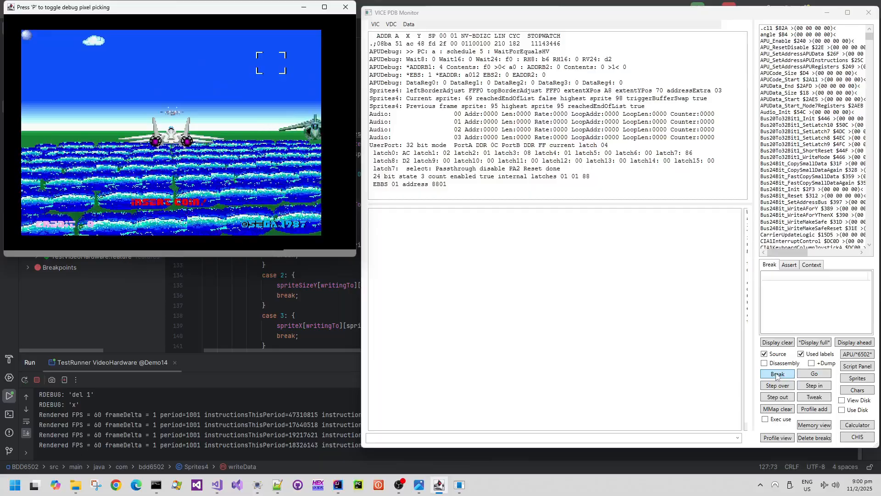
Halt the freely running game inside the main loop at jmp mainLoop2
{"action": "left_click", "coordinate": [778, 374]}
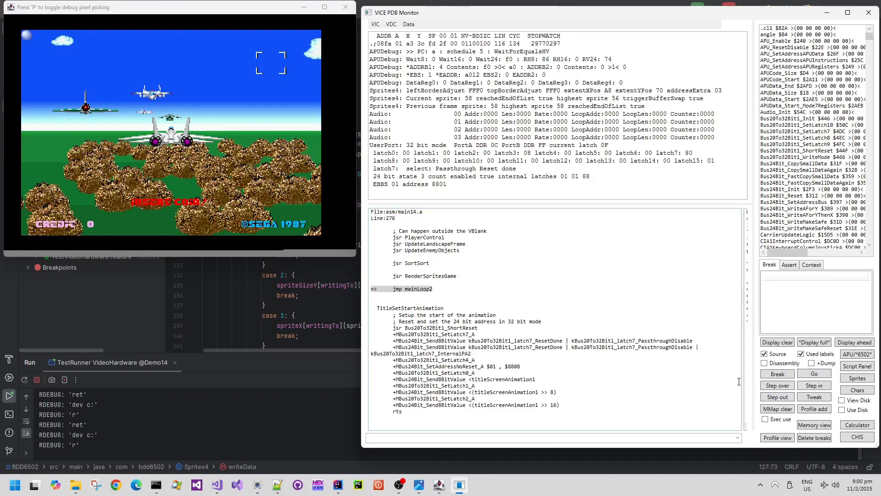
{"action": "mouse_move", "coordinate": [404, 283]}
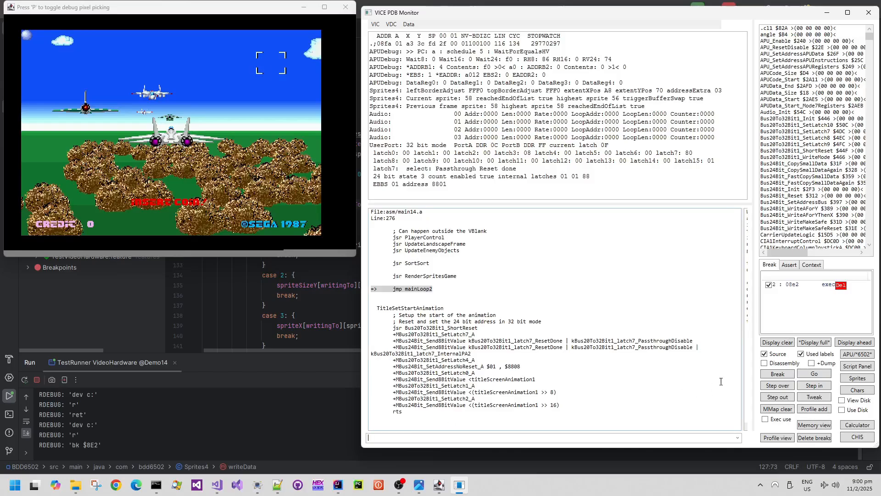
Run to the $8E2 Video_WaitVBlank breakpoint, advance a frame, then delete it and resume
{"action": "left_click", "coordinate": [813, 373]}
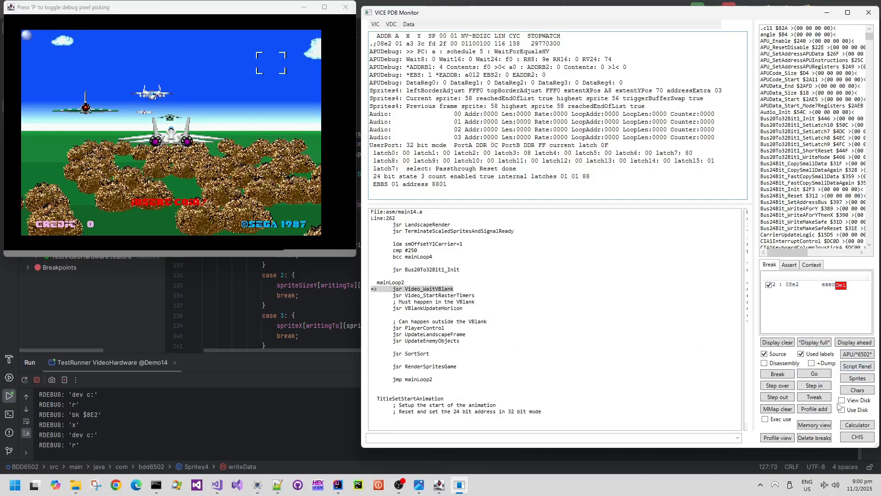
{"action": "left_click", "coordinate": [813, 373]}
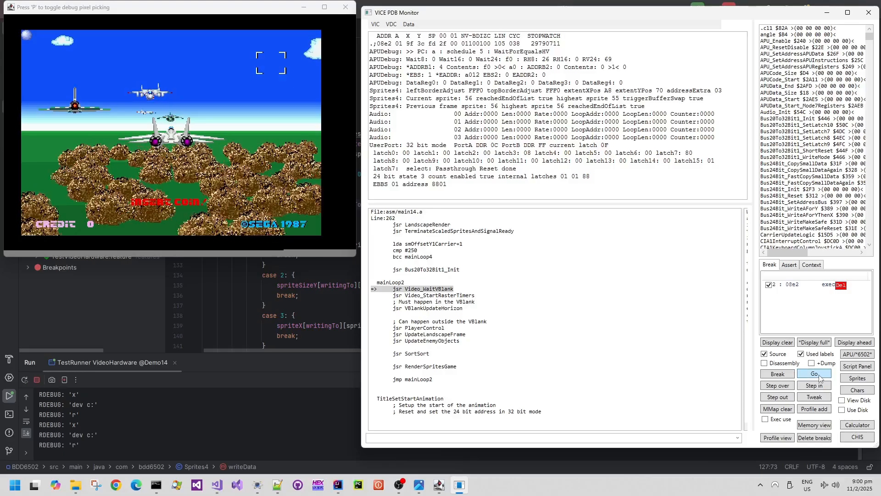
{"action": "left_click", "coordinate": [813, 374]}
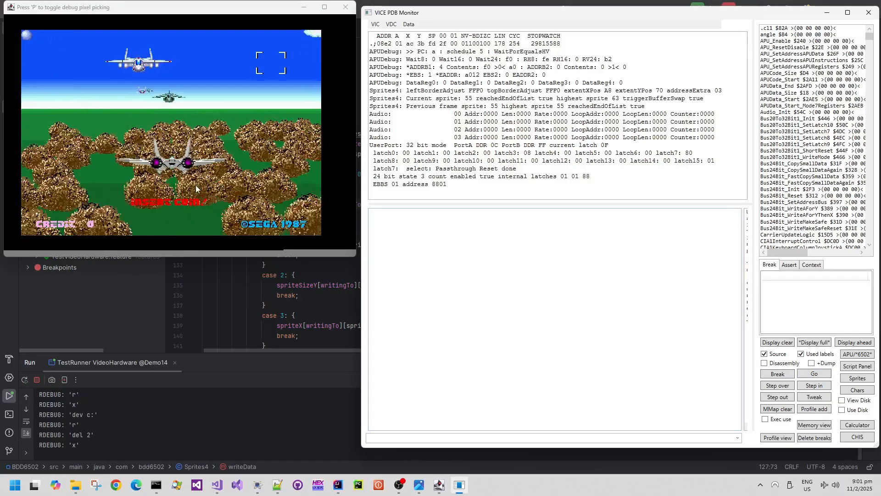
Halt the game, add a breakpoint at mainLoop3 via 'bk', run to it and step out to mainLoop2
{"action": "left_click", "coordinate": [777, 374]}
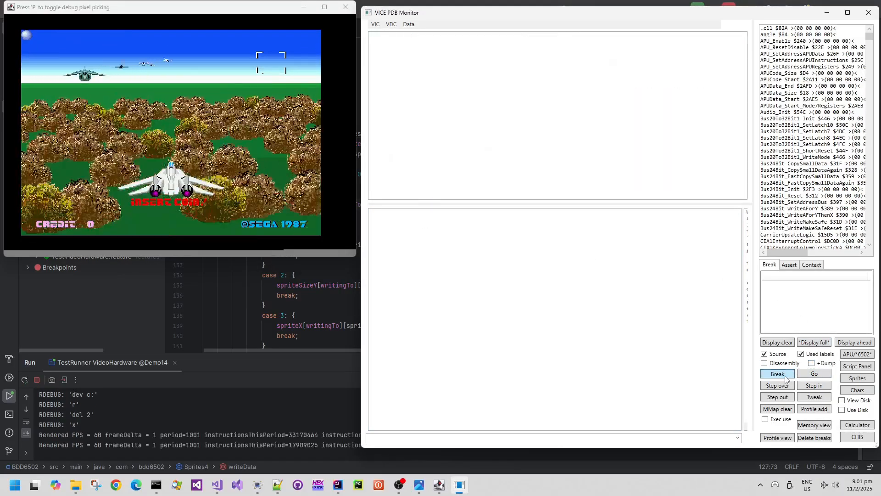
{"action": "left_click", "coordinate": [777, 374]}
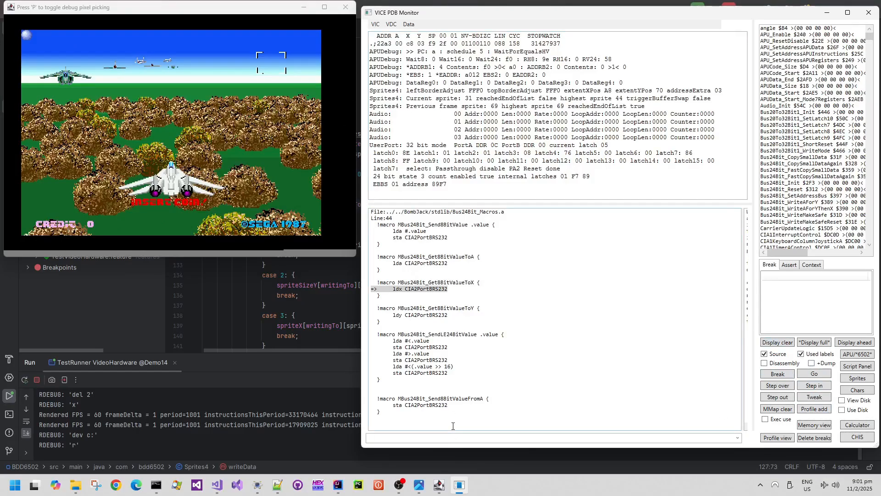
{"action": "type", "text": "bk 6c2"}
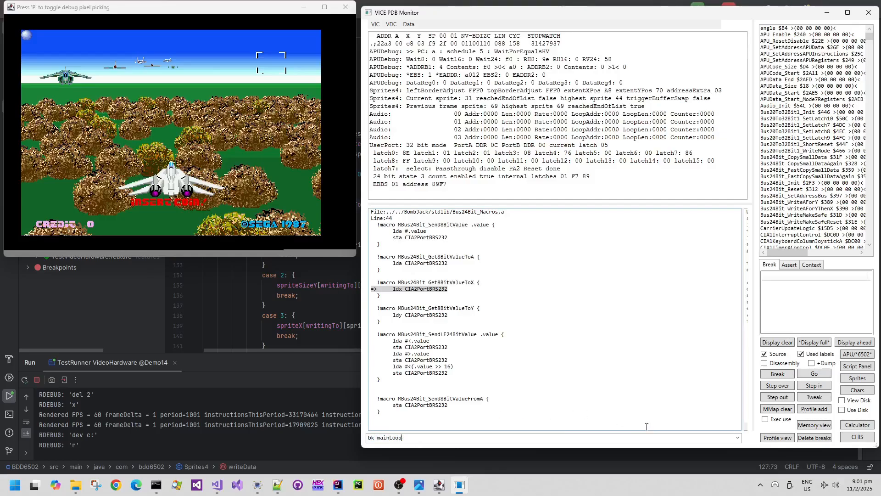
{"action": "type", "text": "3"}
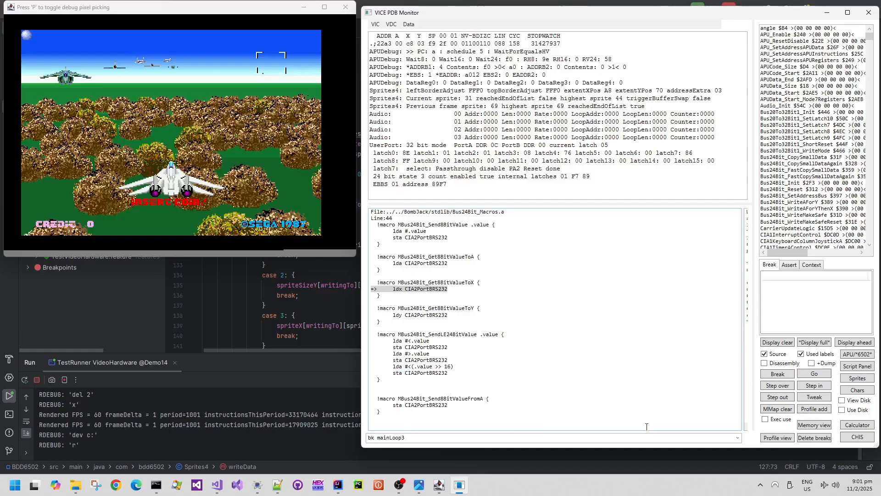
{"action": "left_click", "coordinate": [813, 375]}
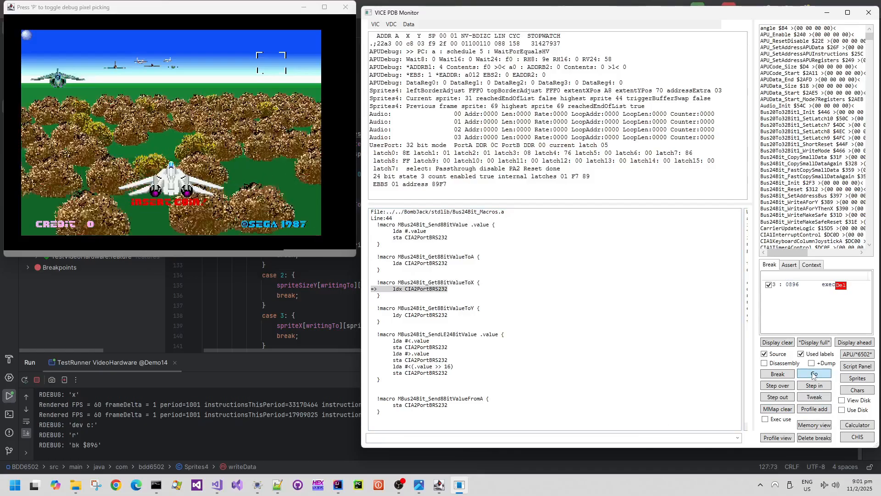
{"action": "left_click", "coordinate": [814, 375]}
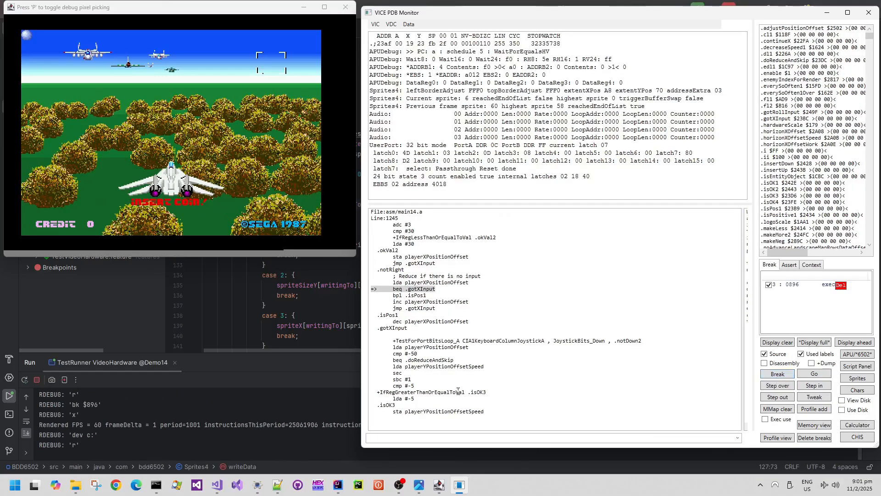
{"action": "left_click", "coordinate": [777, 396]}
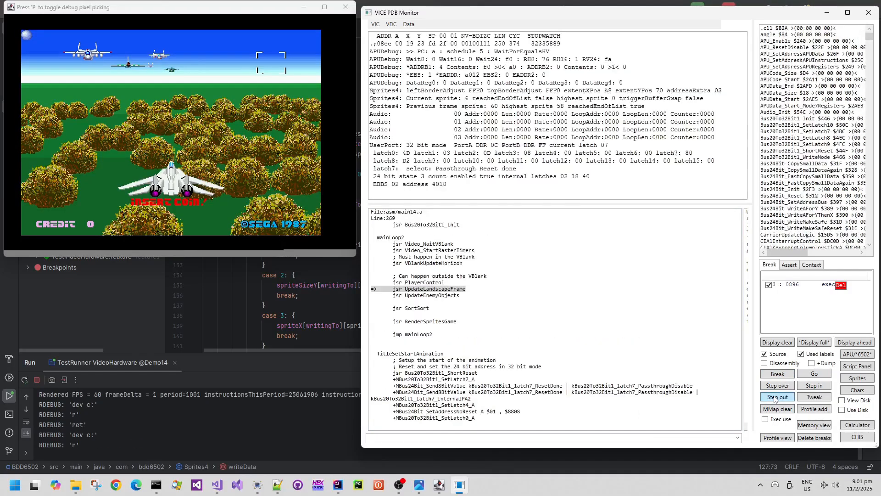
Set a breakpoint on mainLoop2, run to its vertical-blank wait, and step over into the horizon update
{"action": "left_click", "coordinate": [776, 396]}
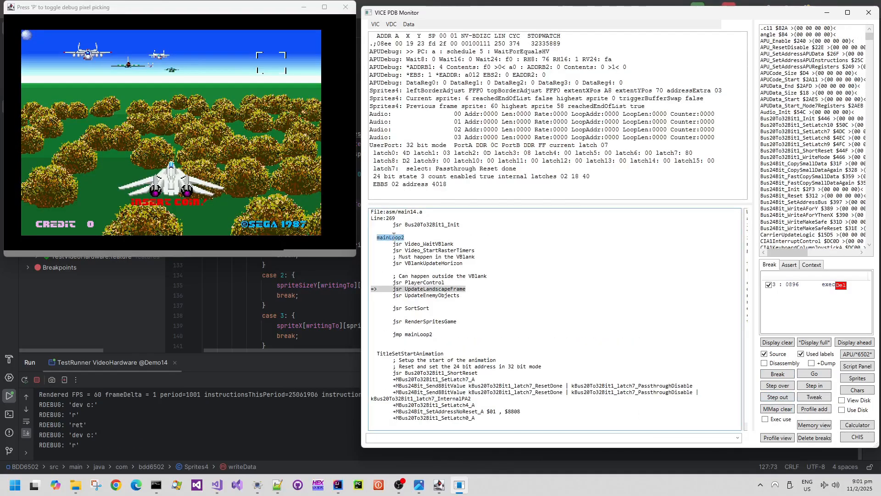
{"action": "left_click", "coordinate": [391, 438]}
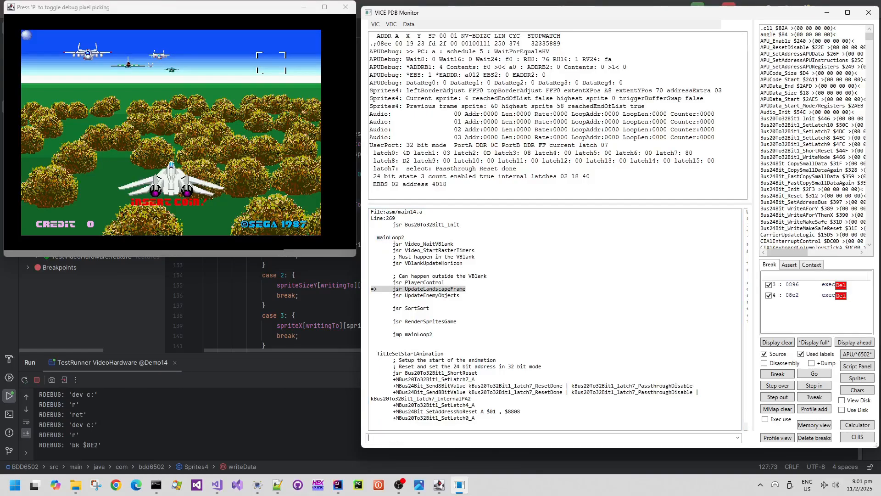
{"action": "left_click", "coordinate": [815, 374]}
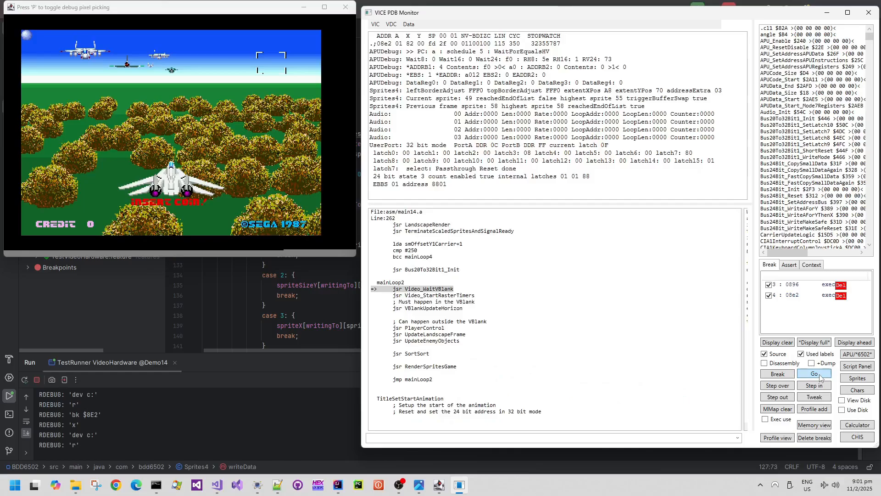
{"action": "left_click", "coordinate": [812, 373]}
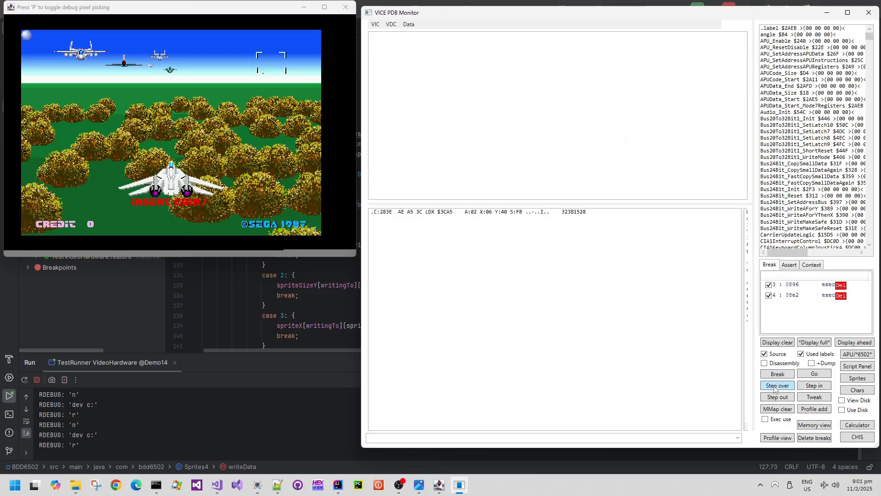
{"action": "left_click", "coordinate": [777, 385]}
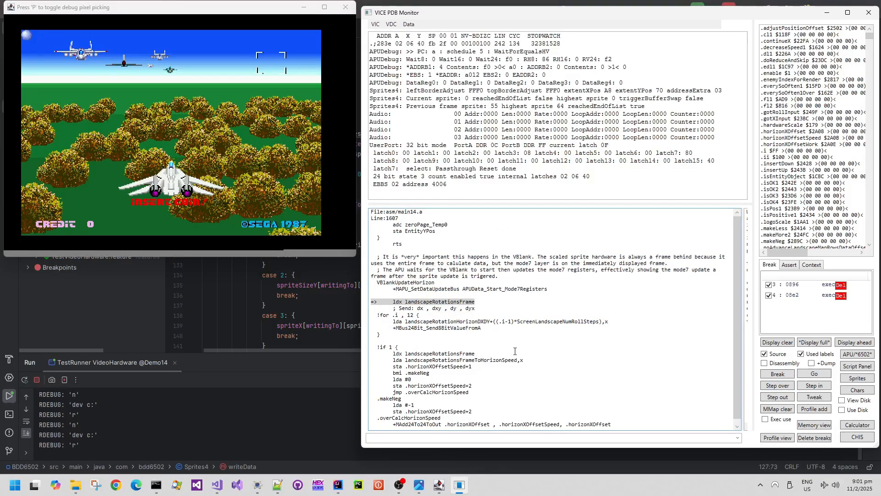
{"action": "mouse_move", "coordinate": [649, 383]}
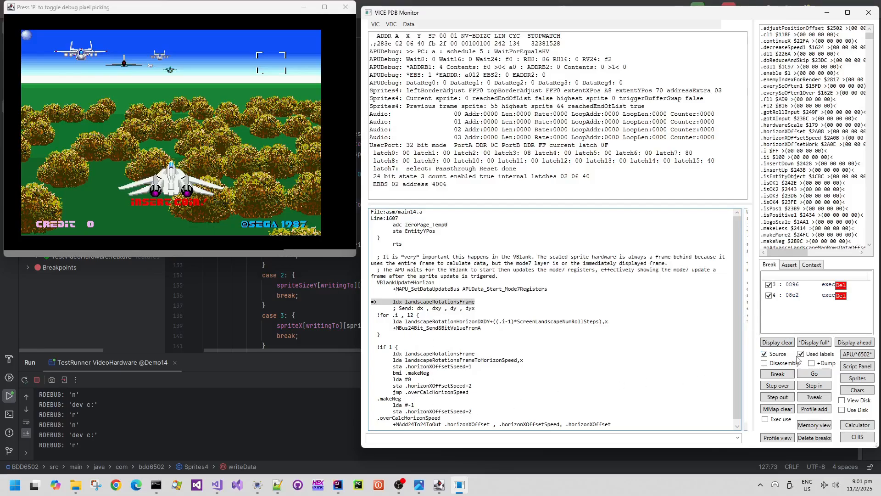
Continue from the breakpoint past mainLoop2's Video_WaitVBlank stop so the game runs freely
{"action": "left_click", "coordinate": [857, 353]}
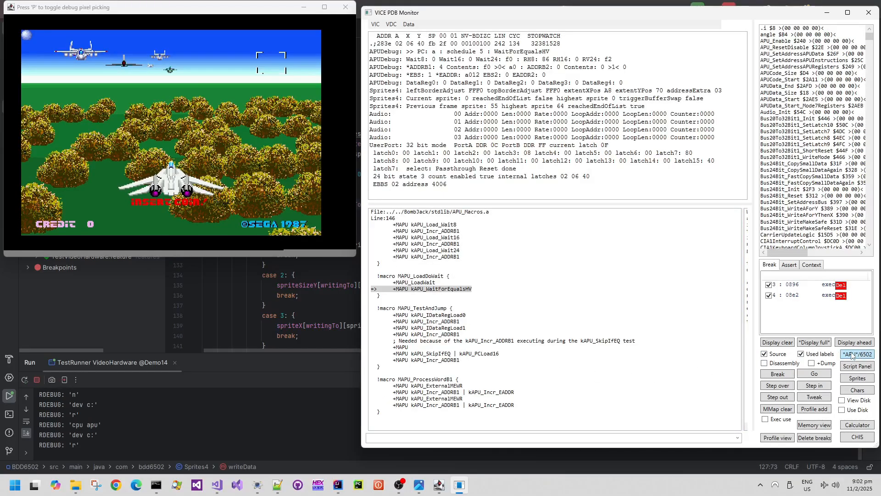
{"action": "left_click", "coordinate": [813, 374]}
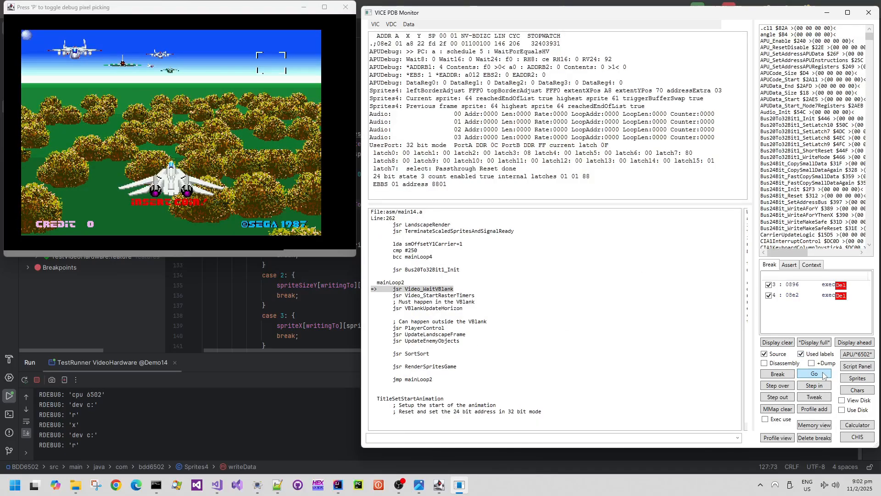
{"action": "left_click", "coordinate": [814, 374]}
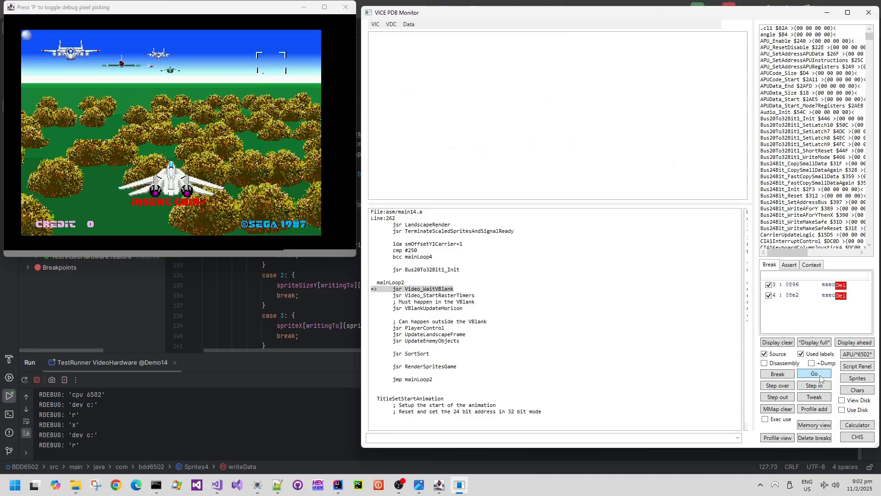
Close the emulator so the test run passes its scenario, then bring up the Proteus board project
{"action": "left_click", "coordinate": [813, 373]}
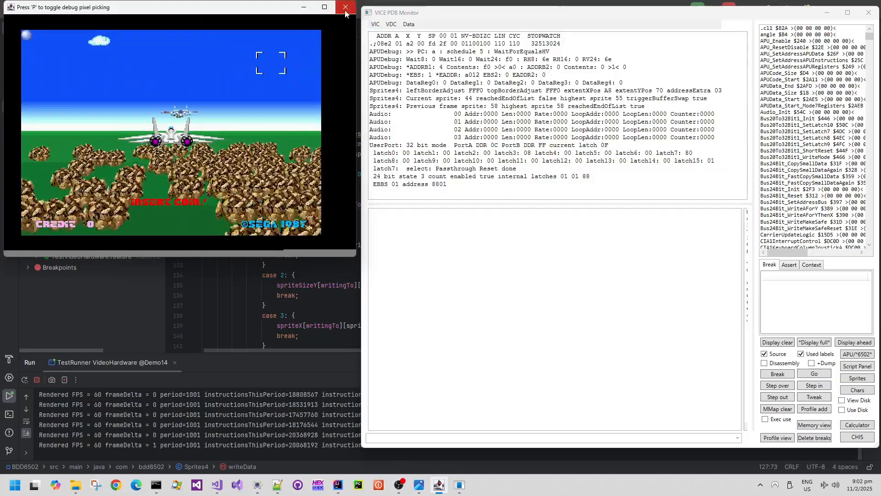
{"action": "left_click", "coordinate": [344, 6]}
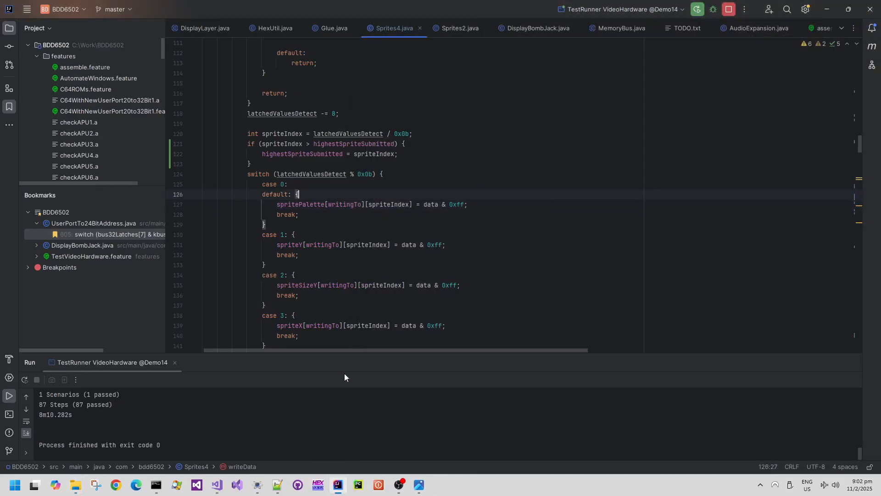
{"action": "left_click", "coordinate": [257, 488]}
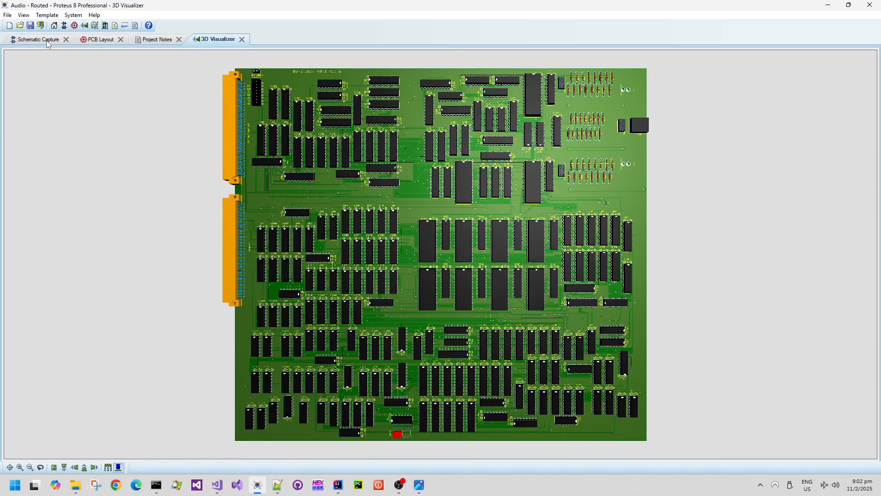
Show the routed Audio board's schematic capture sheet
{"action": "left_click", "coordinate": [37, 39]}
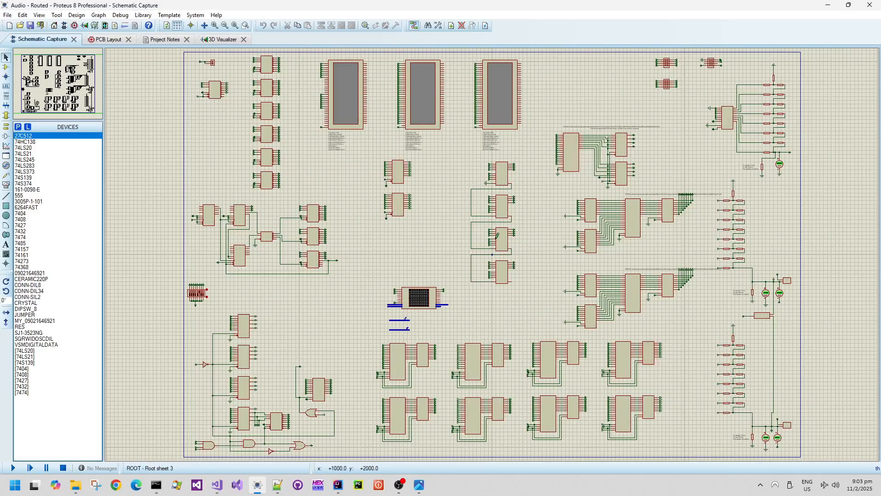
View the Audio board's PCB layout and its 3D render from directly overhead
{"action": "left_click", "coordinate": [107, 39]}
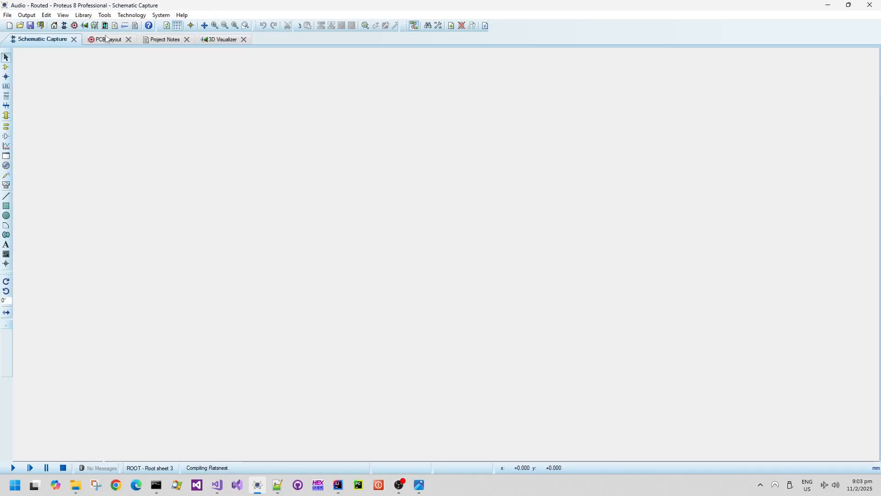
{"action": "left_click", "coordinate": [106, 39]}
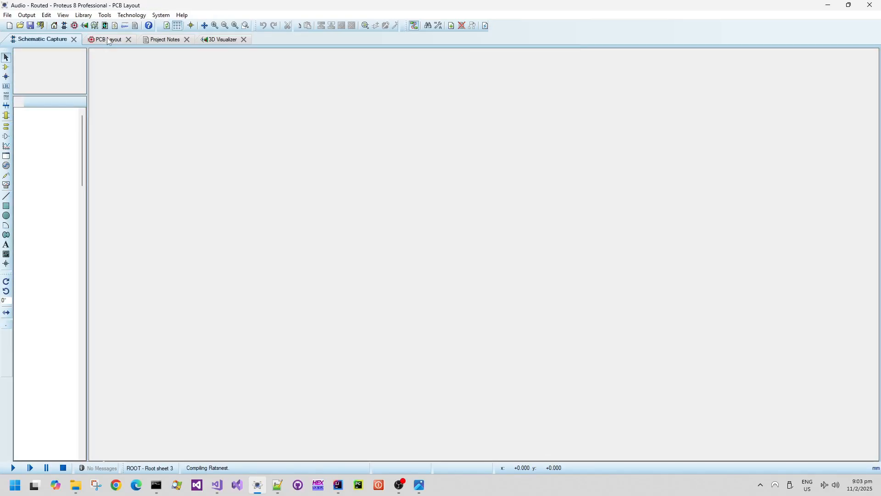
{"action": "left_click", "coordinate": [103, 39]}
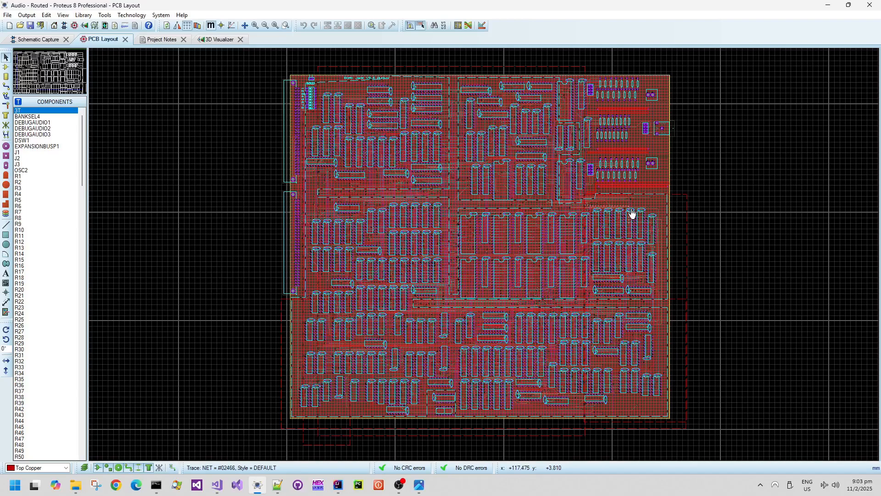
{"action": "left_click", "coordinate": [216, 40]}
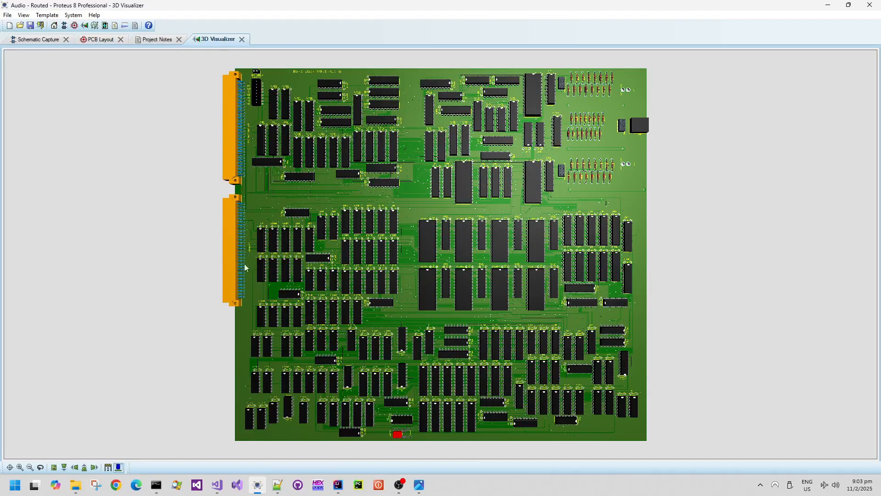
{"action": "mouse_move", "coordinate": [54, 467]}
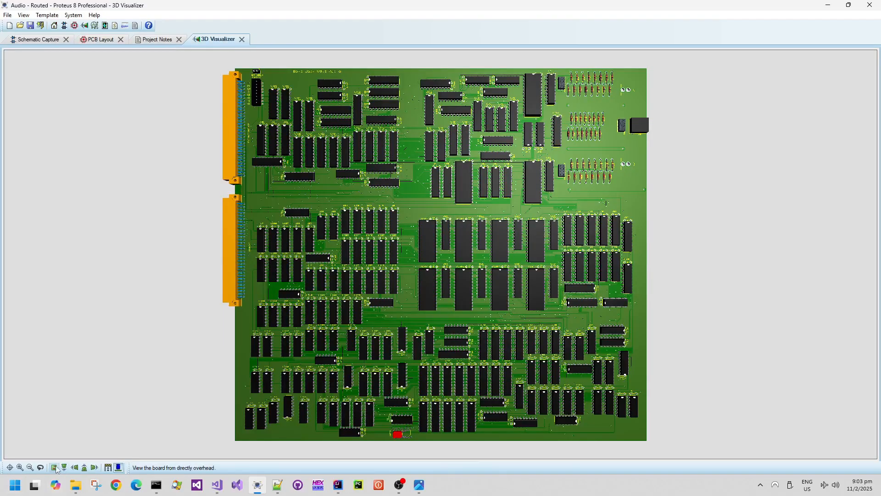
{"action": "left_click", "coordinate": [40, 467]}
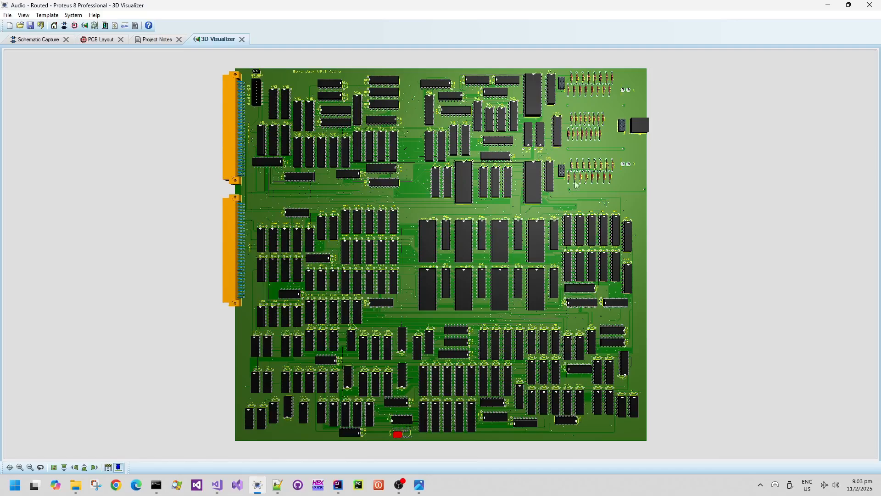
{"action": "left_click", "coordinate": [100, 39]}
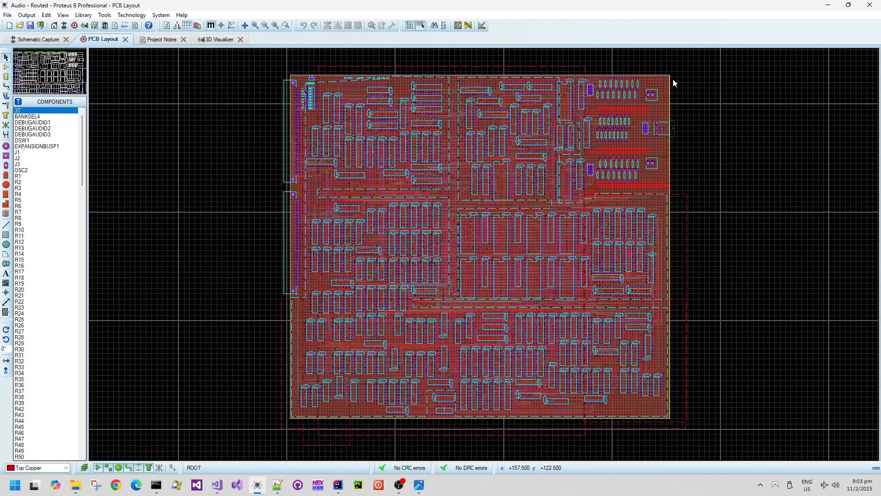
Show the board edge's 2D graphics properties, revealing 350.061 by 316.479 mm
{"action": "left_click", "coordinate": [669, 76]}
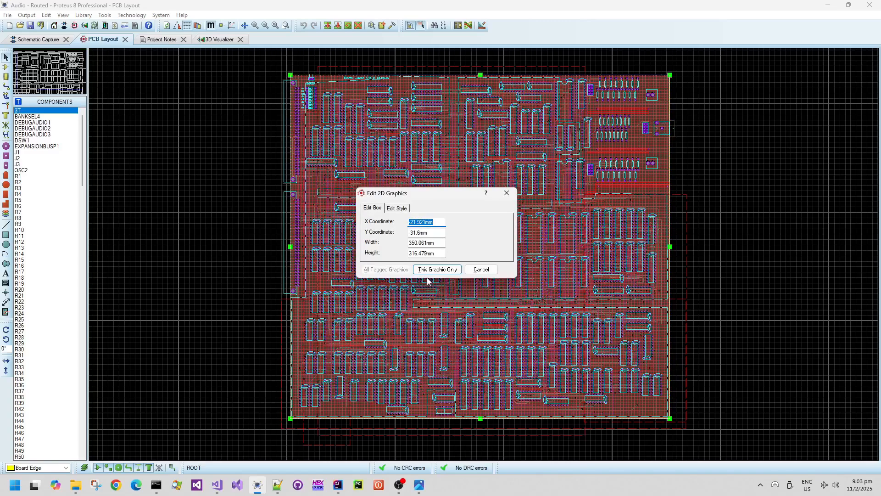
{"action": "triple_click", "coordinate": [425, 252]}
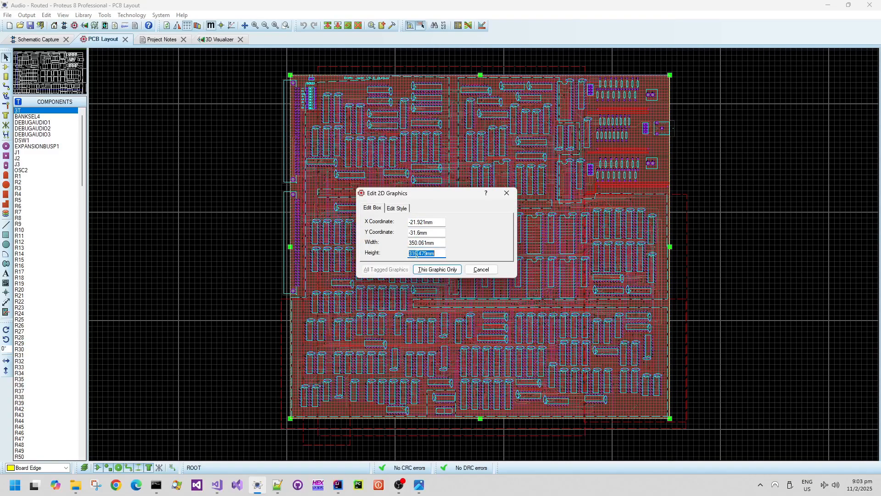
Cancel the board outline properties unchanged and bring up the File menu's recent projects
{"action": "left_click", "coordinate": [435, 269]}
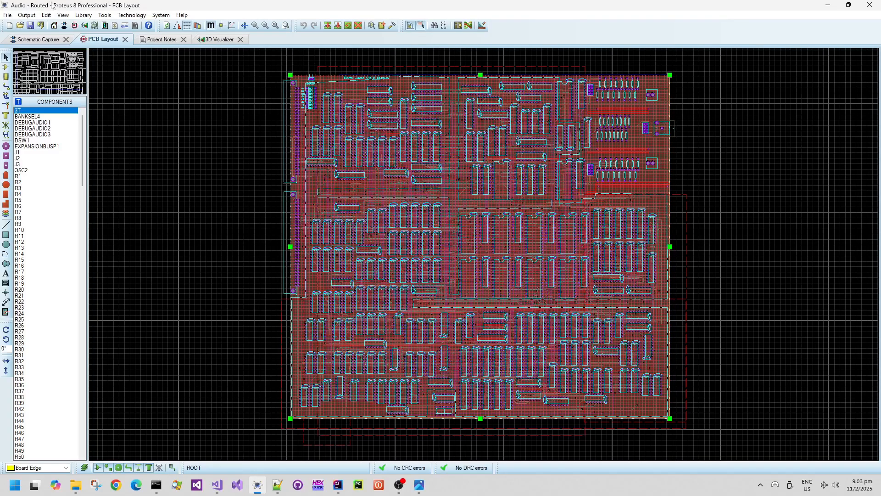
{"action": "left_click", "coordinate": [7, 16]}
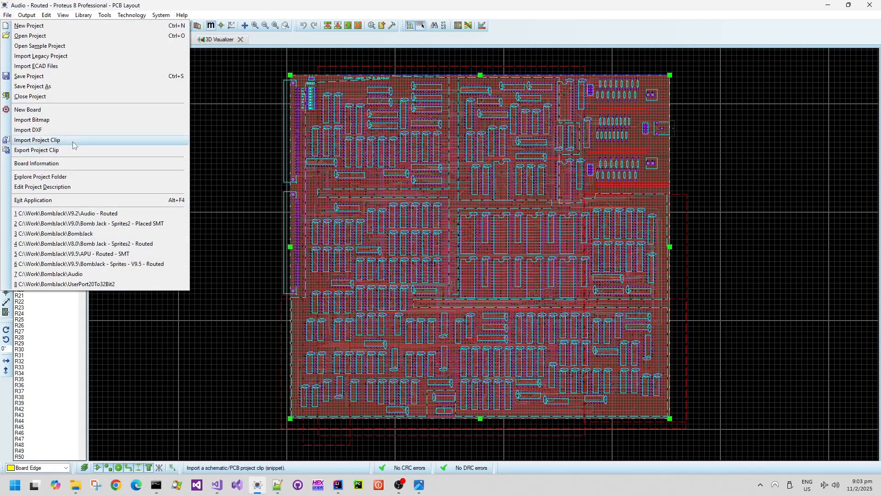
{"action": "mouse_move", "coordinate": [75, 223]}
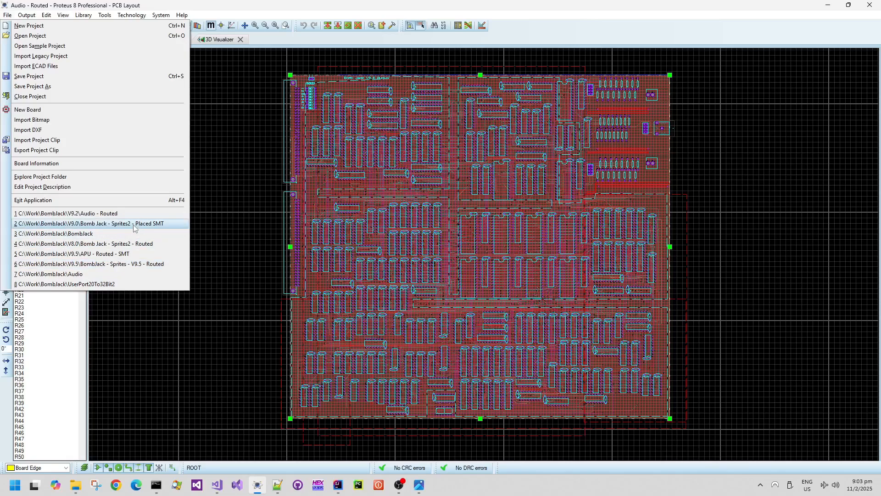
{"action": "mouse_move", "coordinate": [112, 253]}
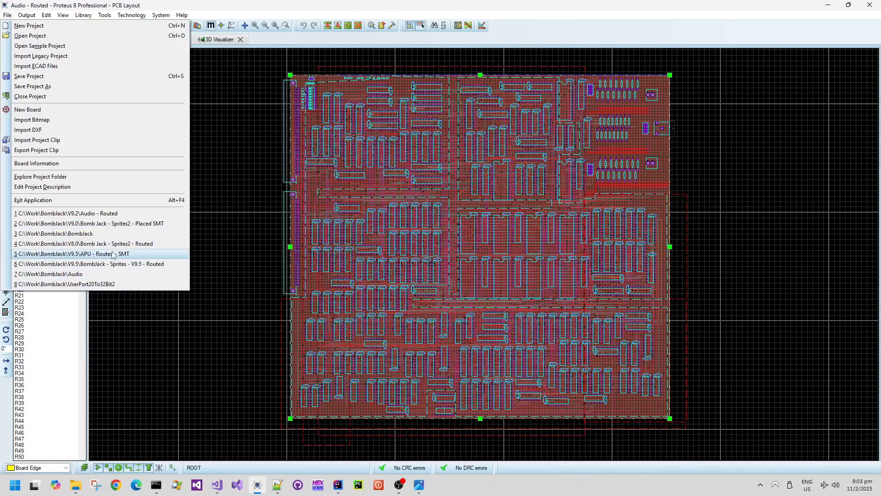
{"action": "mouse_move", "coordinate": [130, 223]}
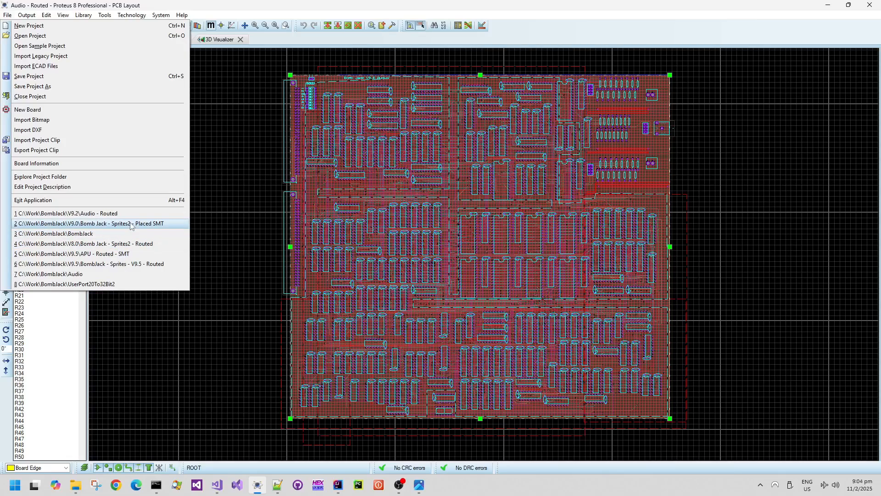
{"action": "mouse_move", "coordinate": [129, 243]}
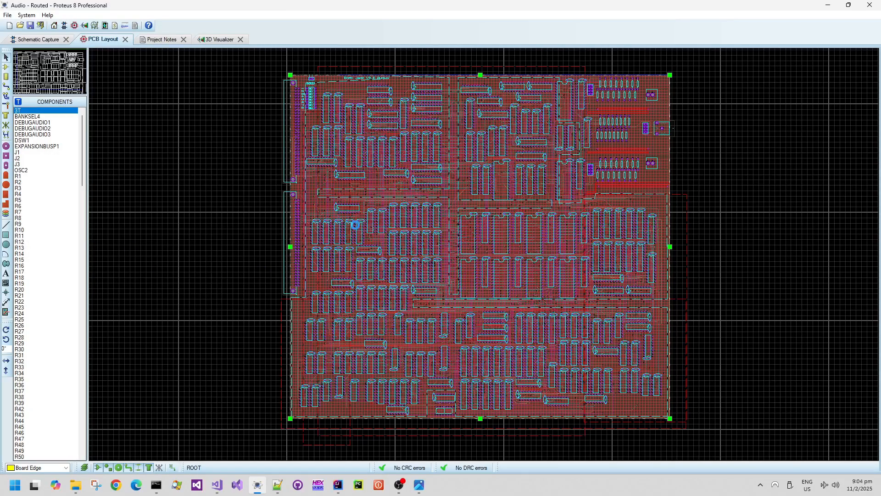
Review the routed Bomb Jack Sprites2 board in the 3D visualizer and its PCB layout
{"action": "left_click", "coordinate": [216, 39]}
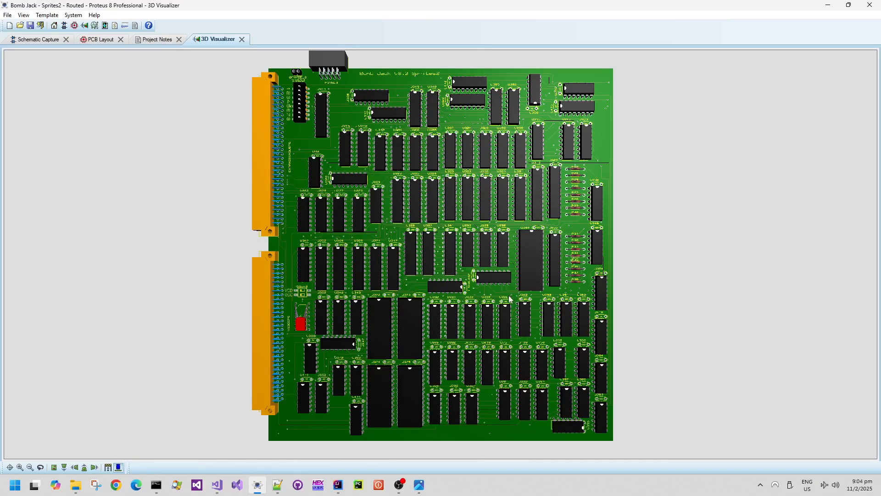
{"action": "mouse_move", "coordinate": [429, 126]}
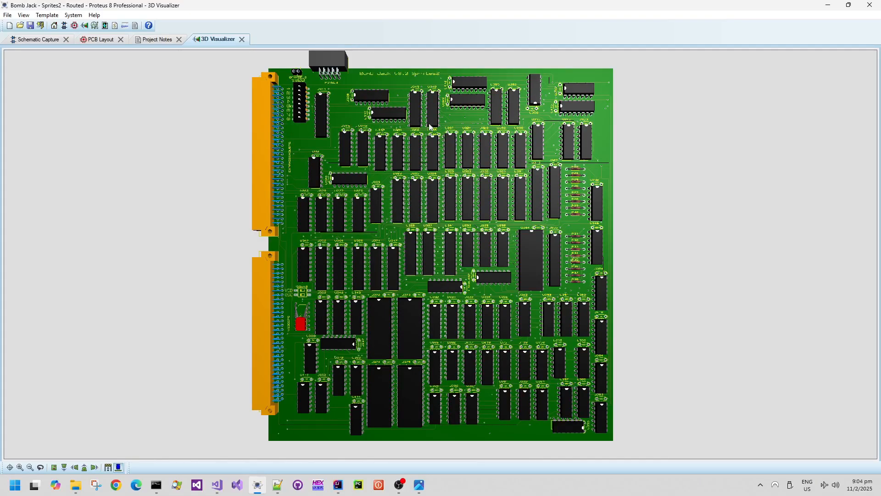
{"action": "left_click", "coordinate": [100, 39]}
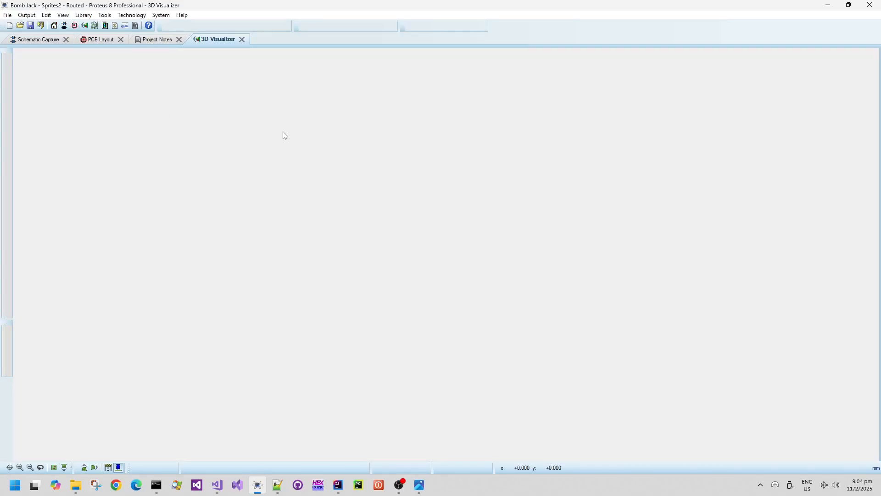
{"action": "left_click", "coordinate": [100, 39]}
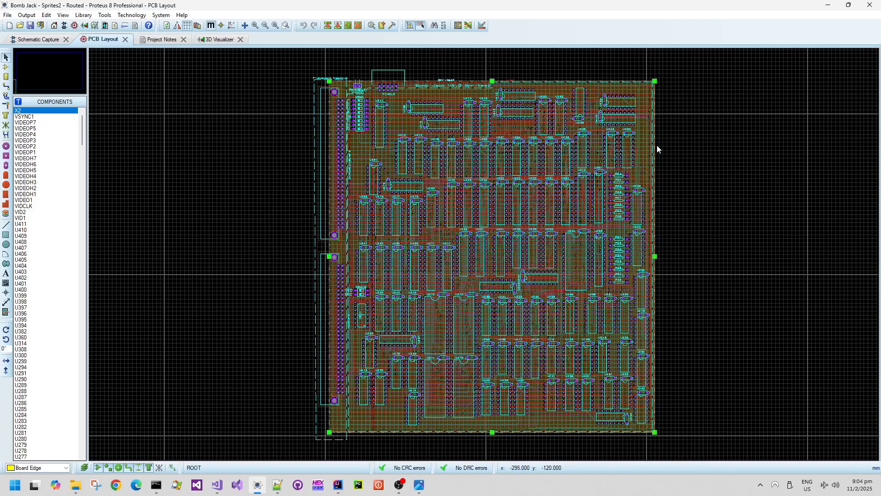
{"action": "mouse_move", "coordinate": [474, 441]}
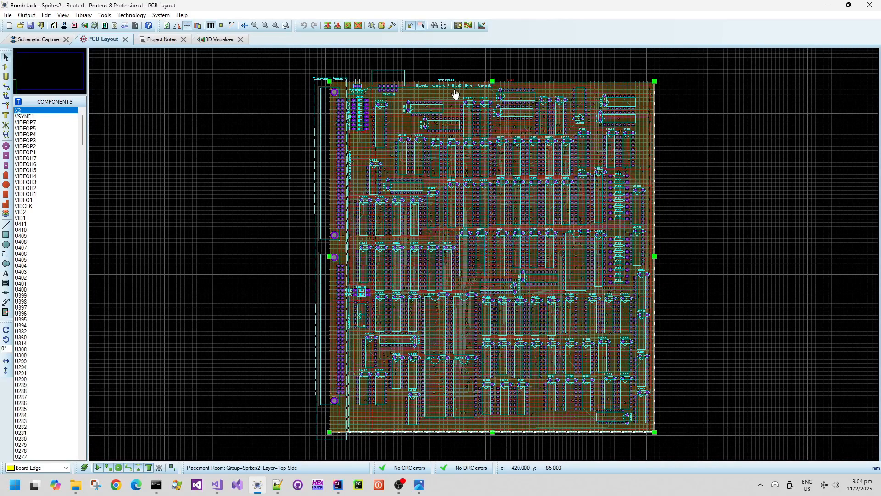
{"action": "mouse_move", "coordinate": [490, 214]}
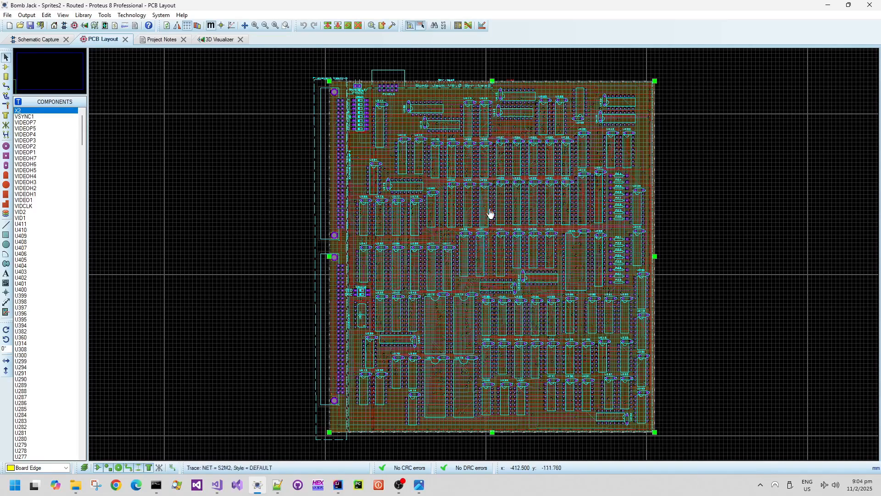
{"action": "double_click", "coordinate": [489, 213]}
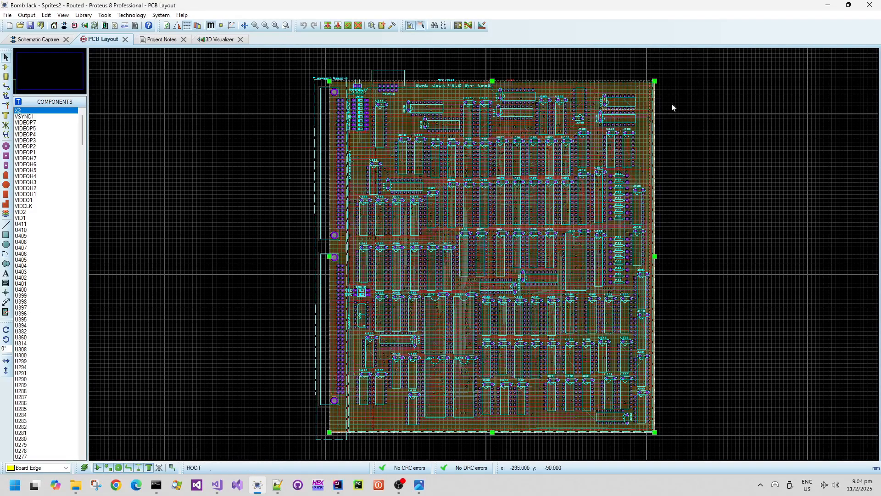
{"action": "mouse_move", "coordinate": [656, 110]}
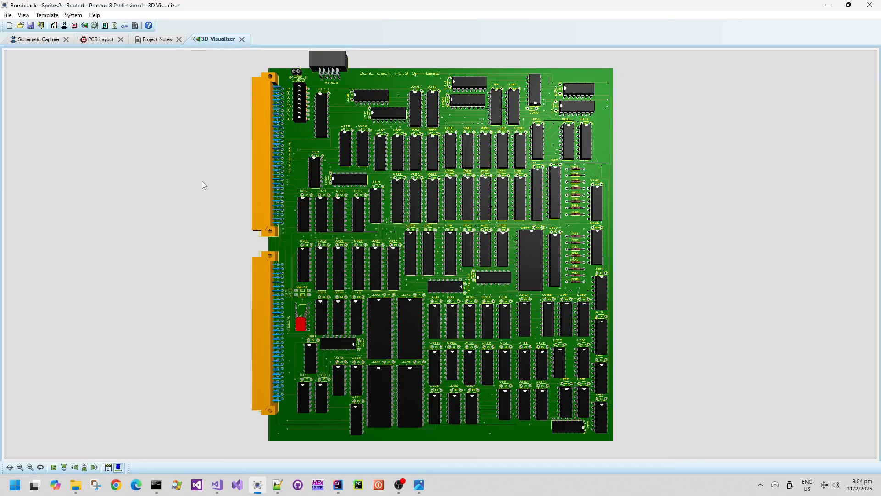
{"action": "mouse_move", "coordinate": [508, 314]}
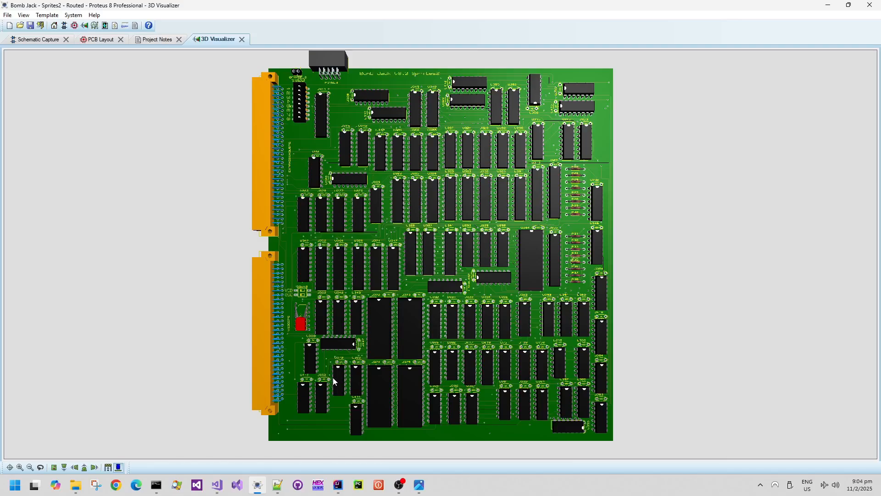
{"action": "mouse_move", "coordinate": [198, 471]}
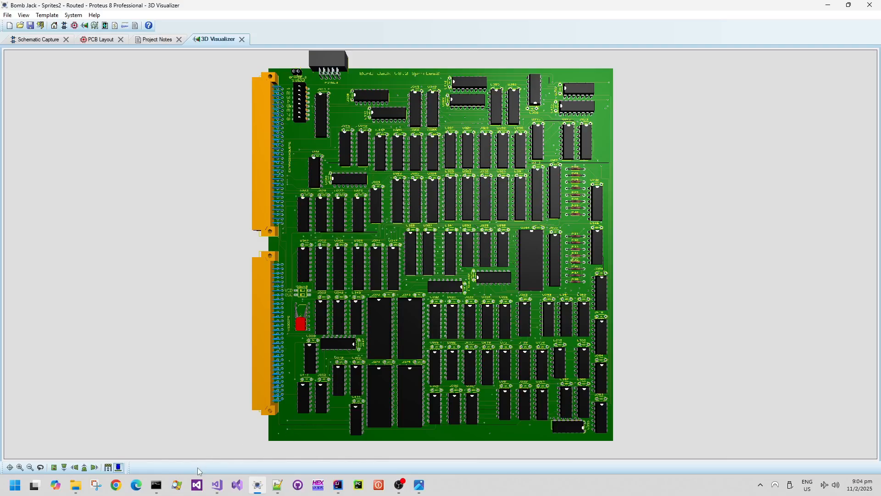
{"action": "mouse_move", "coordinate": [215, 485]}
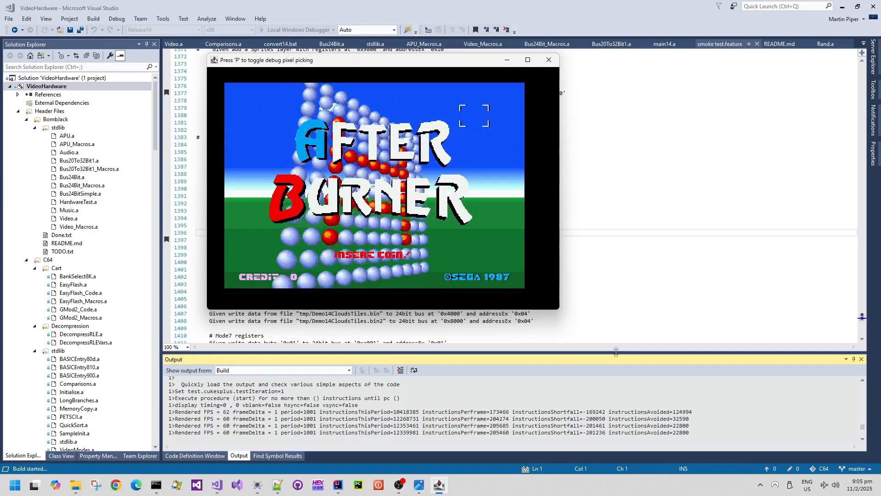
Close the After Burner demo window and scroll through smoke test.feature
{"action": "left_click", "coordinate": [548, 60]}
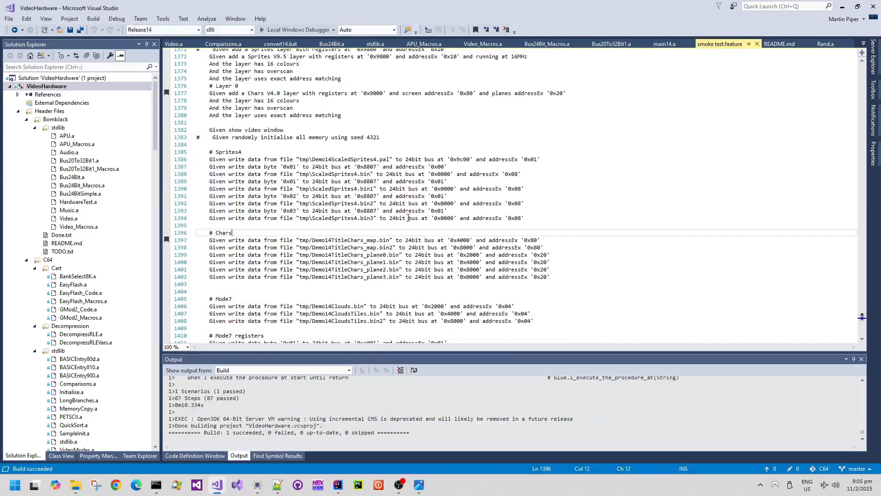
{"action": "scroll", "scroll_direction": "up", "scroll_amount": 3}
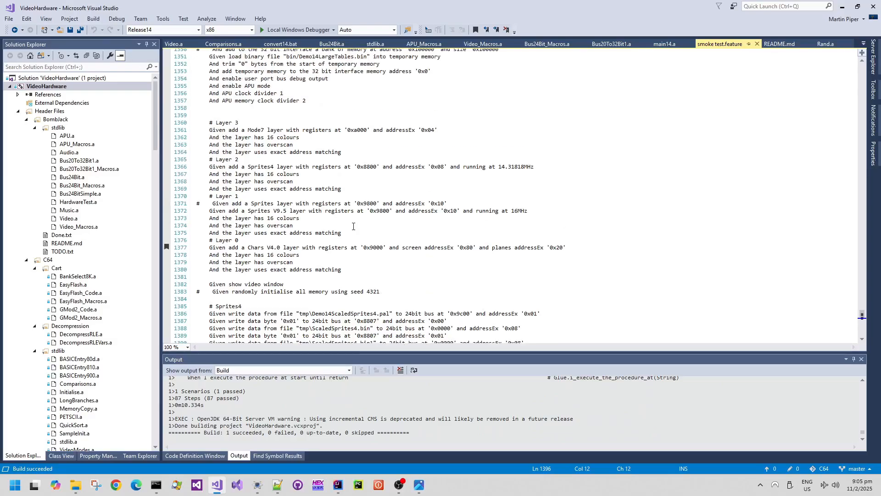
{"action": "scroll", "scroll_direction": "up", "scroll_amount": 3}
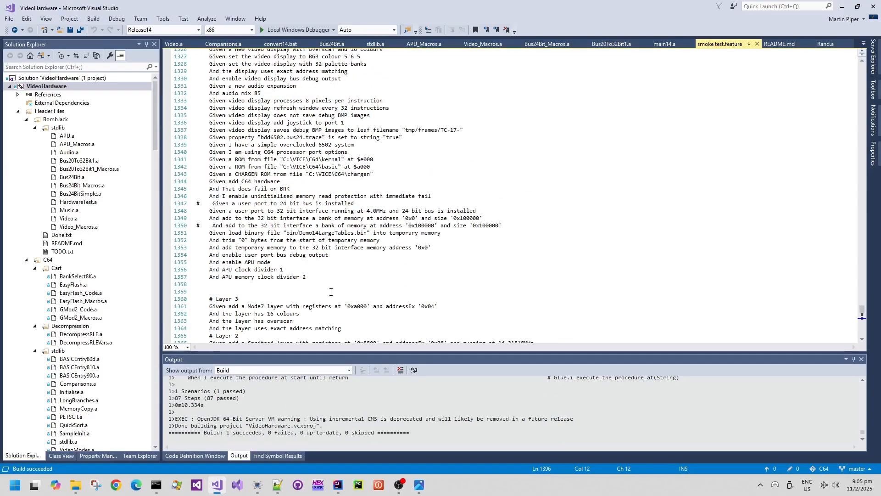
{"action": "scroll", "scroll_direction": "down", "scroll_amount": 3}
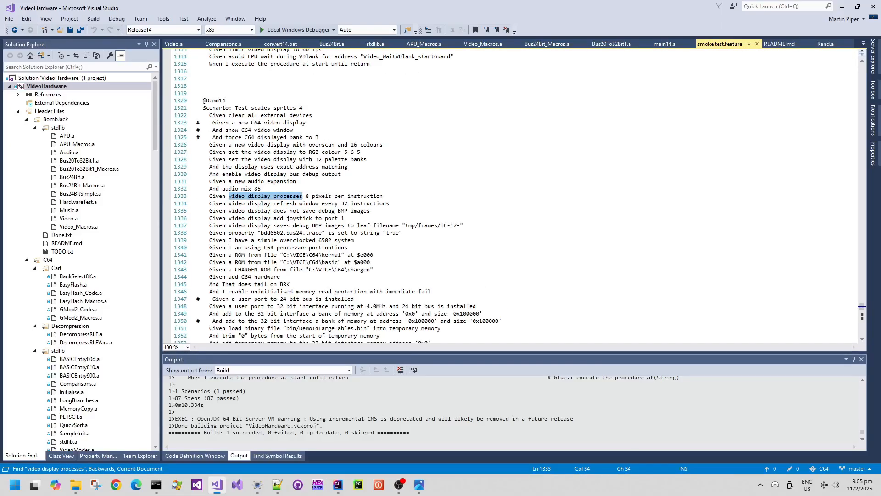
{"action": "scroll", "scroll_direction": "up", "scroll_amount": 3}
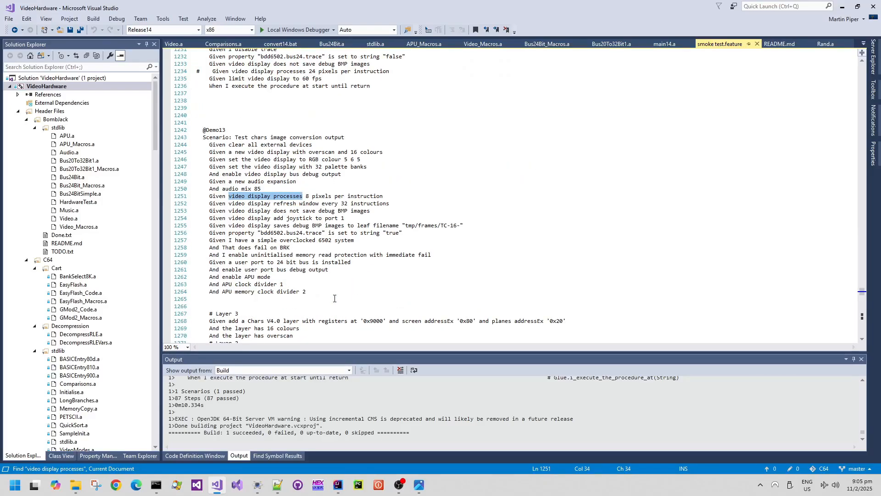
Search for each 'video display processes' step, reaching the last scenario's 24-pixel setting
{"action": "key", "text": "shift+F3"}
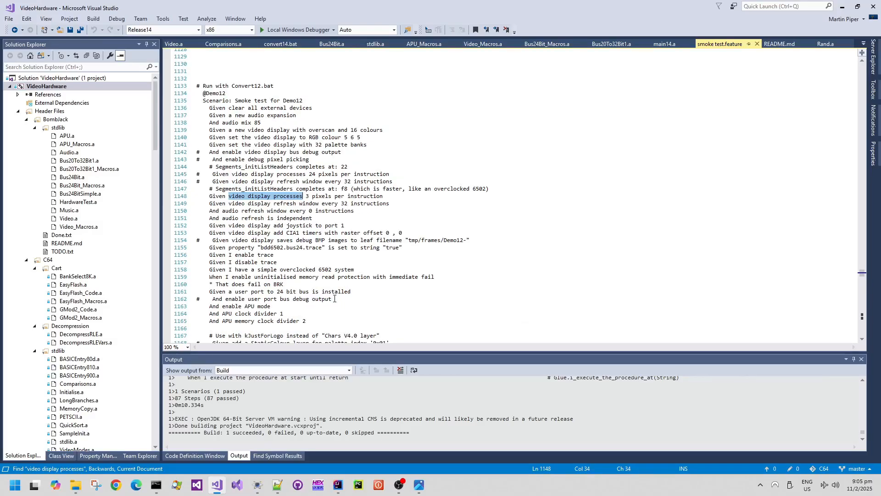
{"action": "scroll", "scroll_direction": "up", "scroll_amount": 3}
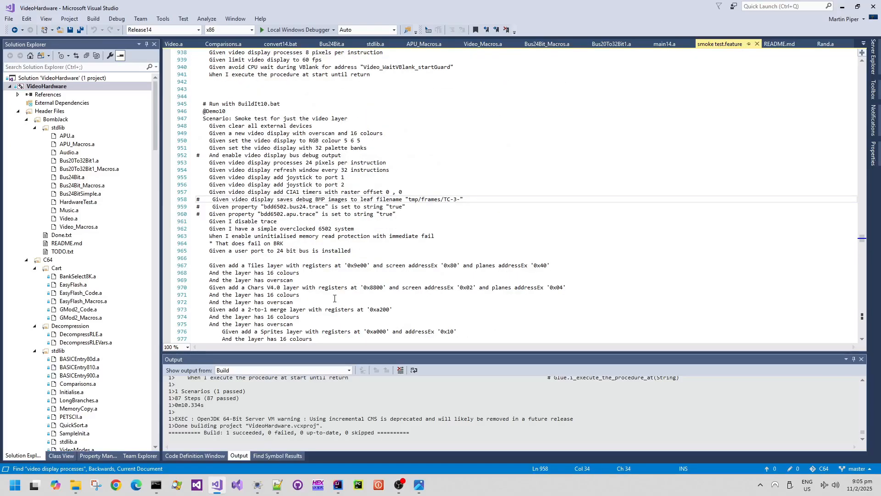
{"action": "scroll", "scroll_direction": "up", "scroll_amount": 3}
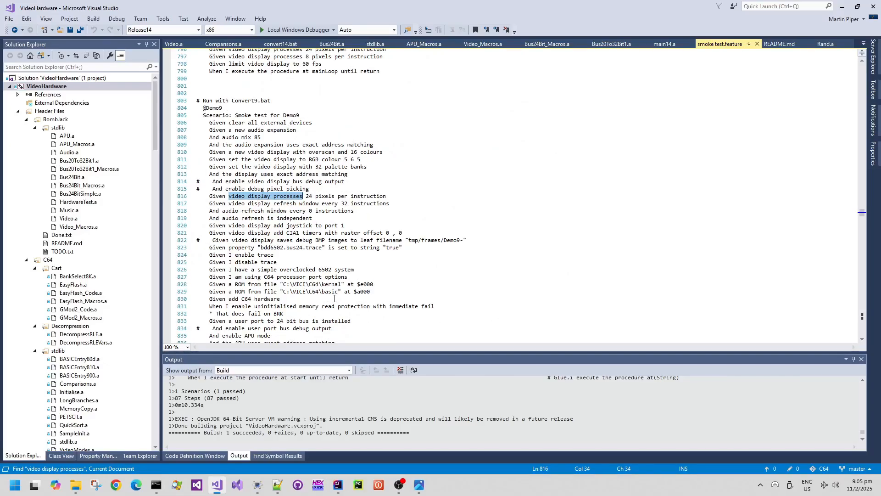
{"action": "scroll", "scroll_direction": "down", "scroll_amount": 3}
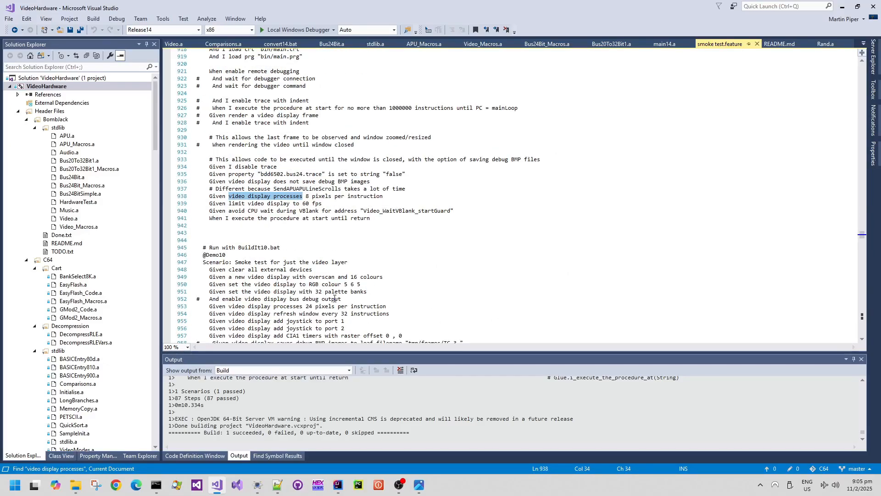
{"action": "scroll", "scroll_direction": "up", "scroll_amount": 3}
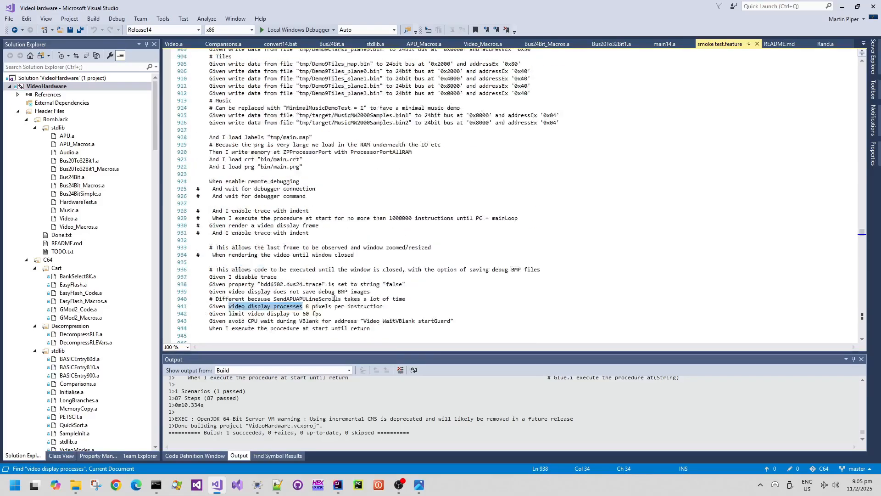
{"action": "scroll", "scroll_direction": "up", "scroll_amount": 3}
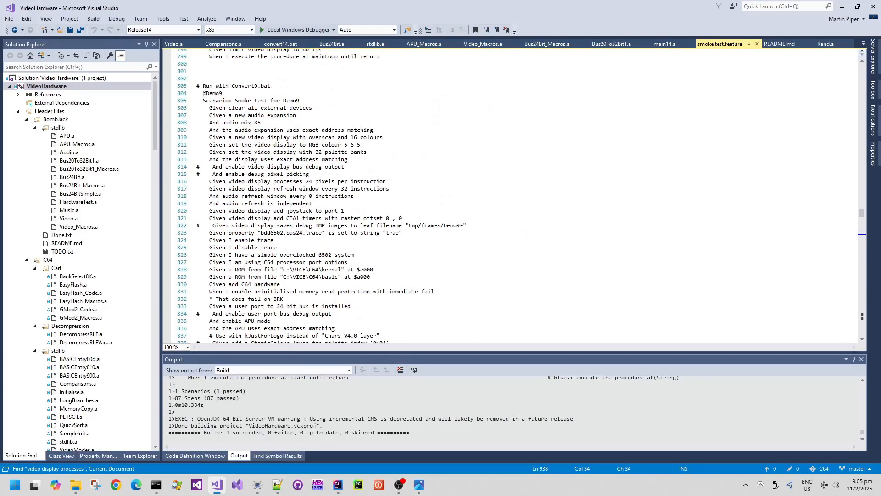
{"action": "left_click", "coordinate": [413, 115]}
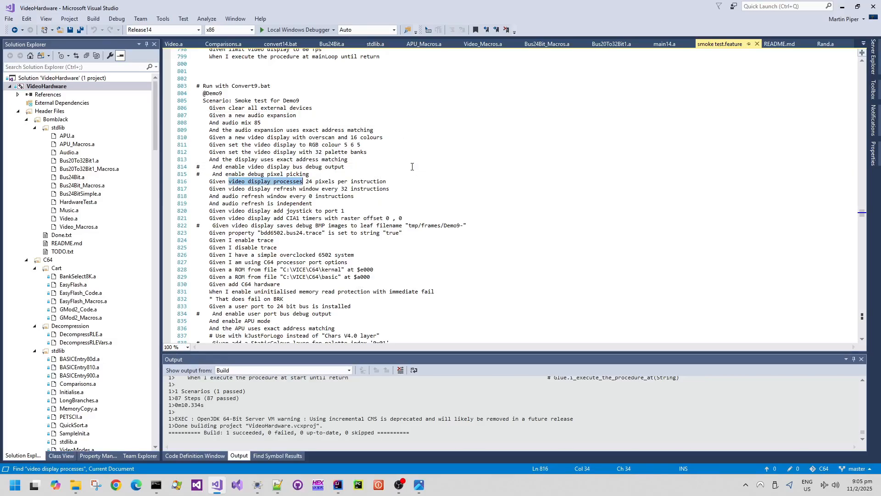
{"action": "scroll", "scroll_direction": "down", "scroll_amount": 3}
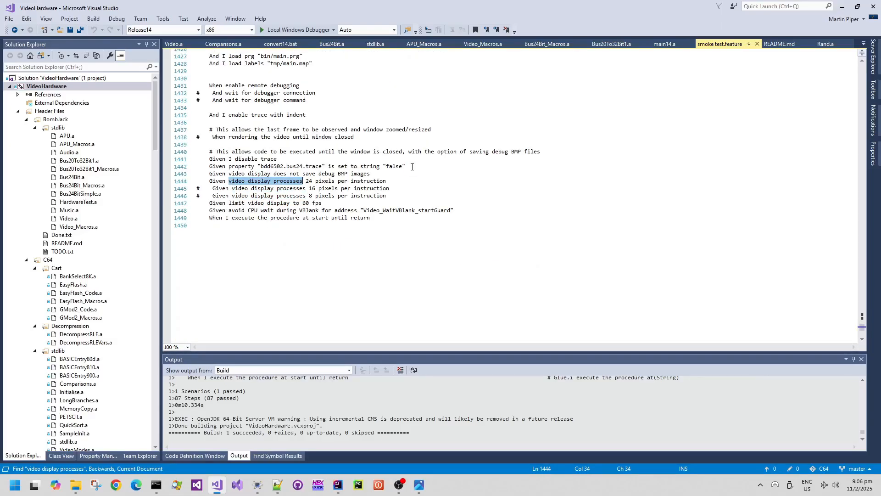
Leave only the 24 pixels per instruction line active (16 and 8 commented) and save smoke test.feature
{"action": "left_click", "coordinate": [388, 180]}
{"action": "type", "text": "#  "}
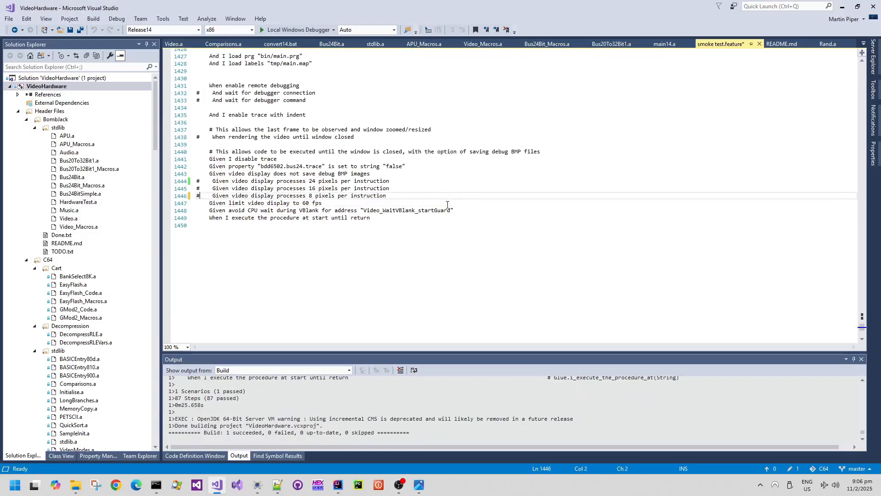
{"action": "left_click", "coordinate": [198, 181]}
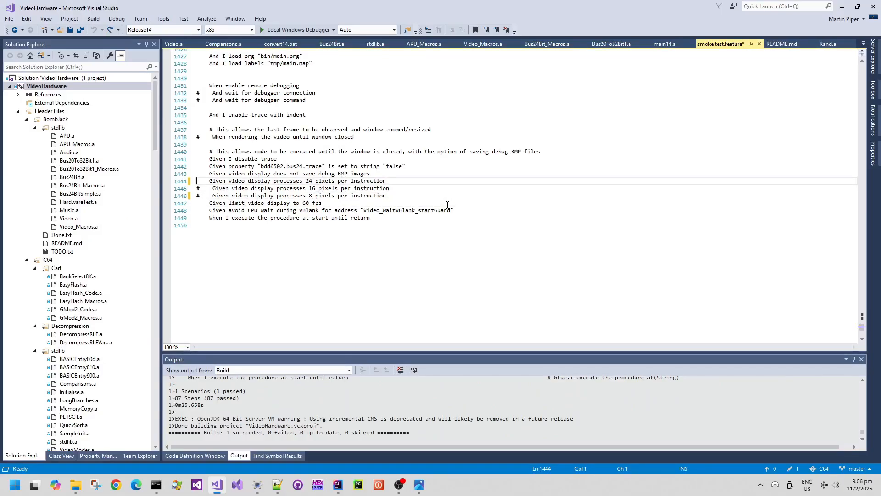
{"action": "key", "text": "ctrl+s"}
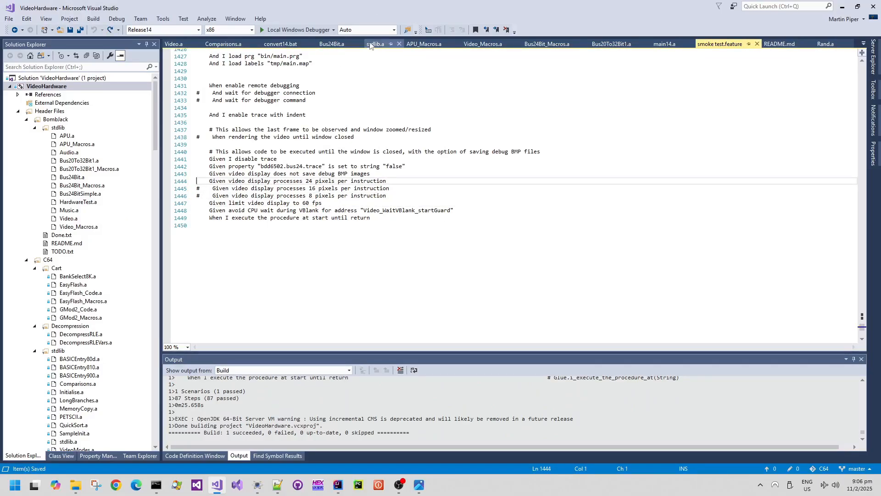
Run the Turbo Edition demo under Release9 with Local Windows Debugger, then close its window
{"action": "left_click", "coordinate": [253, 166]}
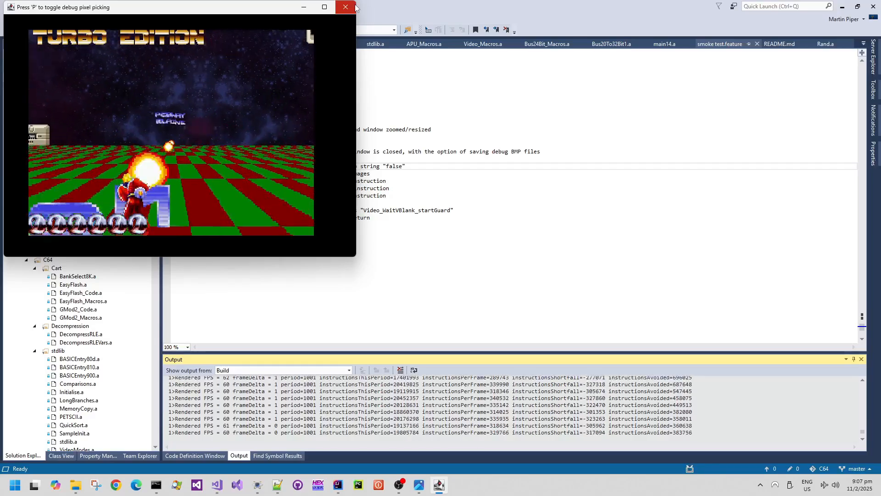
{"action": "left_click", "coordinate": [346, 6]}
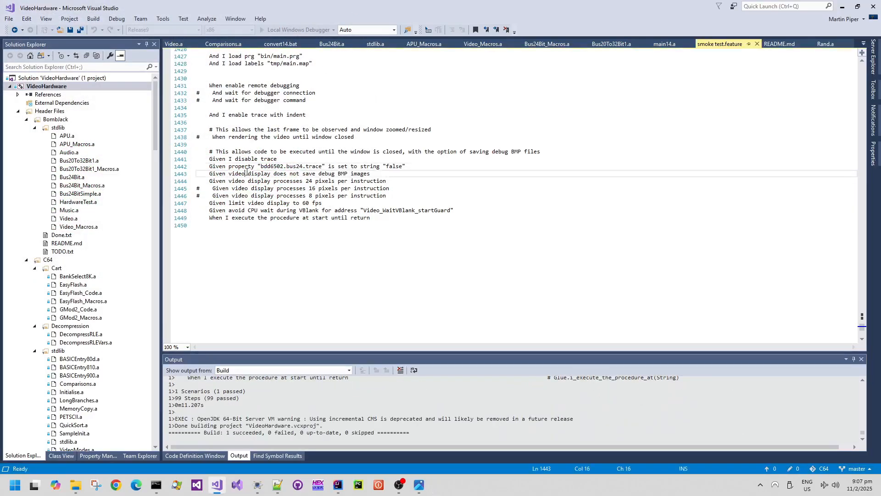
Select the Release6c configuration, run the forest scene demo, and close the emulator window
{"action": "left_click", "coordinate": [265, 188]}
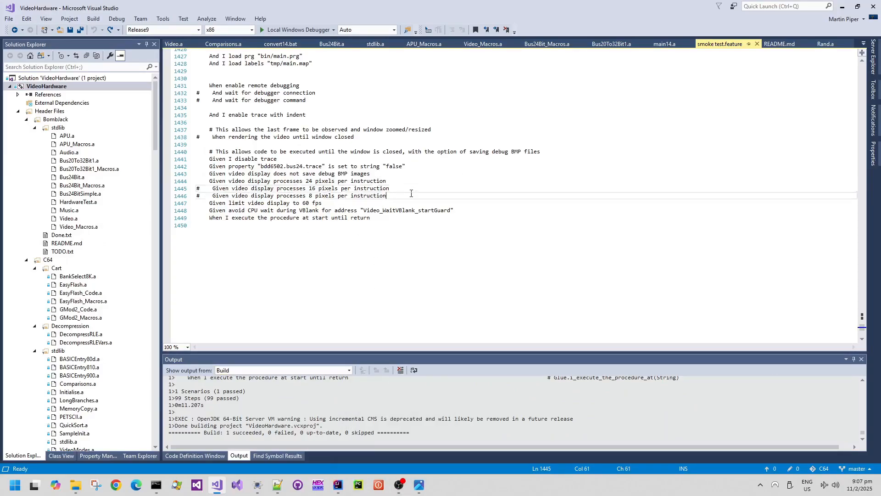
{"action": "left_click", "coordinate": [198, 29]}
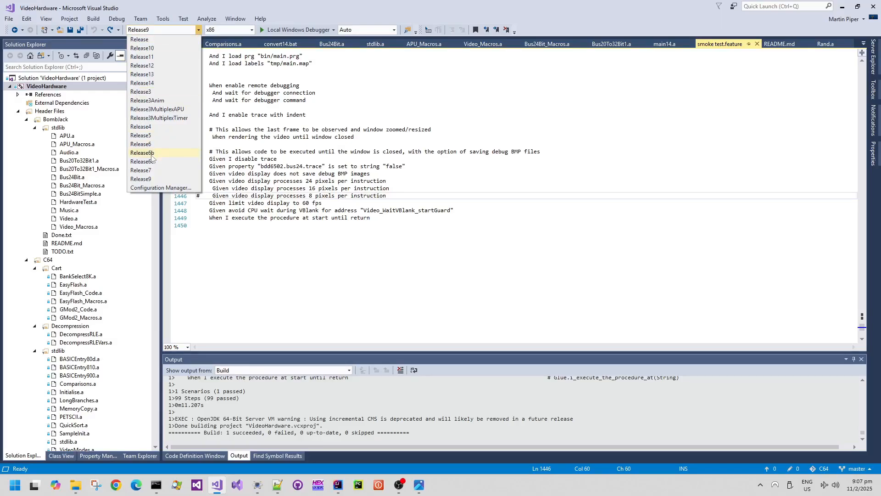
{"action": "left_click", "coordinate": [142, 152]}
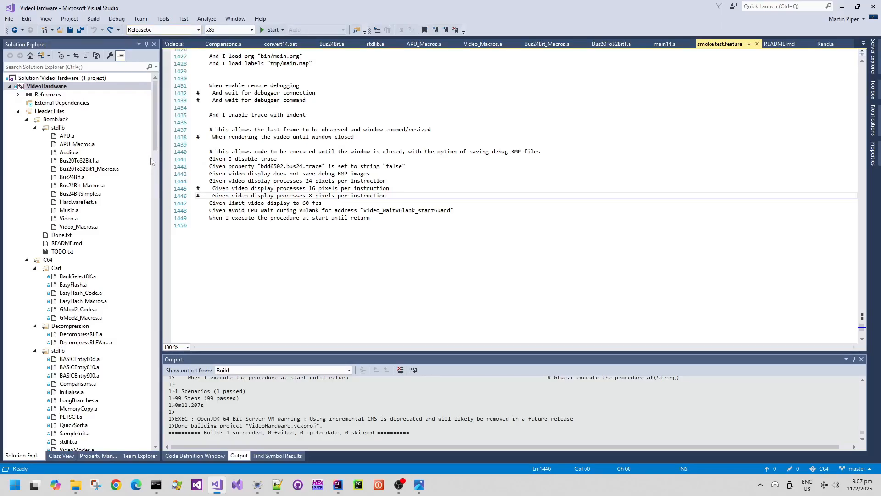
{"action": "left_click", "coordinate": [269, 29]}
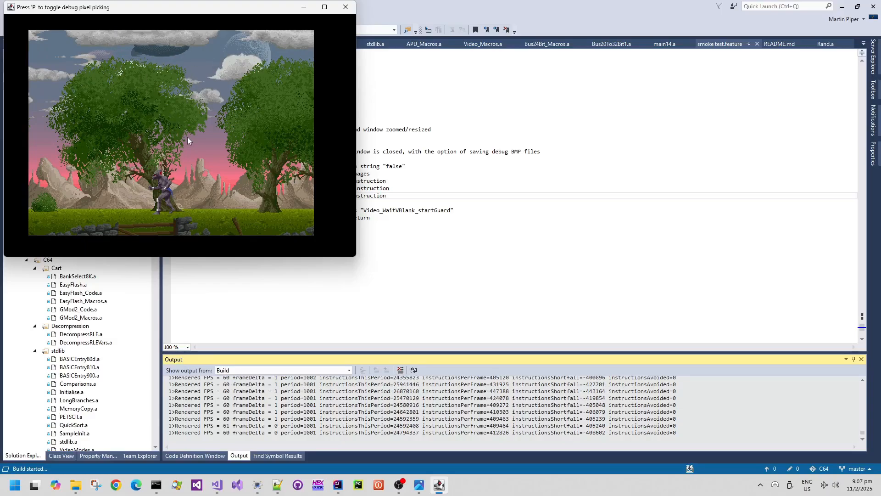
{"action": "mouse_move", "coordinate": [345, 7]}
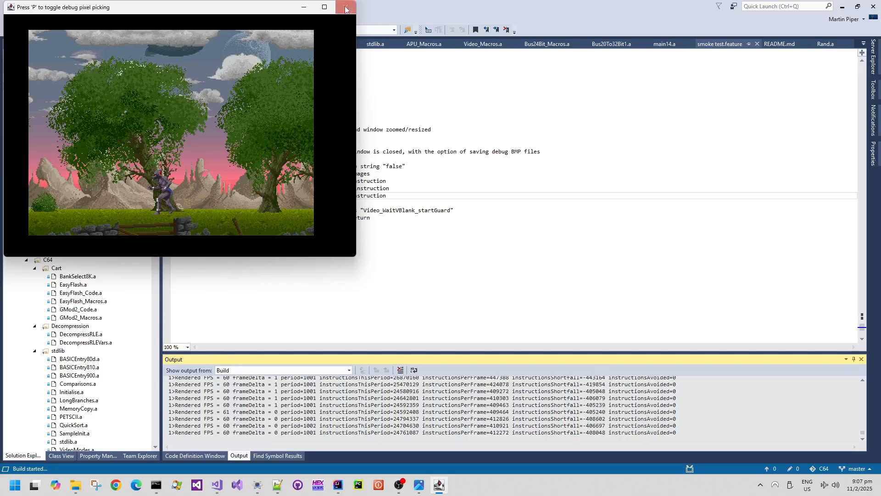
{"action": "left_click", "coordinate": [347, 7]}
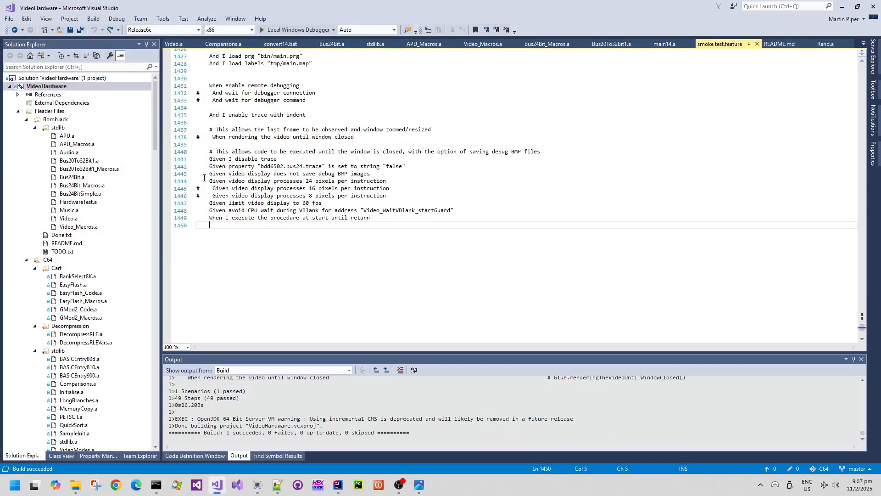
Select the Release14 configuration and launch the After Burner ocean demo
{"action": "left_click", "coordinate": [164, 29]}
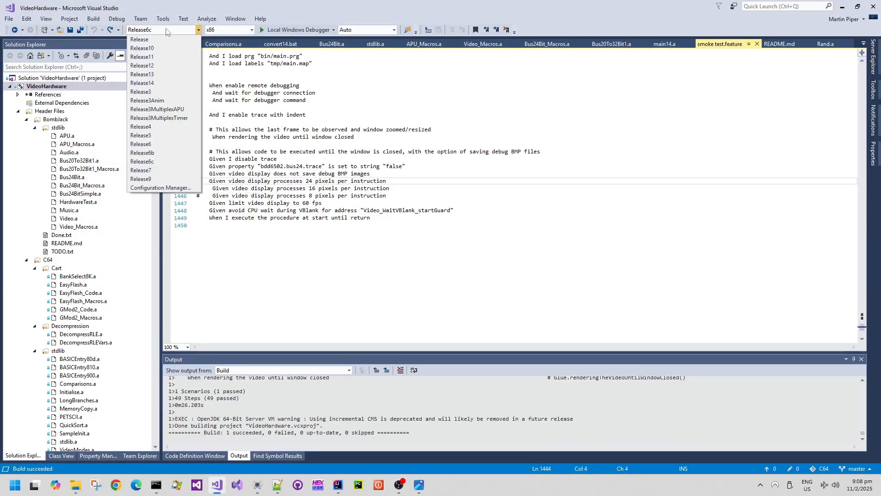
{"action": "left_click", "coordinate": [141, 179]}
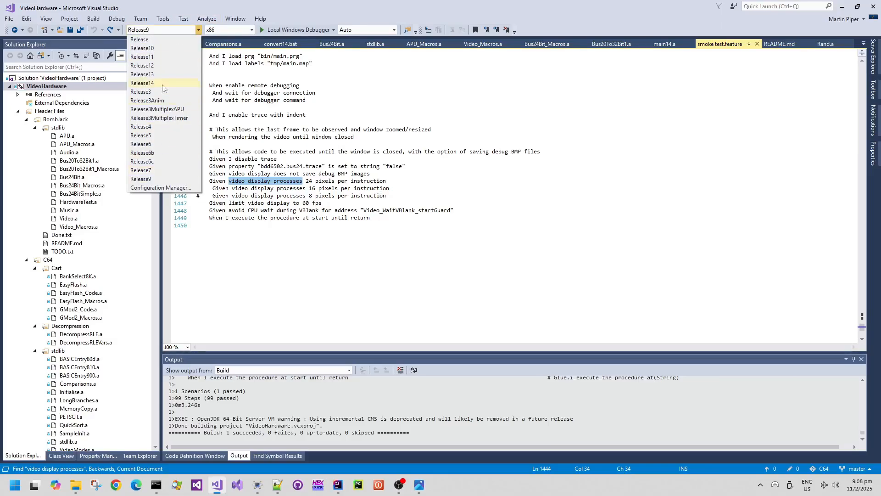
{"action": "left_click", "coordinate": [141, 83]}
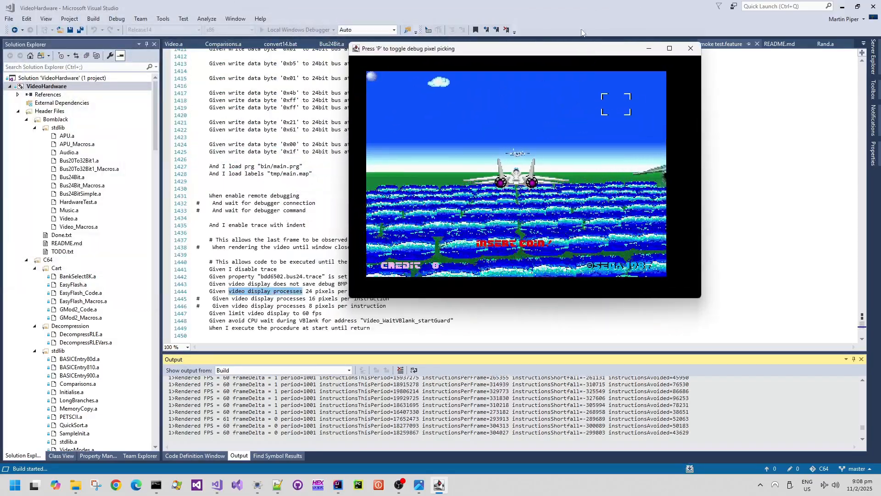
{"action": "left_click", "coordinate": [689, 49]}
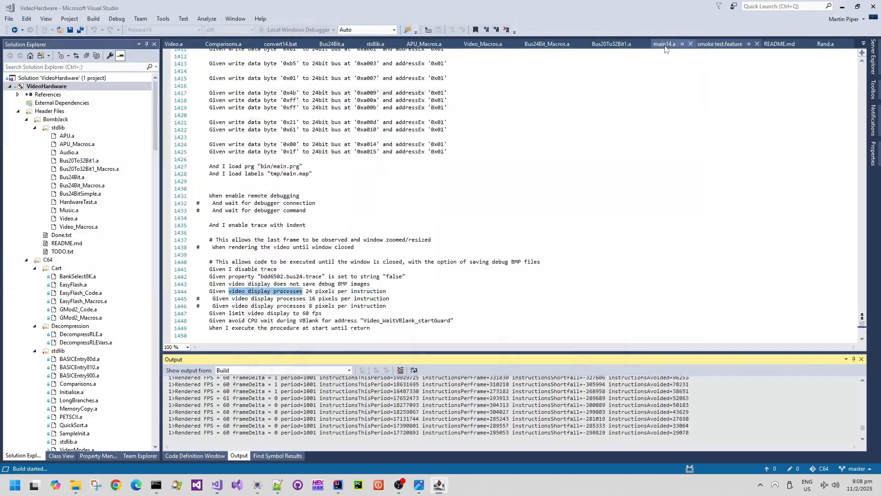
Bring up the main14.a source and close the After Burner demo window
{"action": "key", "text": "alt+tab"}
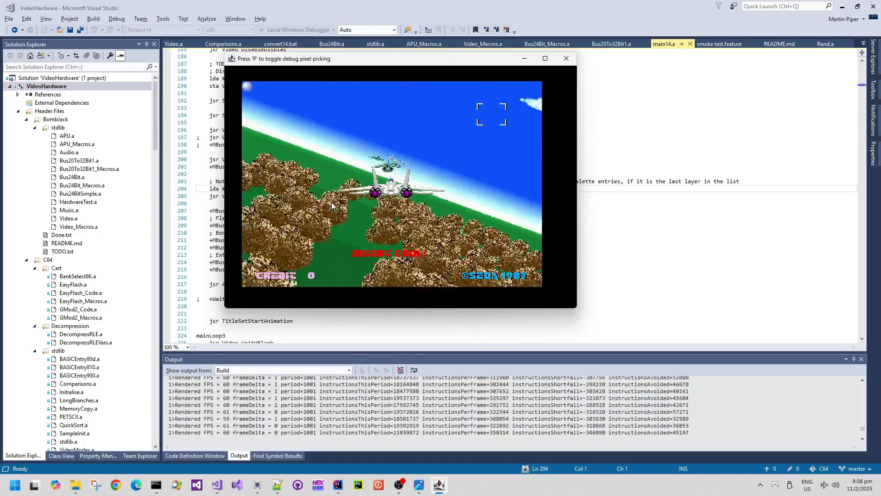
{"action": "left_click", "coordinate": [566, 58]}
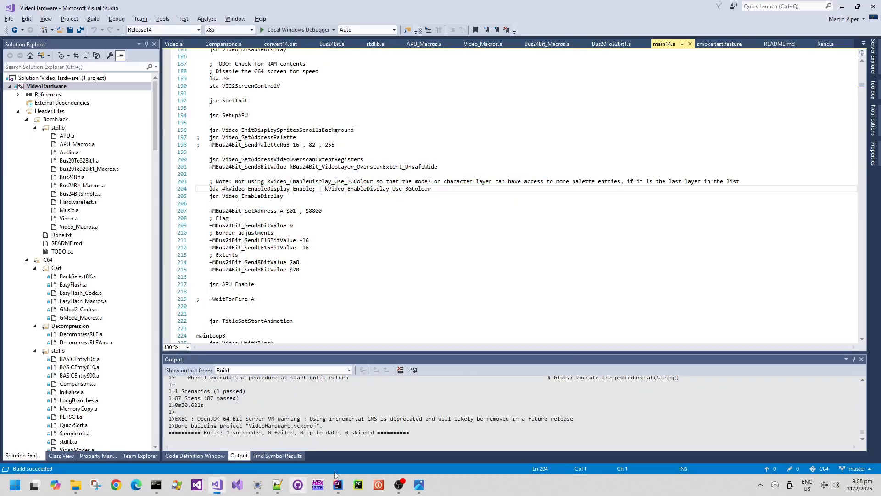